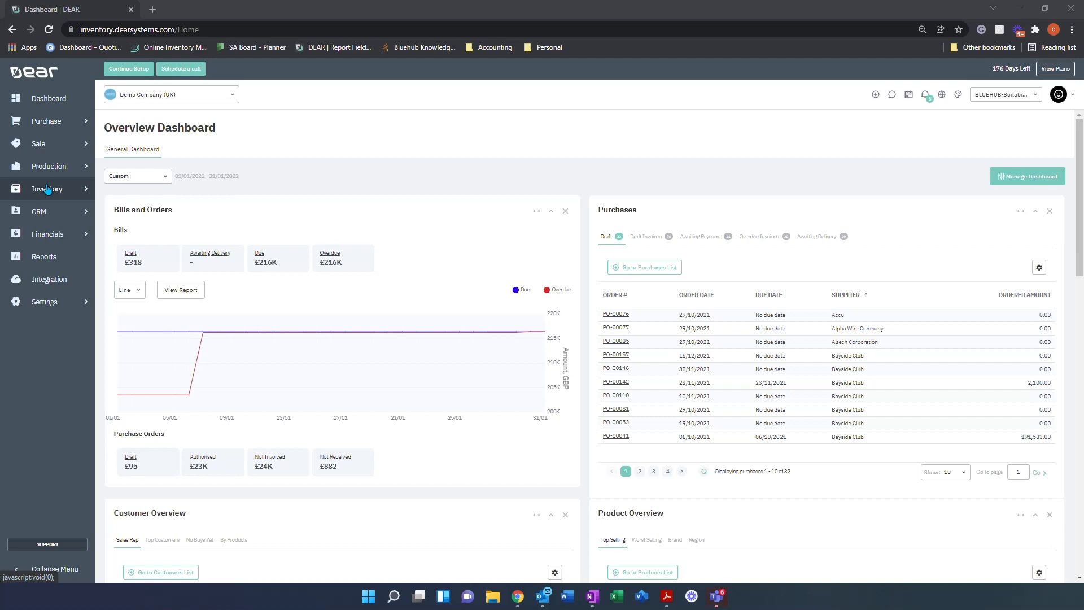
pyautogui.moveTo(48, 169)
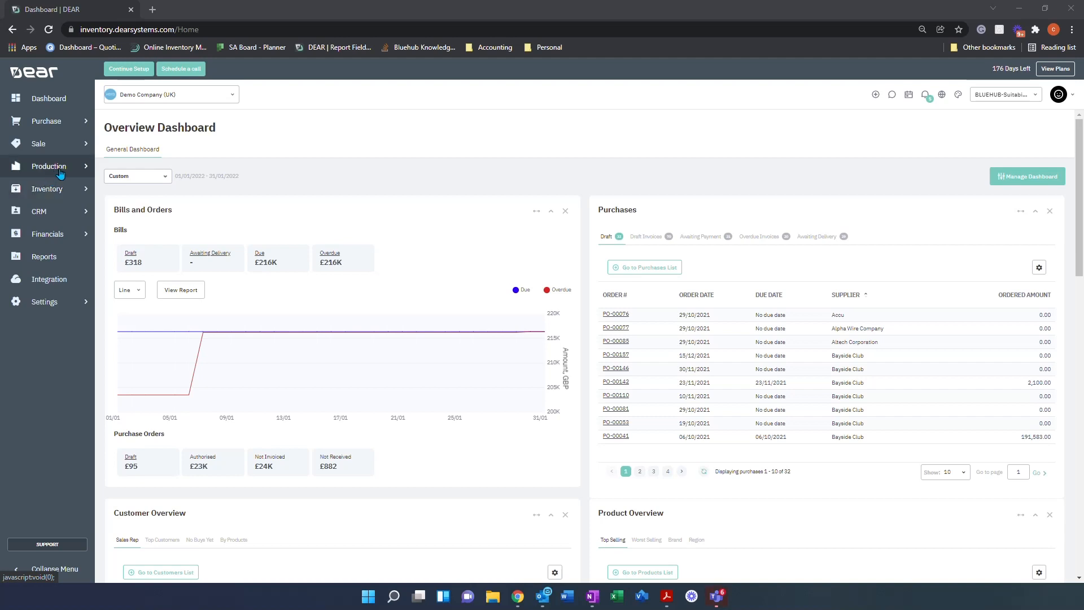
# Create a new draft production order from the sidebar Production menu.
pyautogui.click(49, 166)
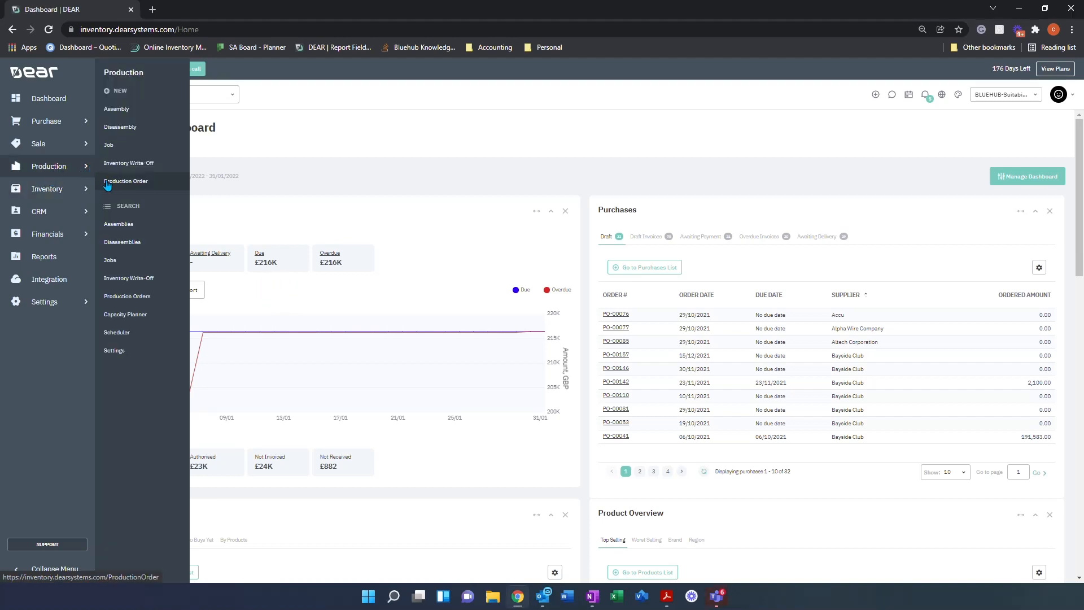
pyautogui.click(127, 181)
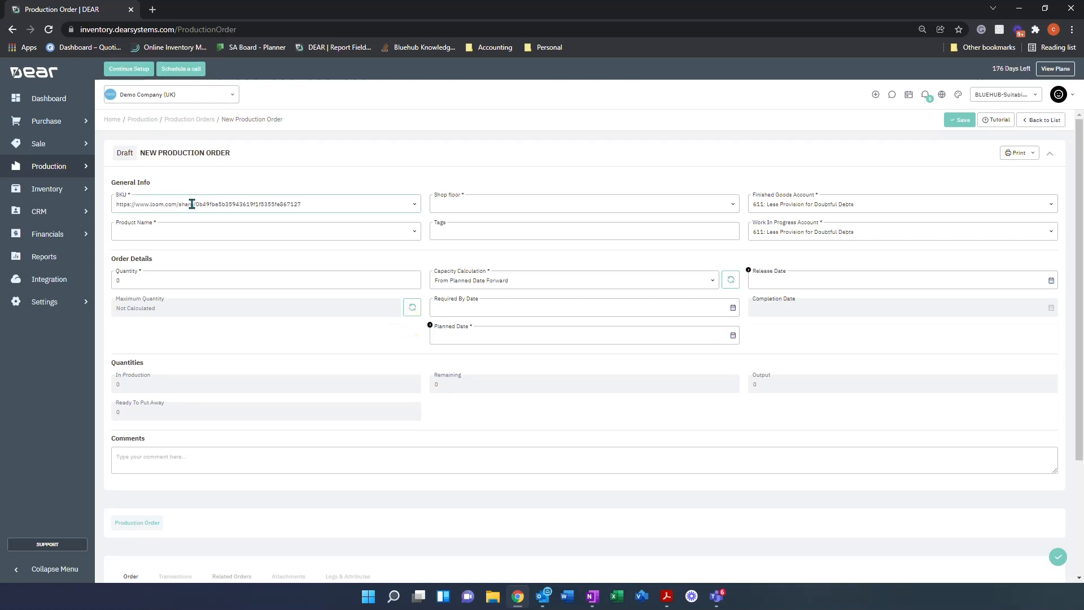
# Set SKU ICECREAM (Vanilla Ice Cream 1 Litre Tub), quantity 500, and Main Warehouse shop floor.
pyautogui.write('icecream')
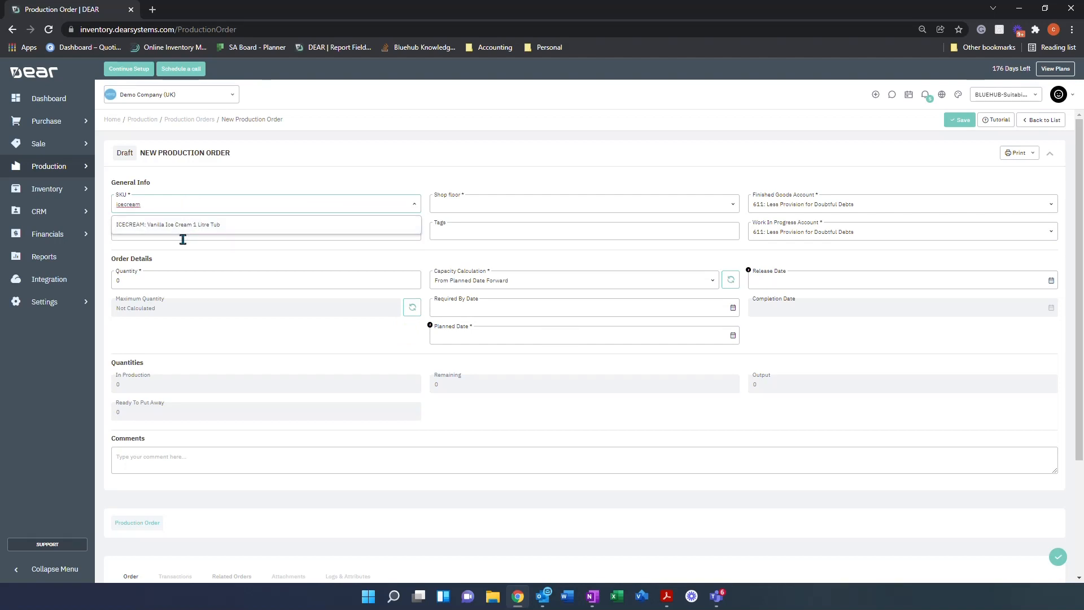
pyautogui.moveTo(176, 228)
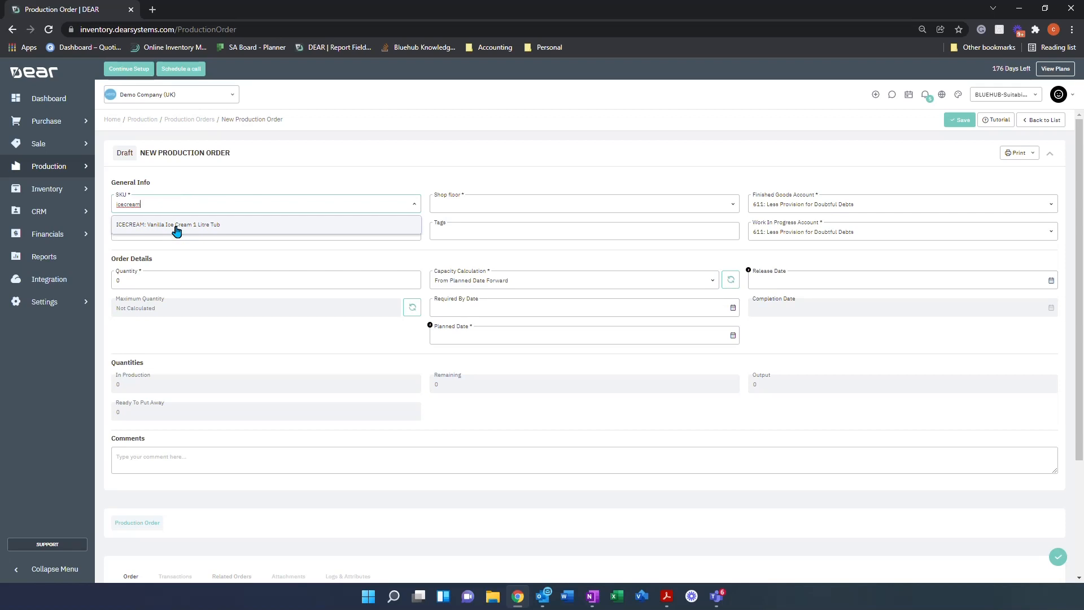
pyautogui.click(176, 224)
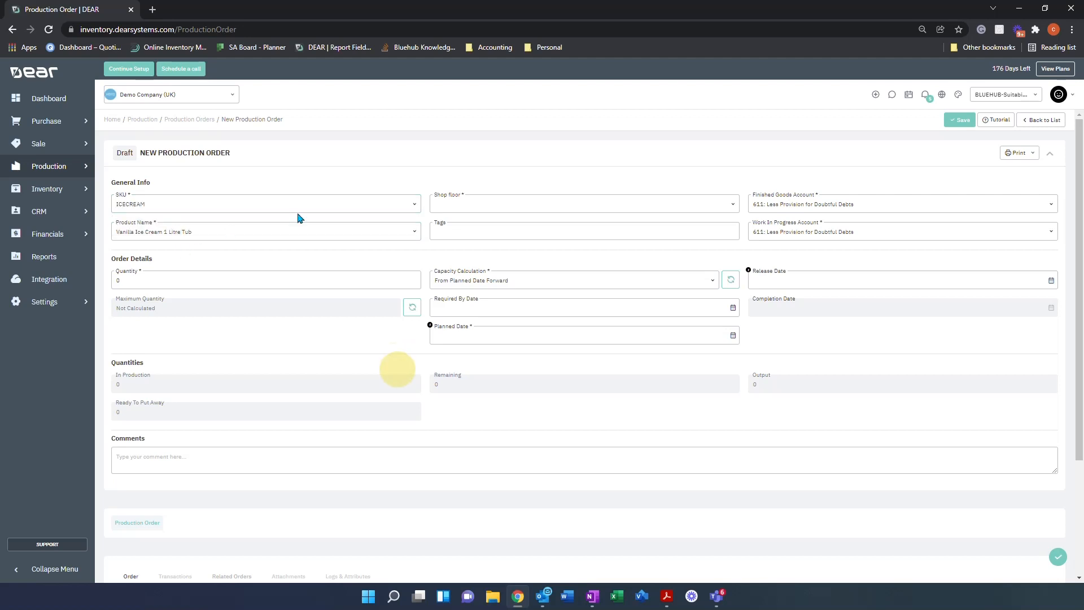
pyautogui.click(266, 203)
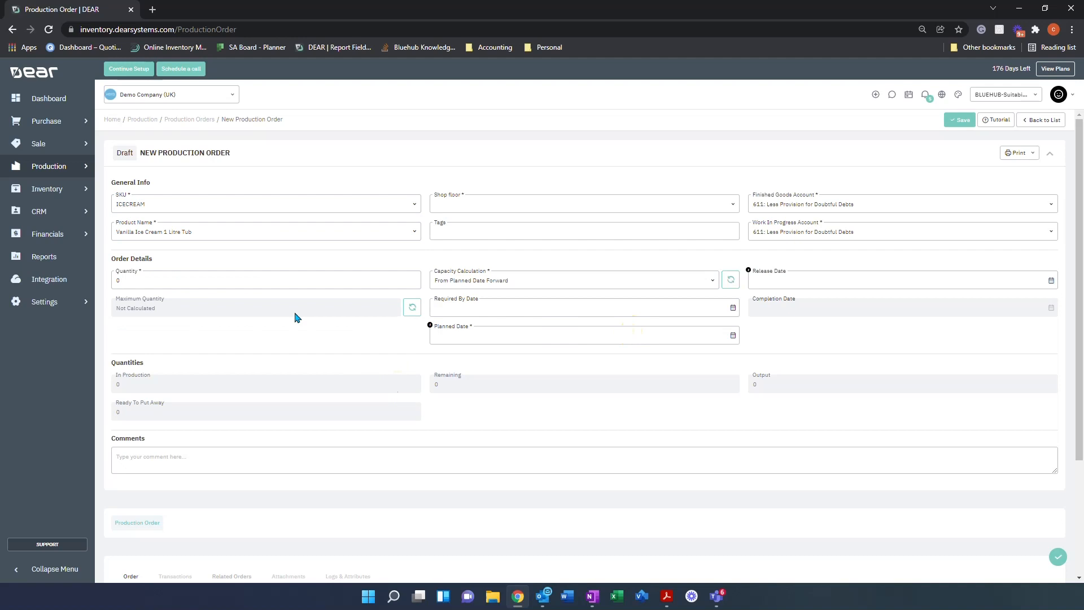
pyautogui.moveTo(164, 232)
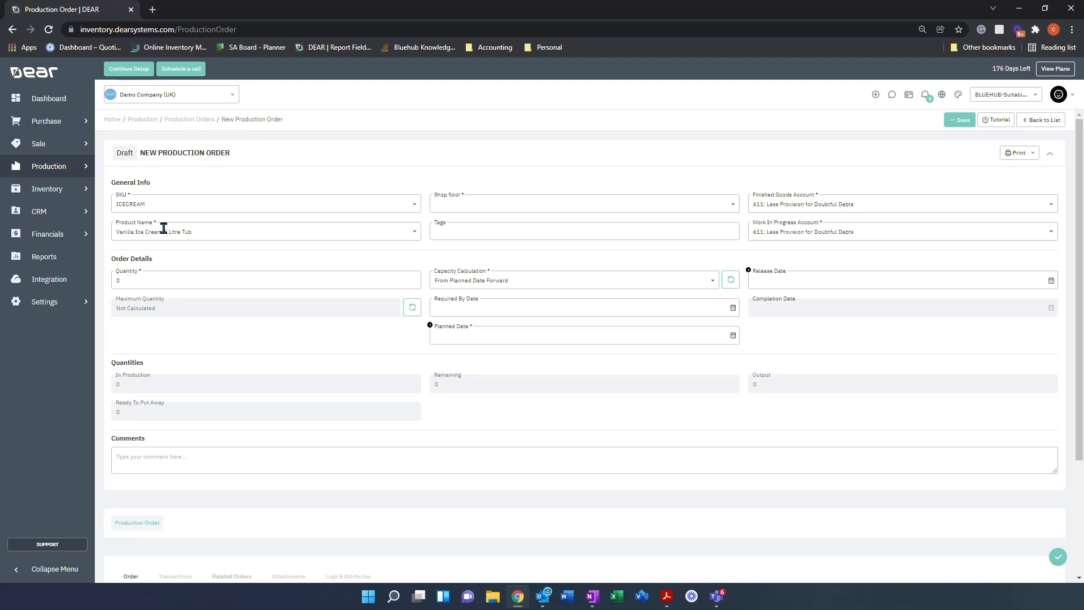
pyautogui.click(265, 280)
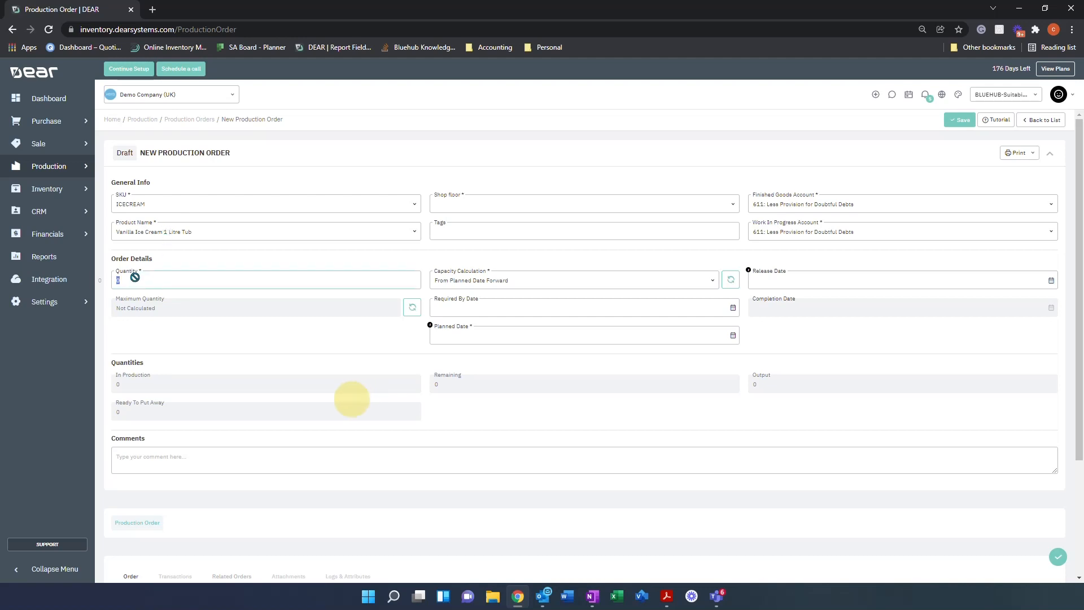
pyautogui.write('500')
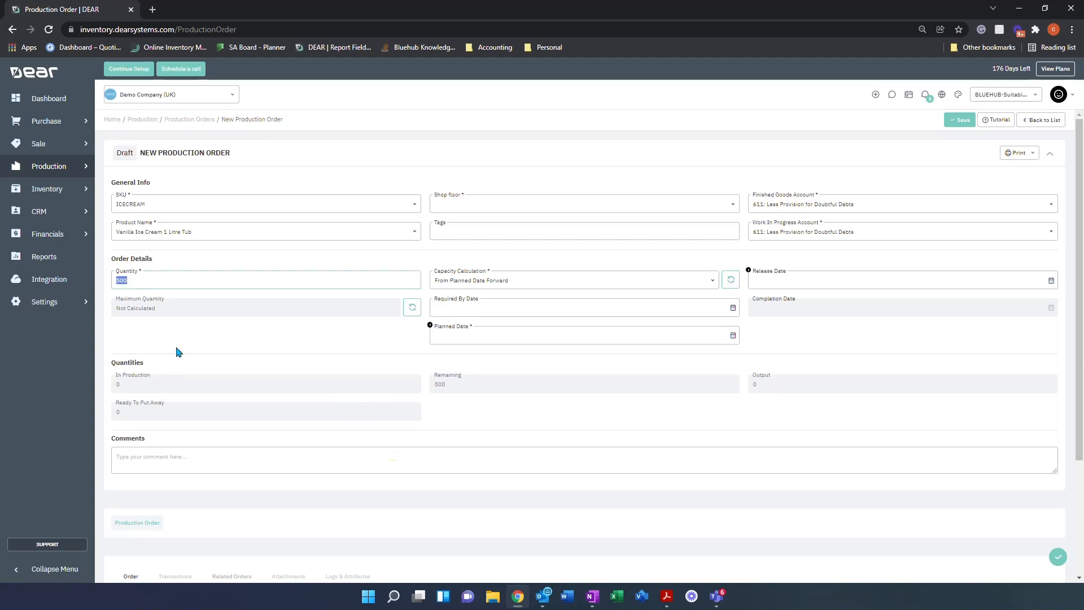
pyautogui.moveTo(185, 330)
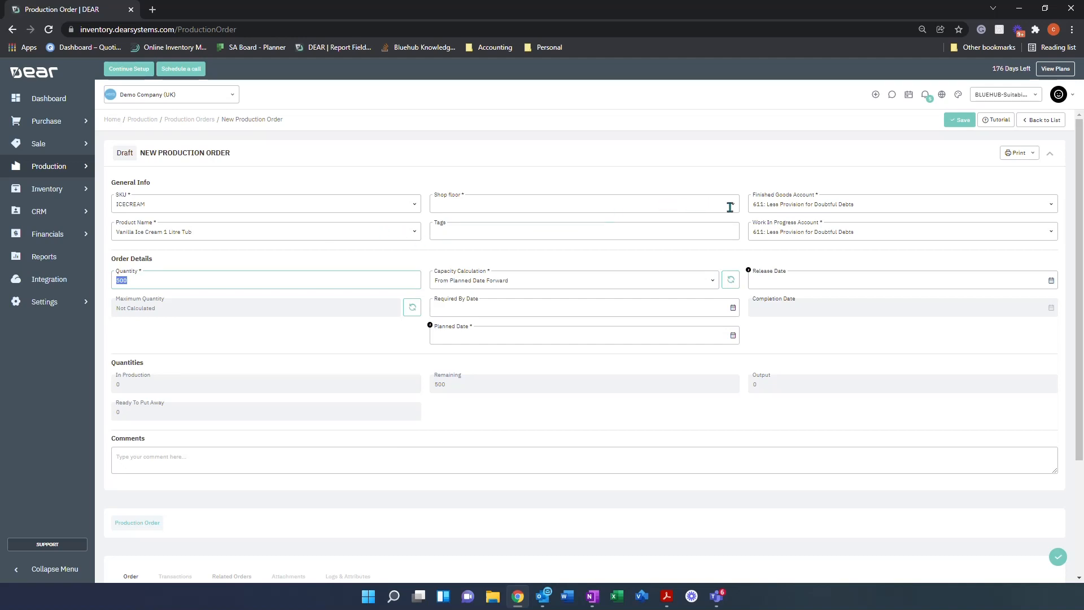
pyautogui.click(582, 203)
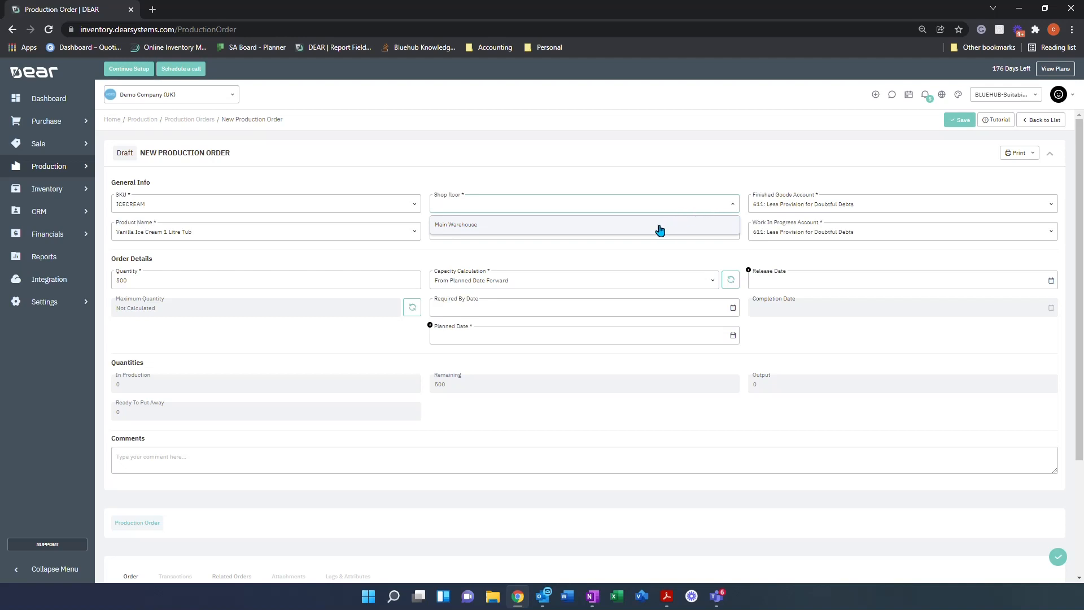
pyautogui.click(583, 224)
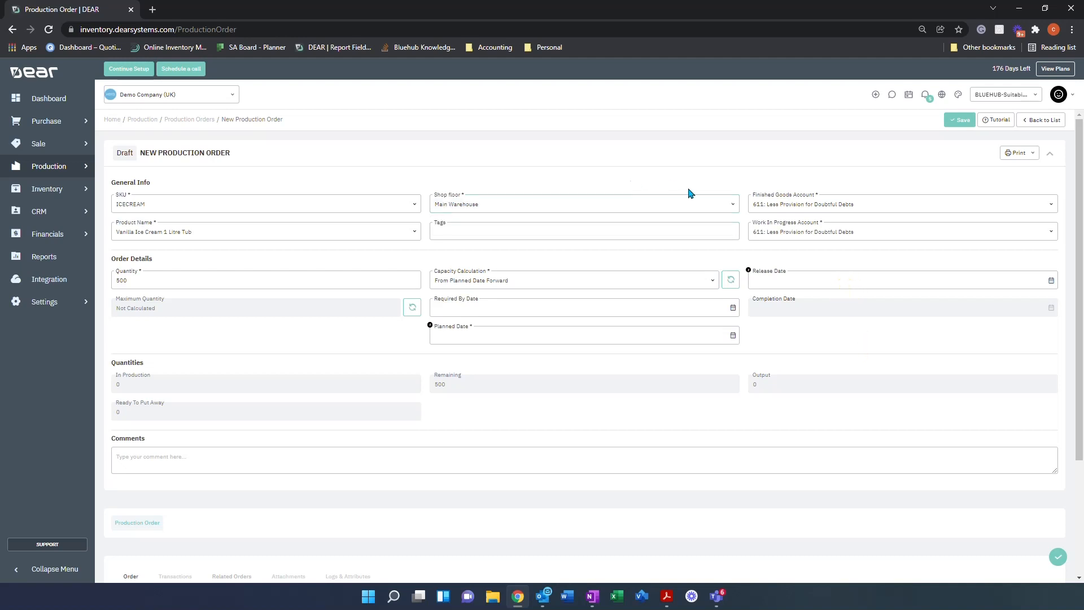
pyautogui.moveTo(758, 232)
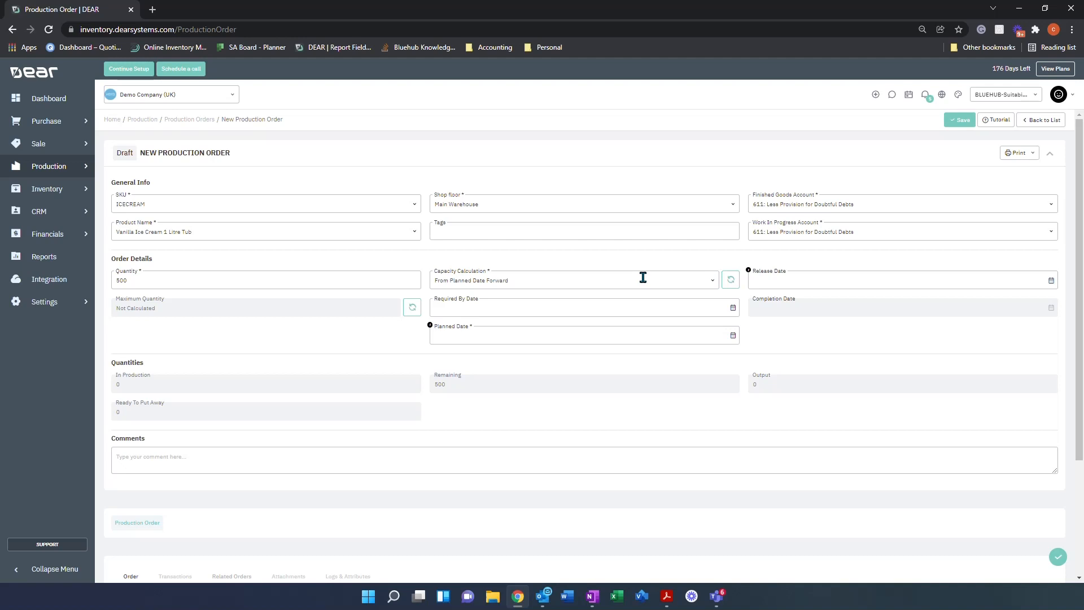
pyautogui.moveTo(708, 286)
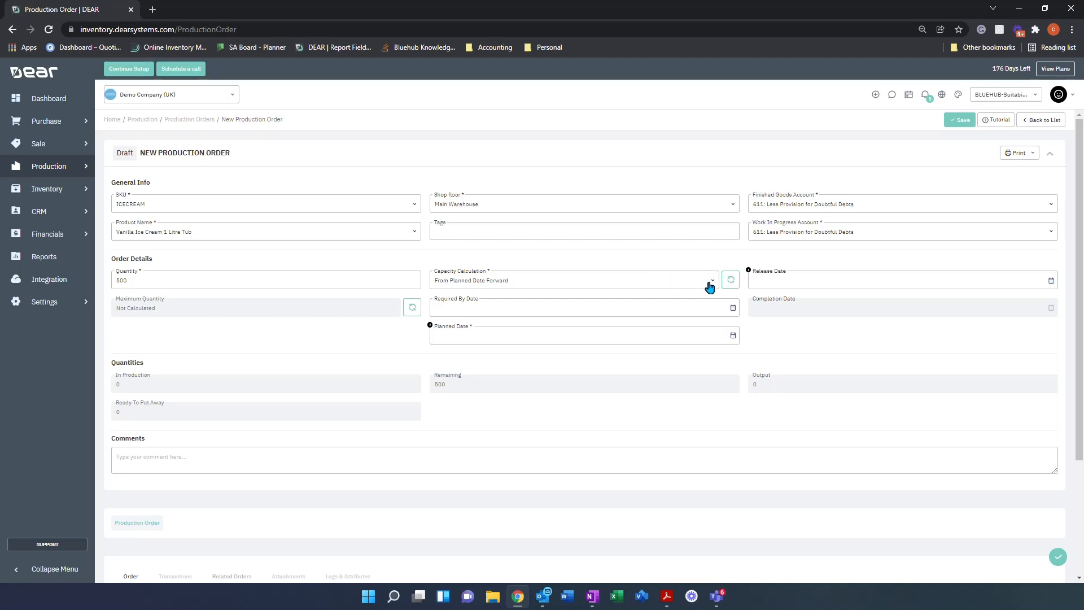
pyautogui.click(709, 280)
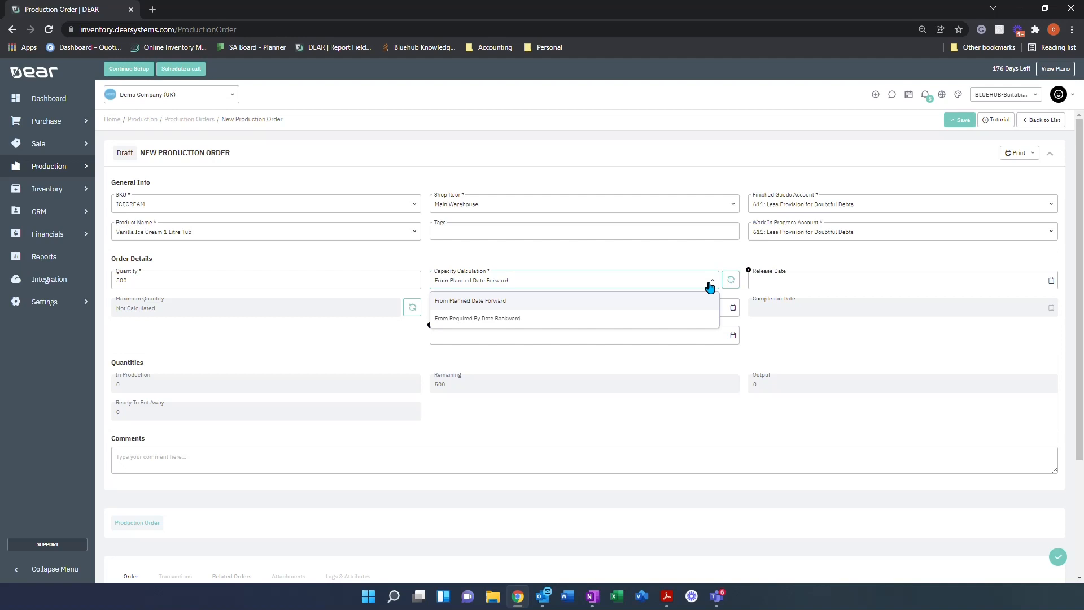
pyautogui.click(470, 299)
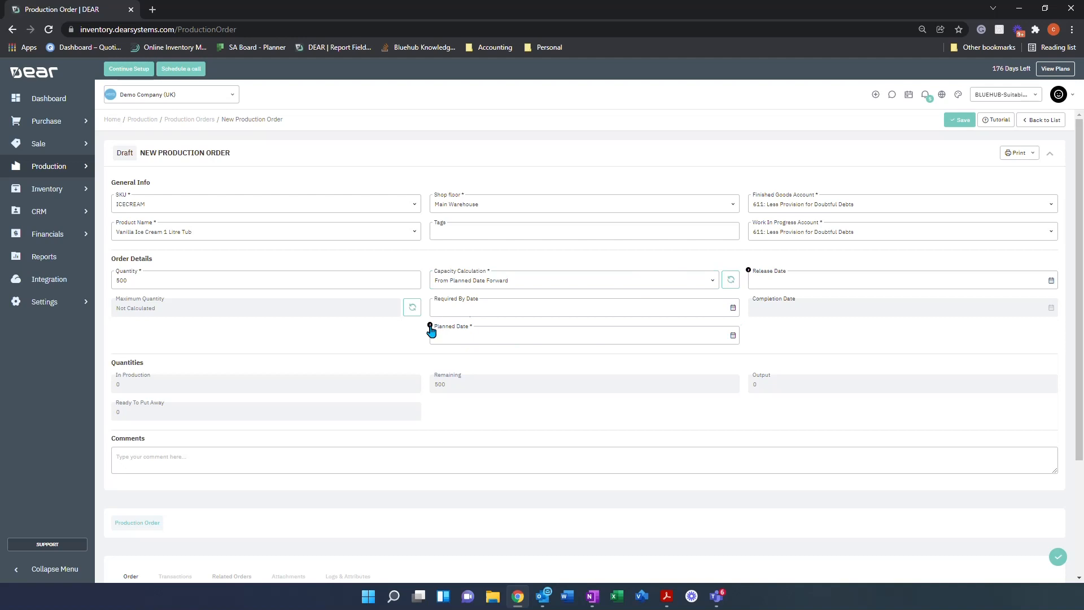
pyautogui.moveTo(429, 326)
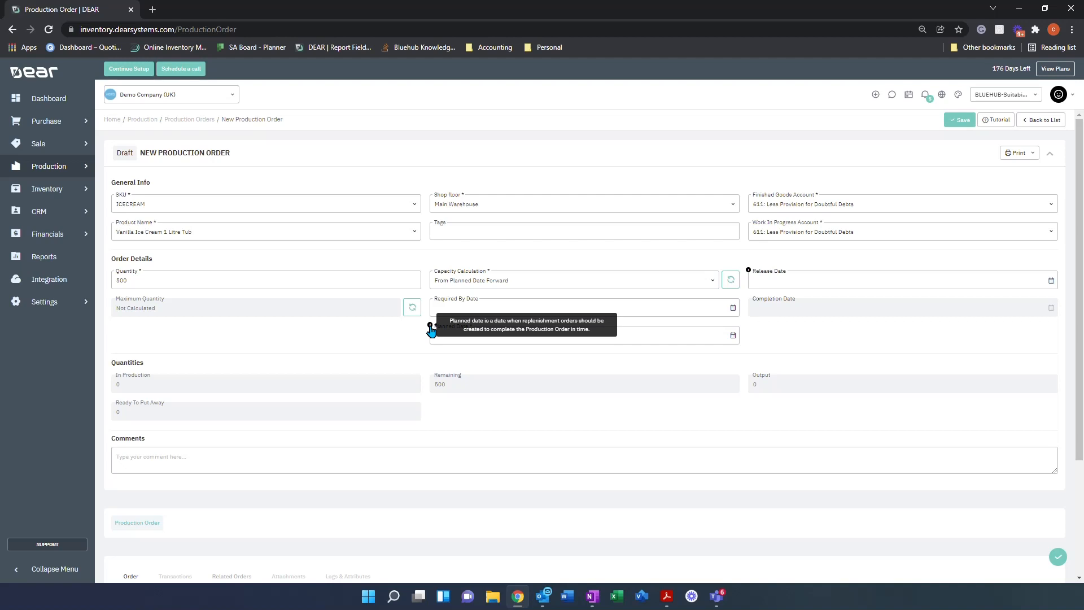
pyautogui.moveTo(748, 270)
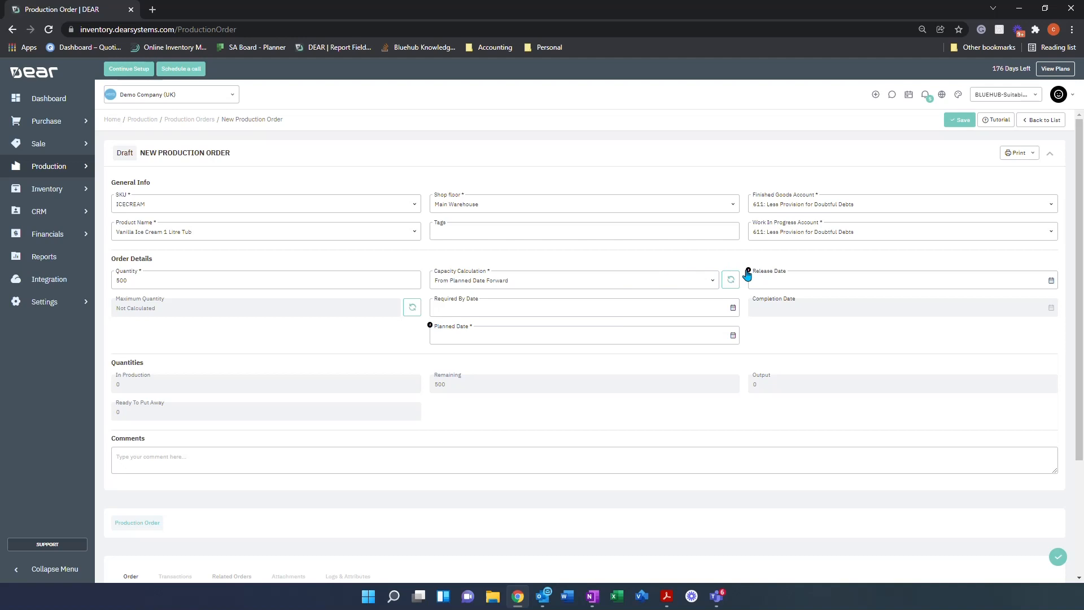
pyautogui.moveTo(748, 274)
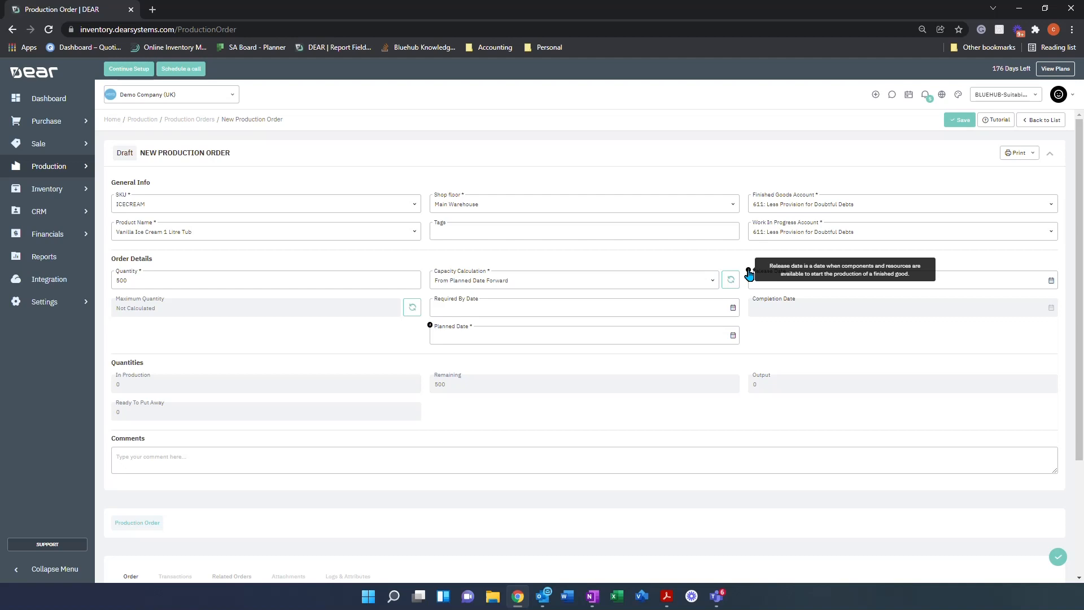
pyautogui.moveTo(689, 266)
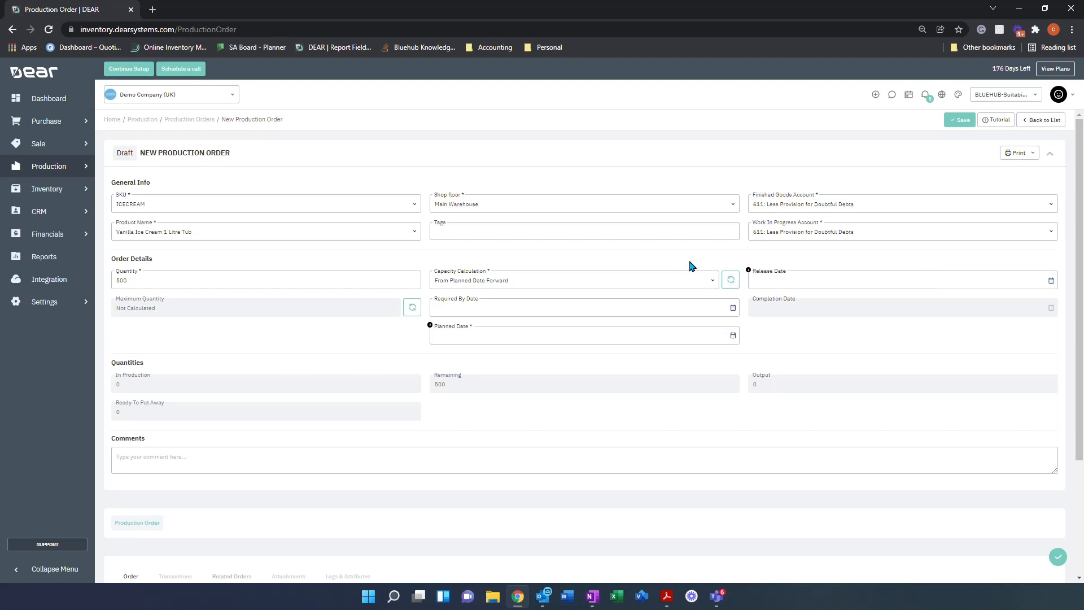
pyautogui.moveTo(706, 280)
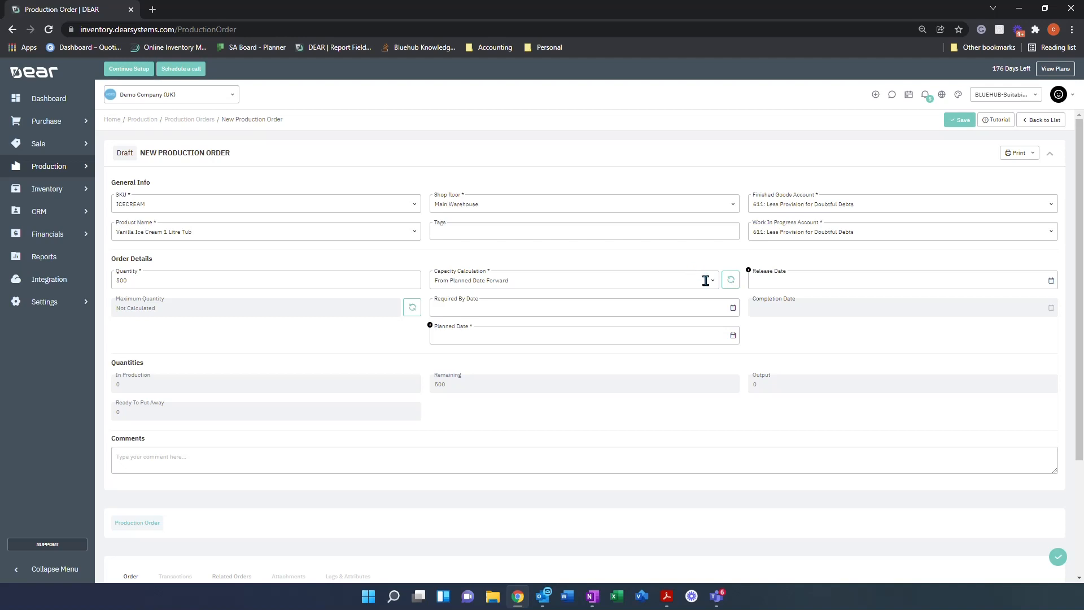
# Schedule backward from required-by date 28/02/2022 and recalculate release and planned dates.
pyautogui.click(705, 280)
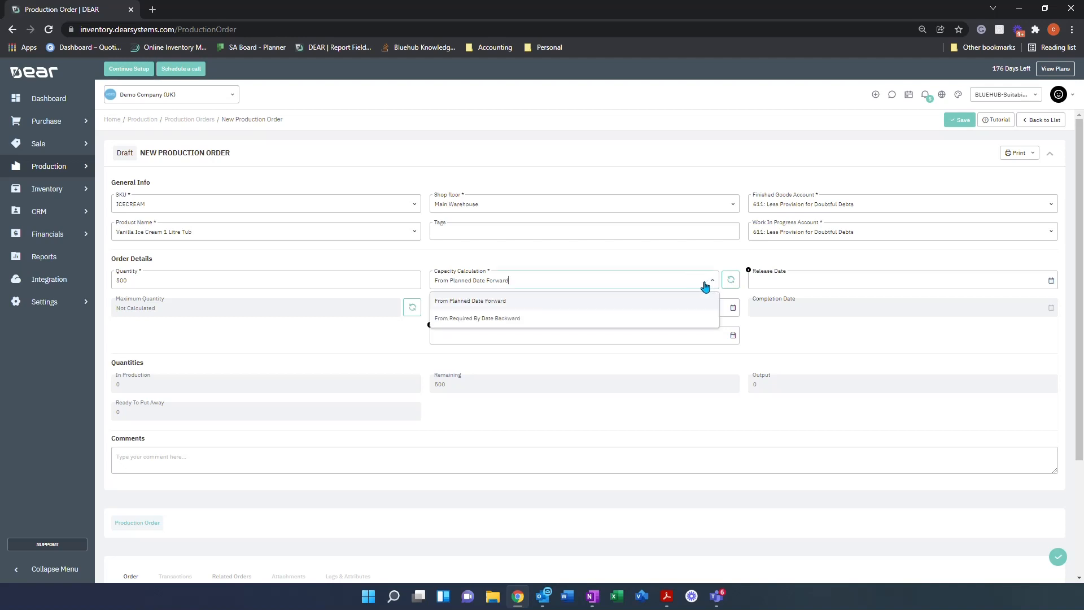
pyautogui.click(477, 318)
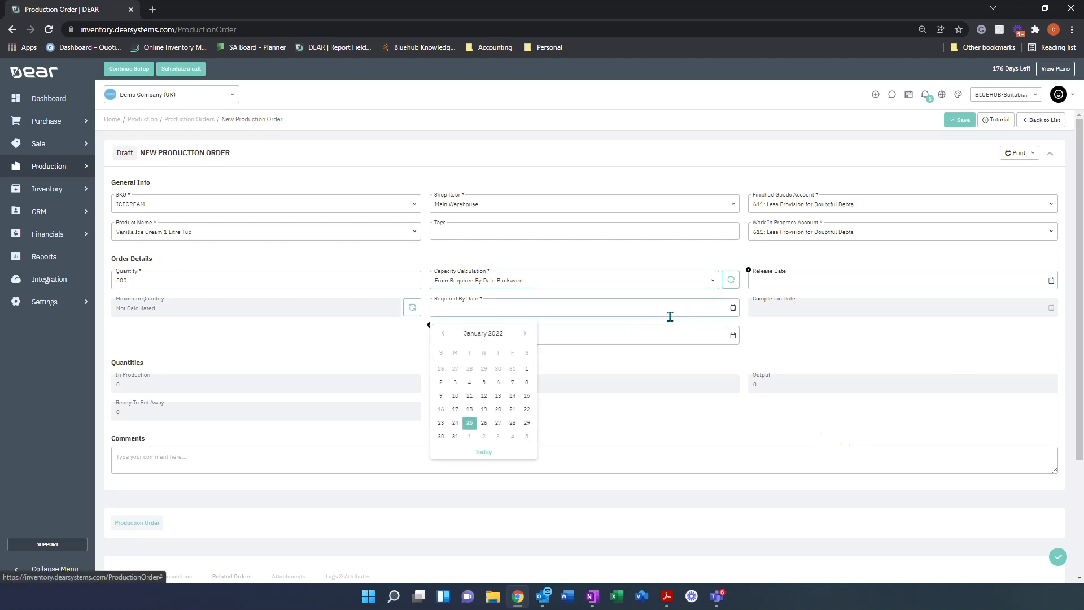
pyautogui.click(525, 333)
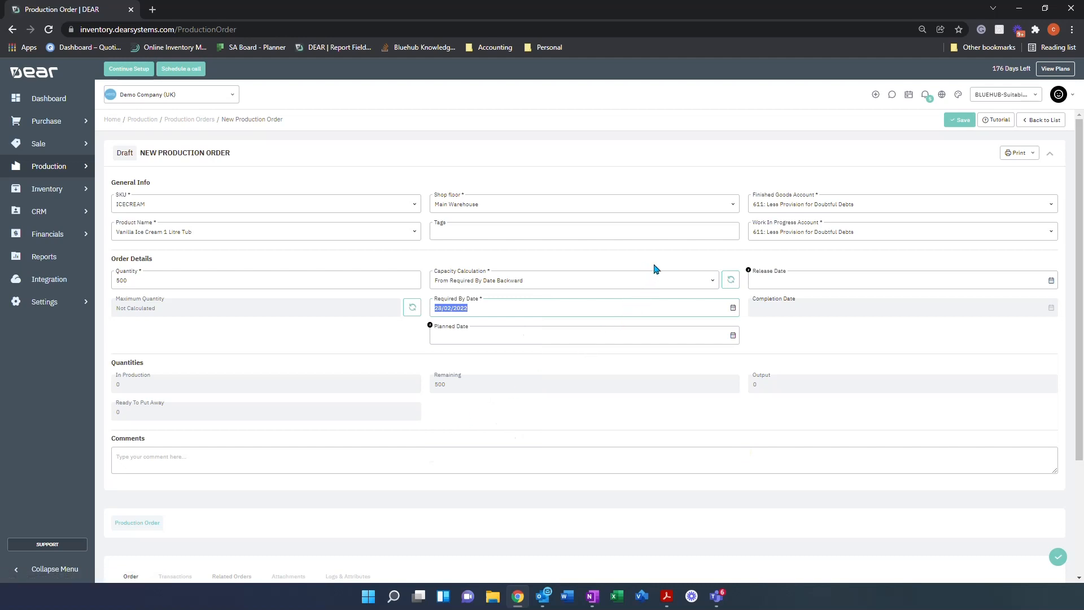
pyautogui.click(730, 279)
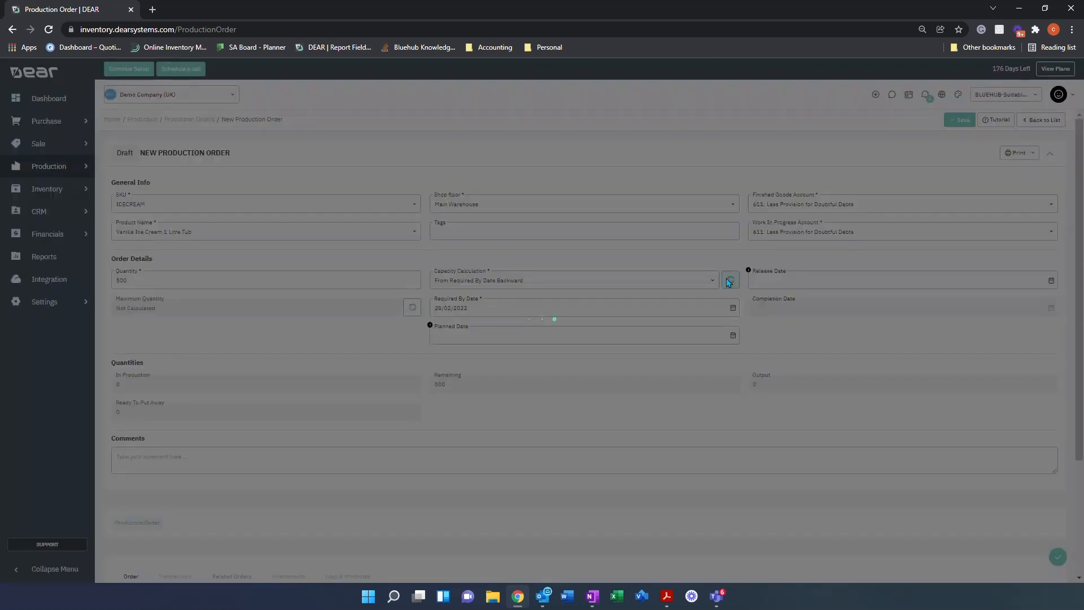
pyautogui.click(727, 280)
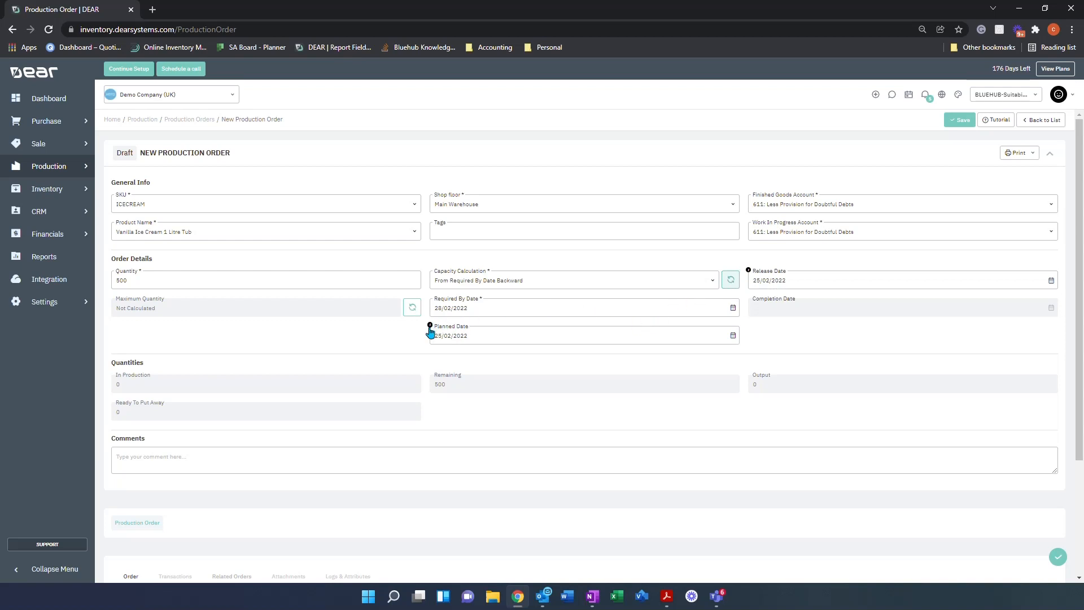
pyautogui.moveTo(429, 327)
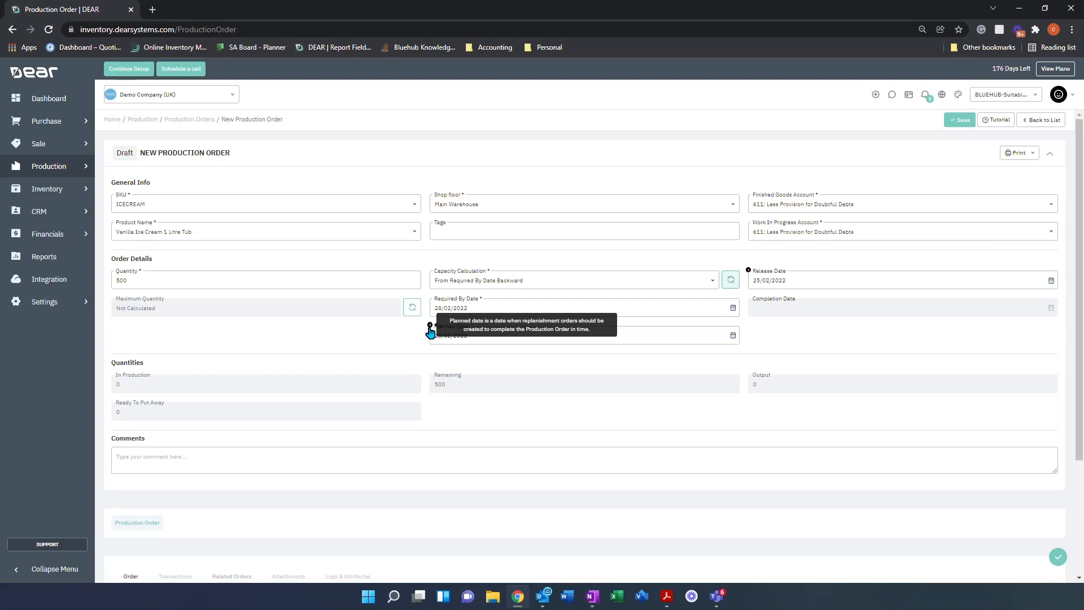
pyautogui.moveTo(748, 271)
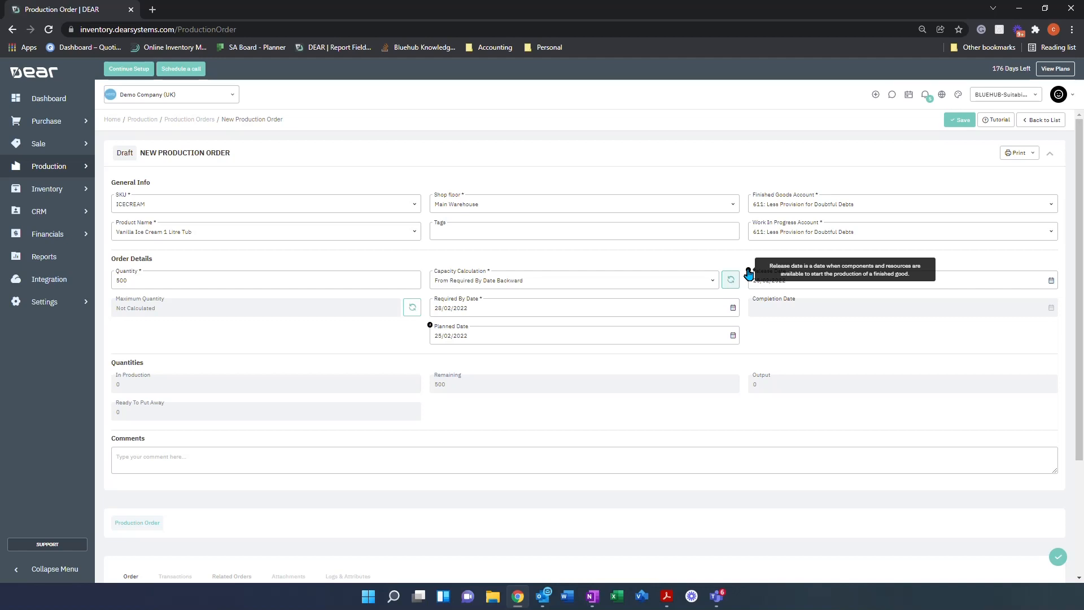
pyautogui.moveTo(308, 317)
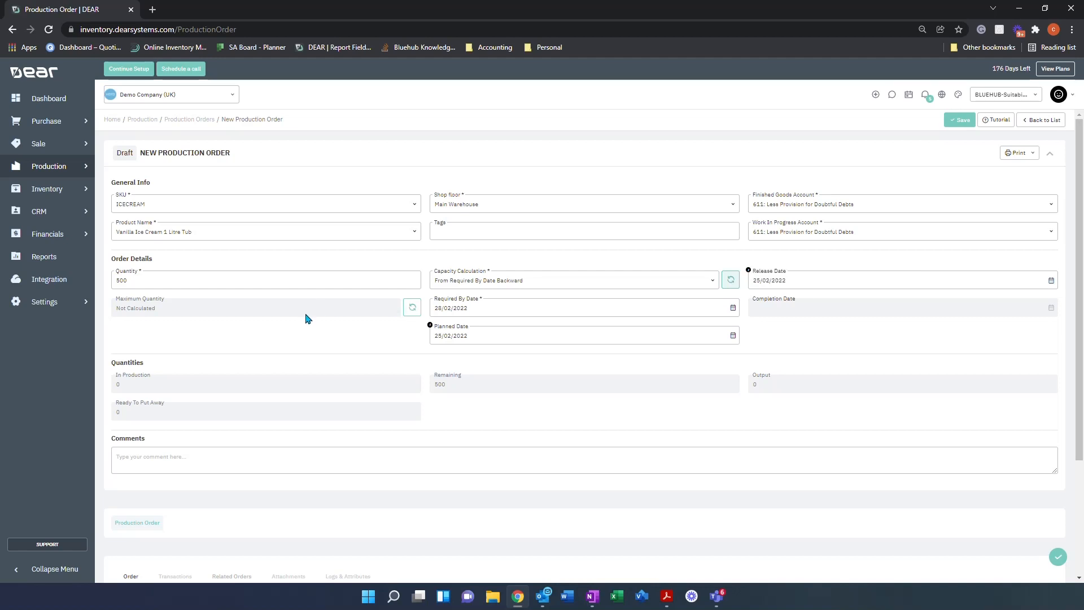
pyautogui.moveTo(164, 320)
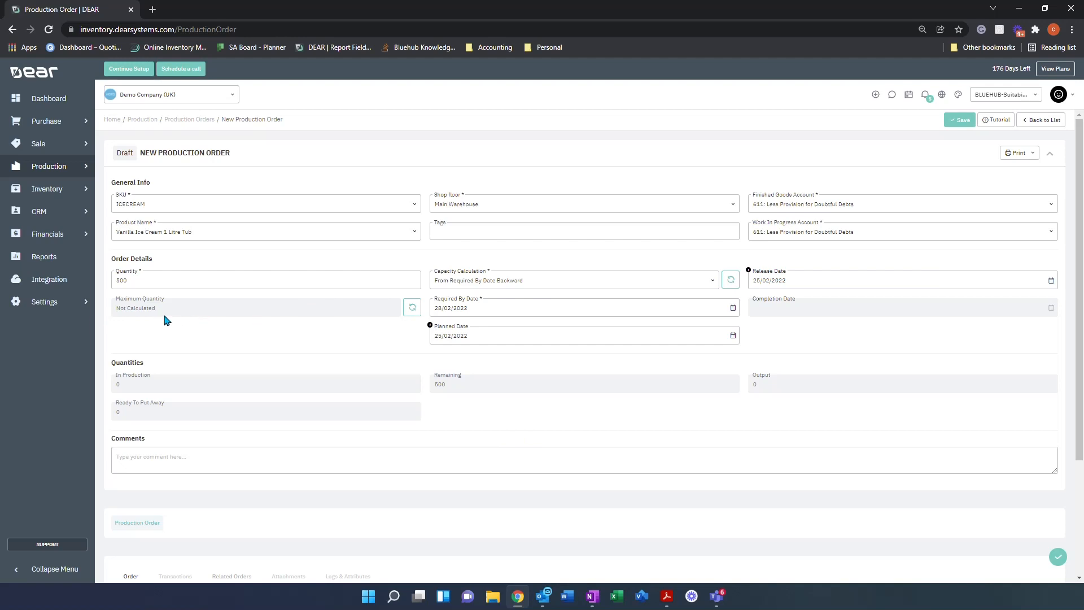
pyautogui.moveTo(154, 321)
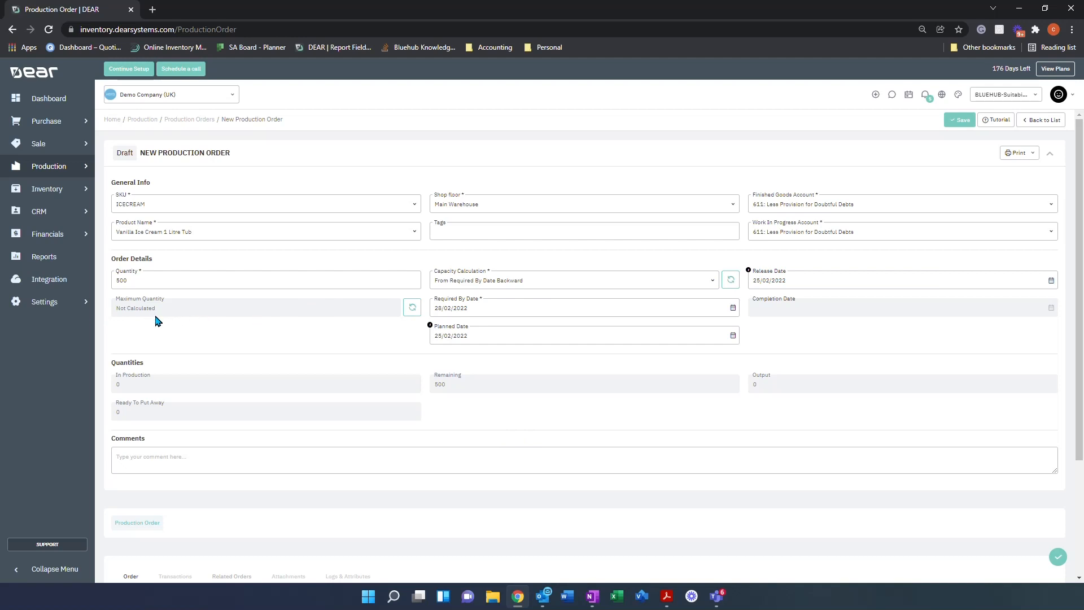
pyautogui.moveTo(374, 302)
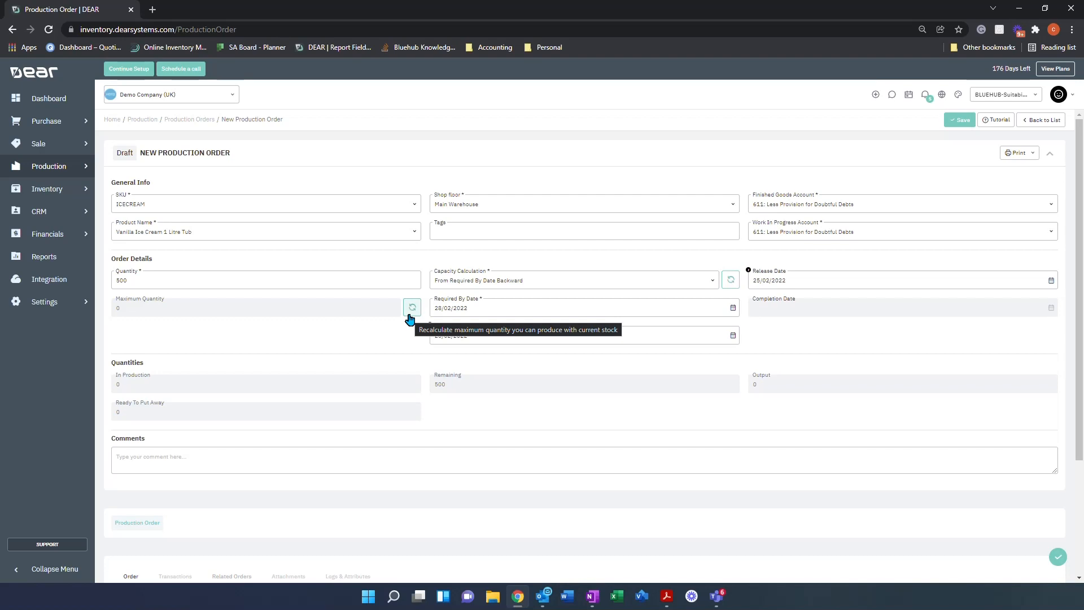
# Load the Version 1.0 (default) BOM, adding setup, blending and flavouring steps.
pyautogui.scroll(-3)
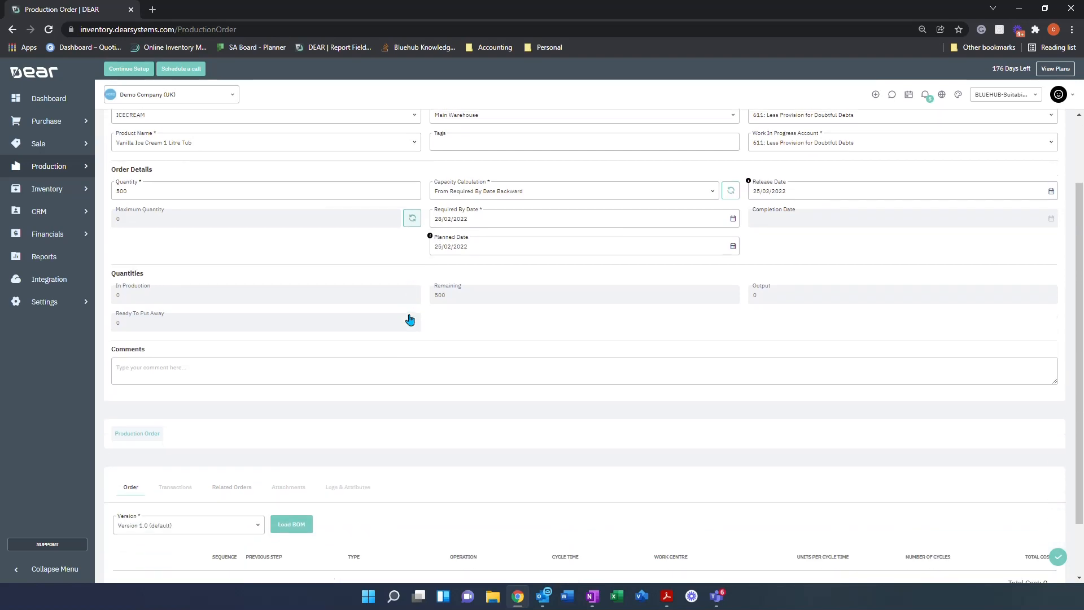
pyautogui.scroll(-3)
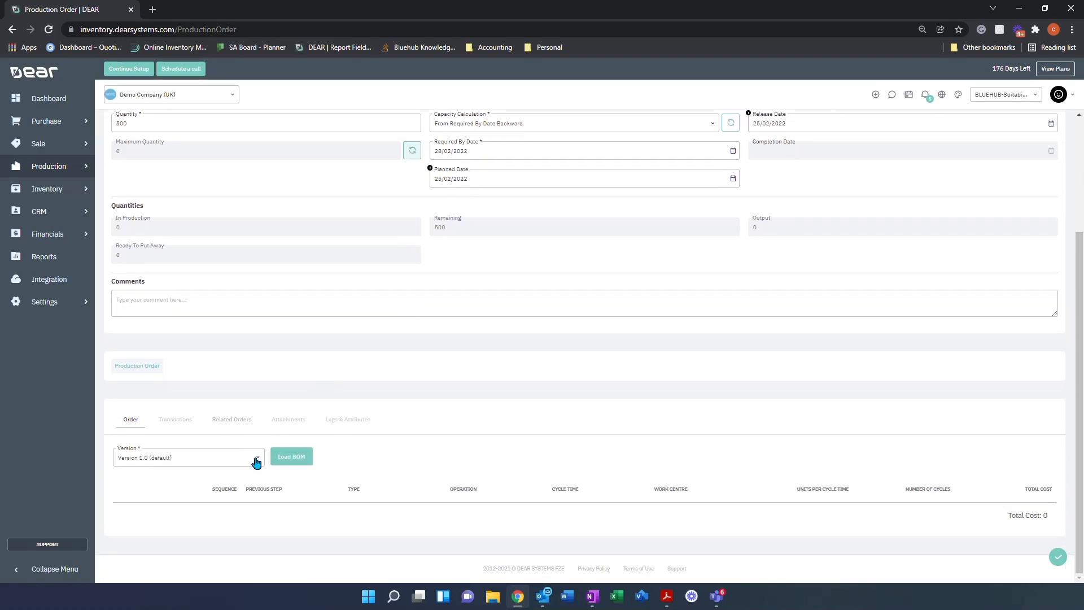
pyautogui.click(256, 459)
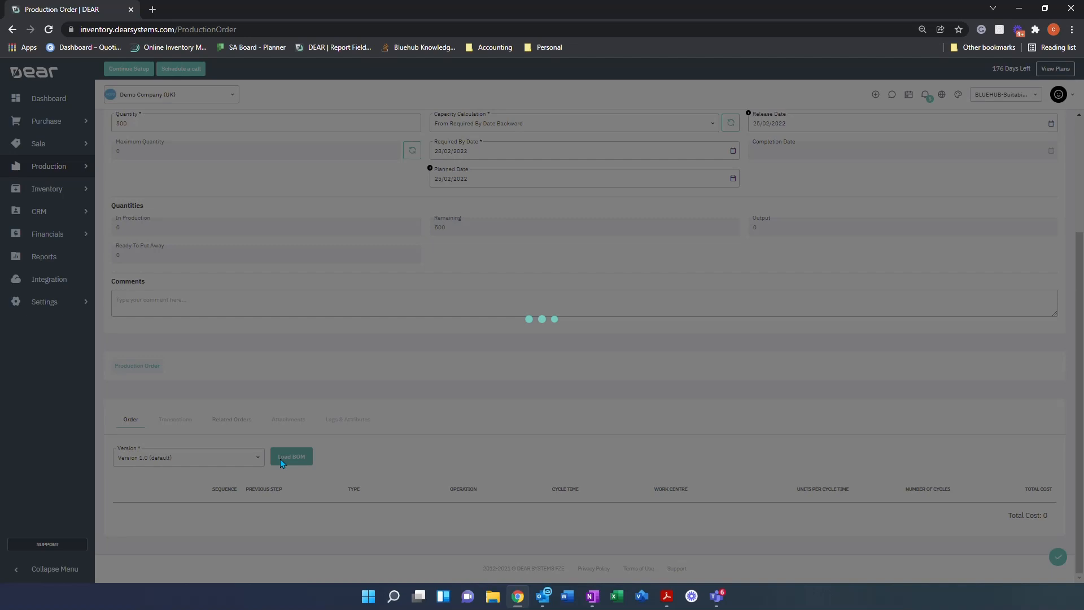
pyautogui.click(291, 456)
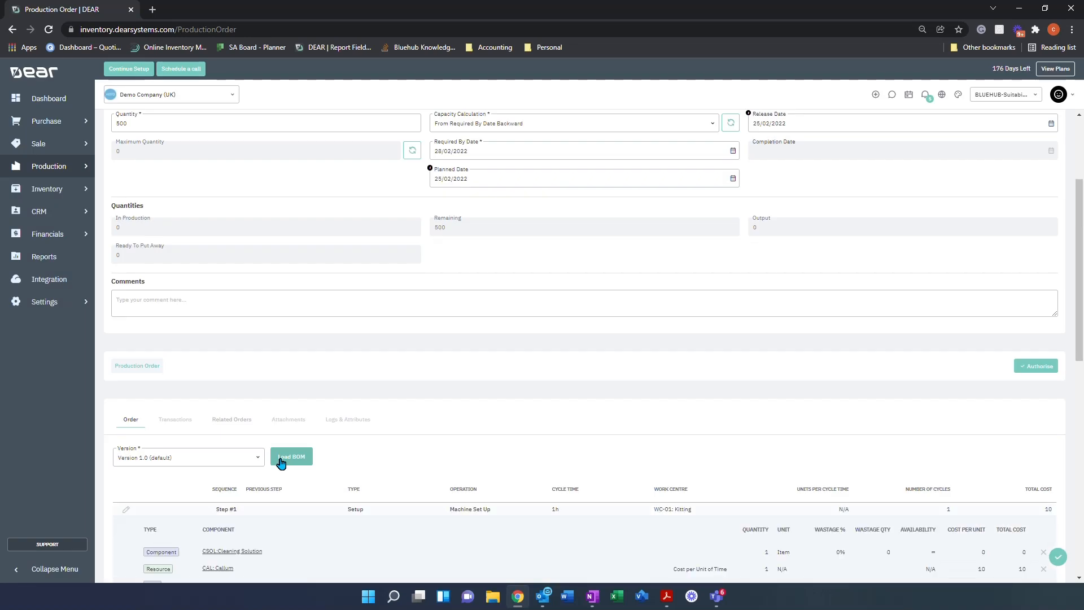
pyautogui.scroll(3)
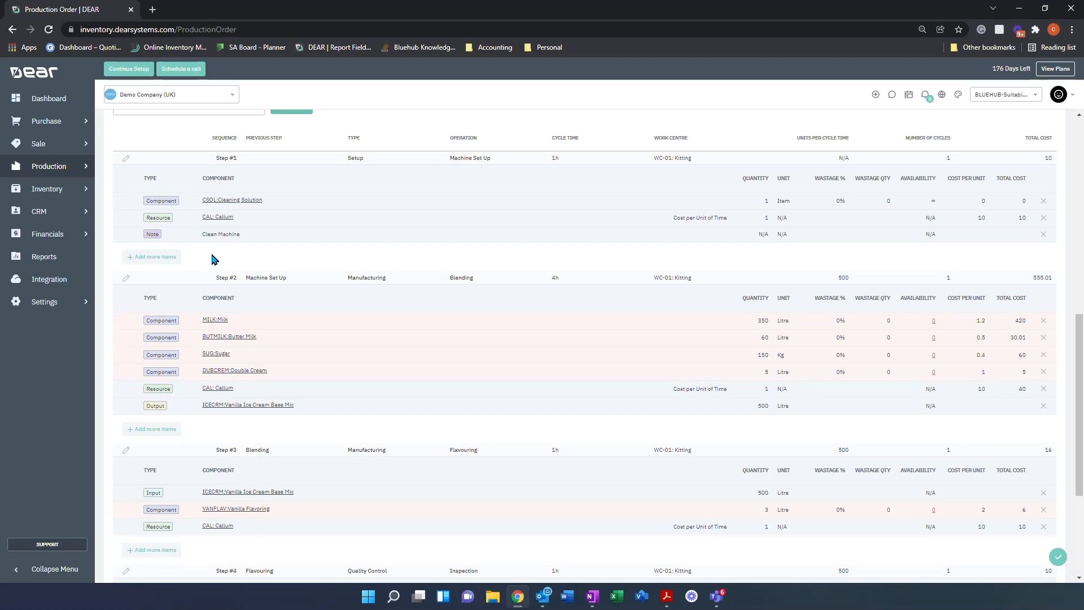
pyautogui.scroll(3)
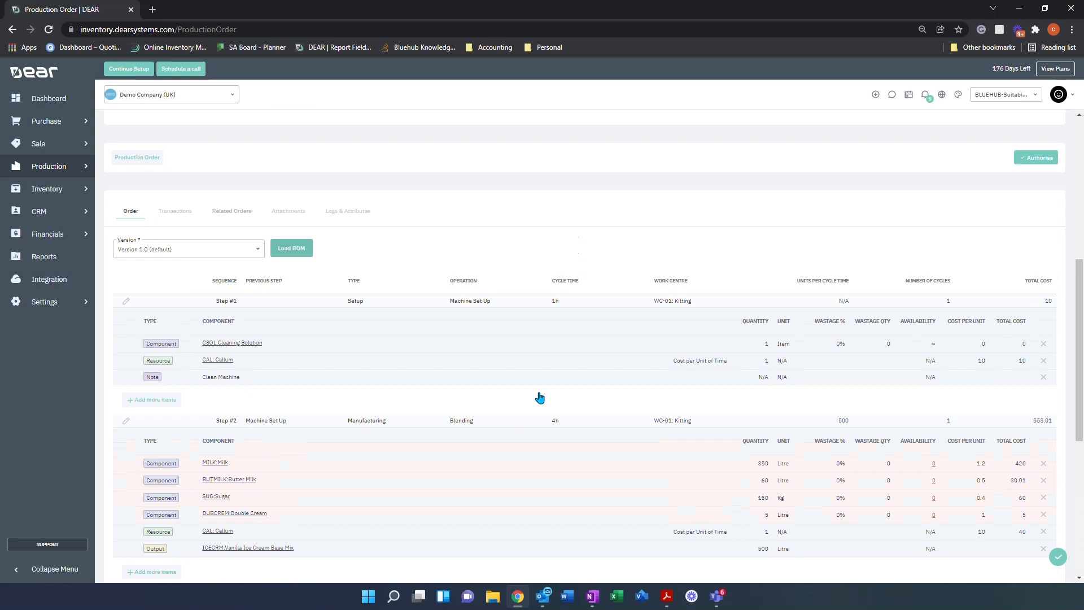
pyautogui.scroll(3)
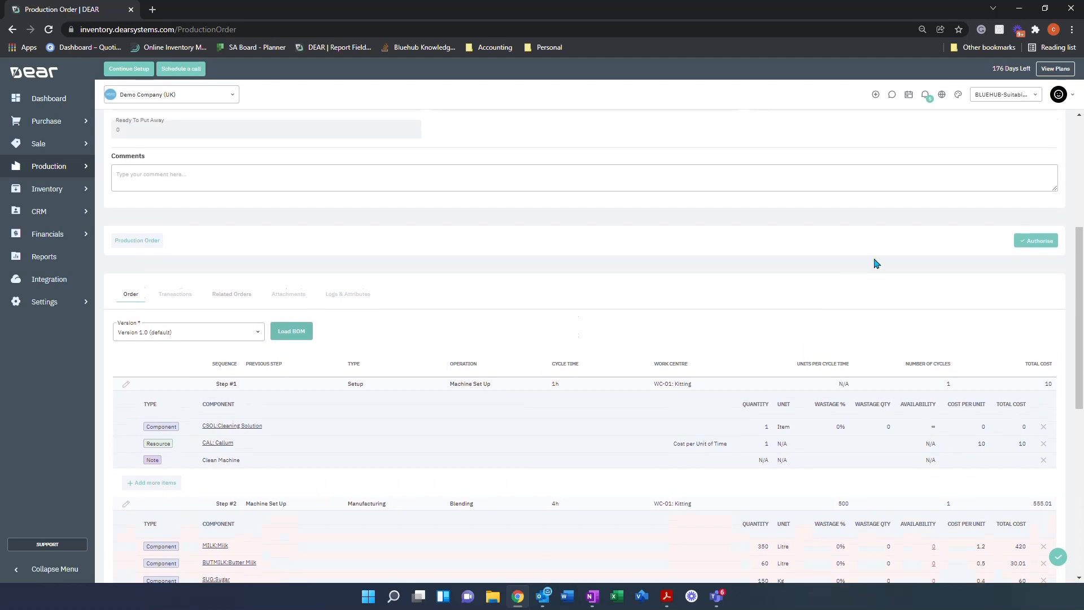
pyautogui.moveTo(1034, 240)
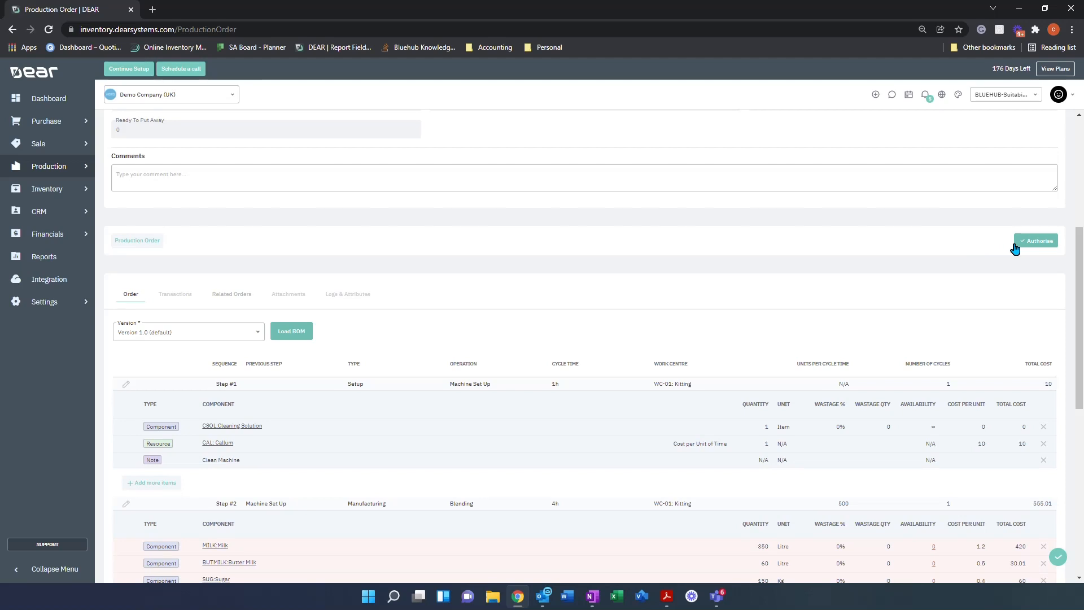
pyautogui.moveTo(1023, 248)
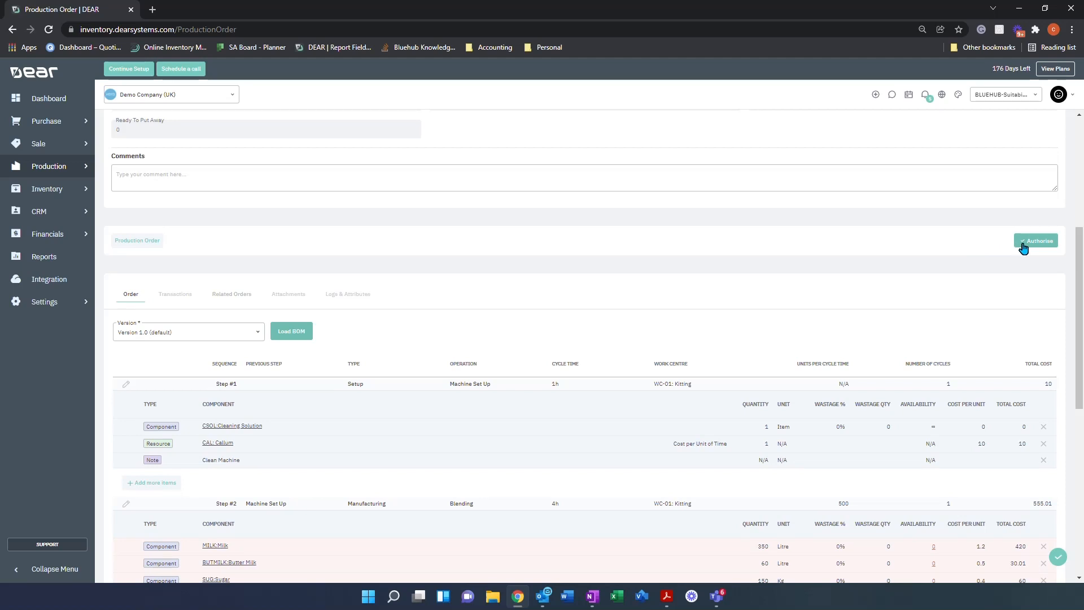
# Authorise the draft so it saves as Planned order MO-00159, then check the Production menu.
pyautogui.click(1038, 240)
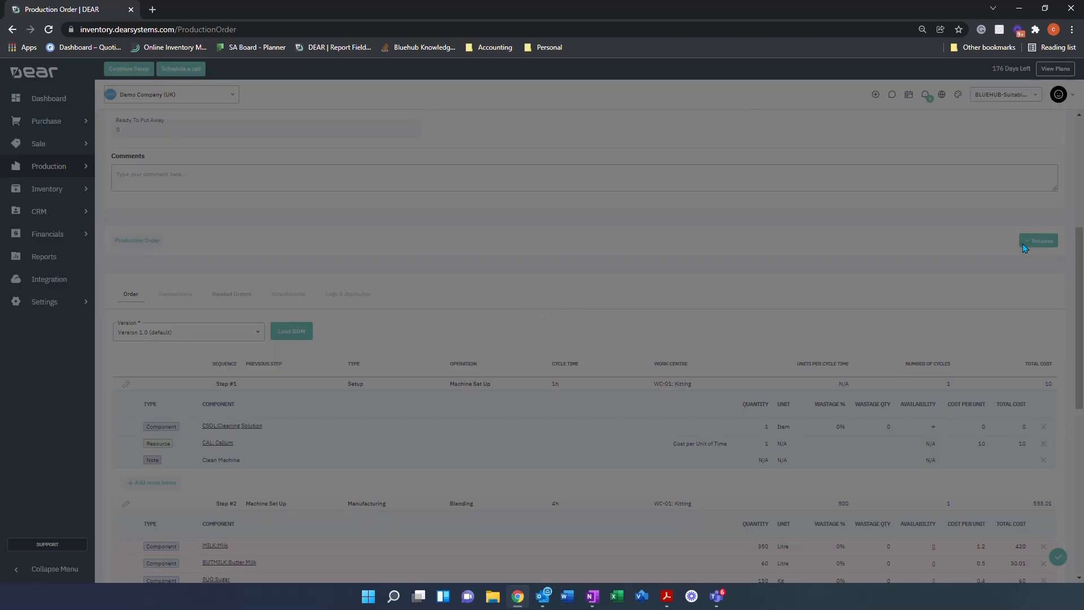
pyautogui.click(1038, 240)
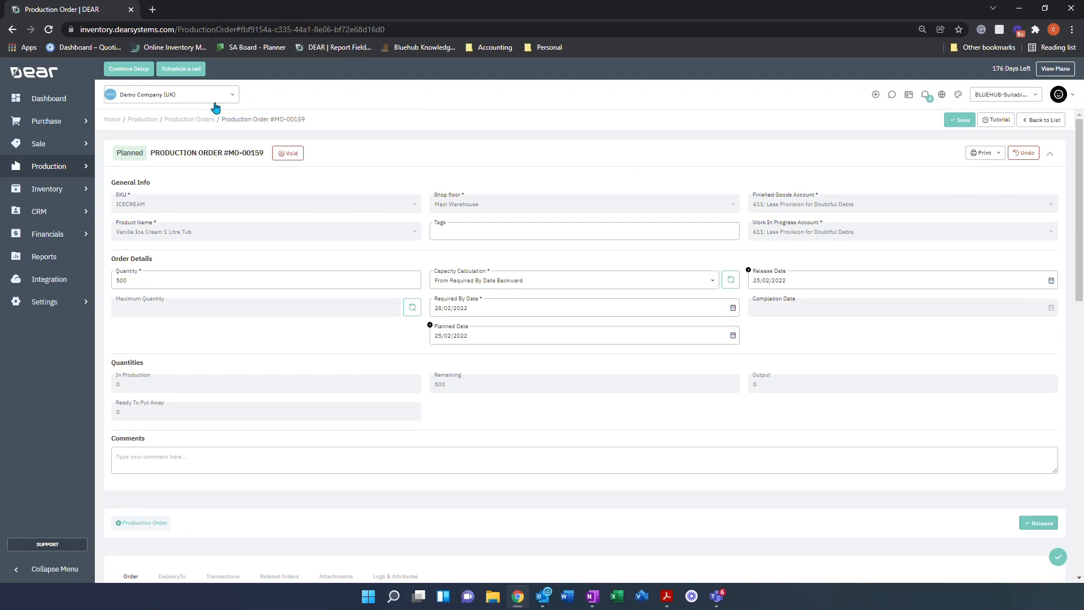
pyautogui.moveTo(126, 175)
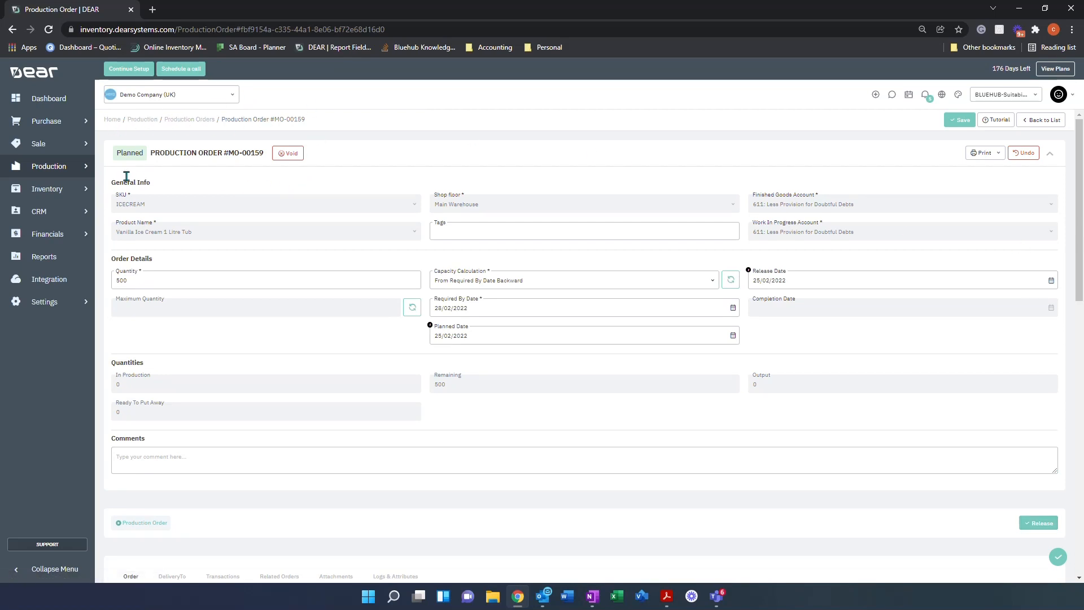
pyautogui.moveTo(88, 176)
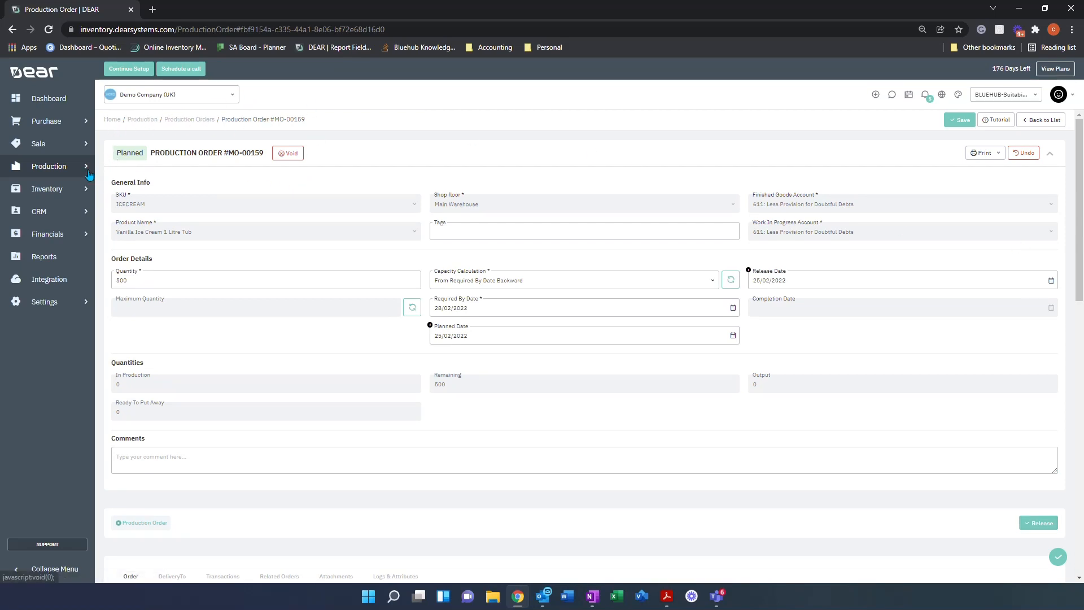
pyautogui.click(48, 166)
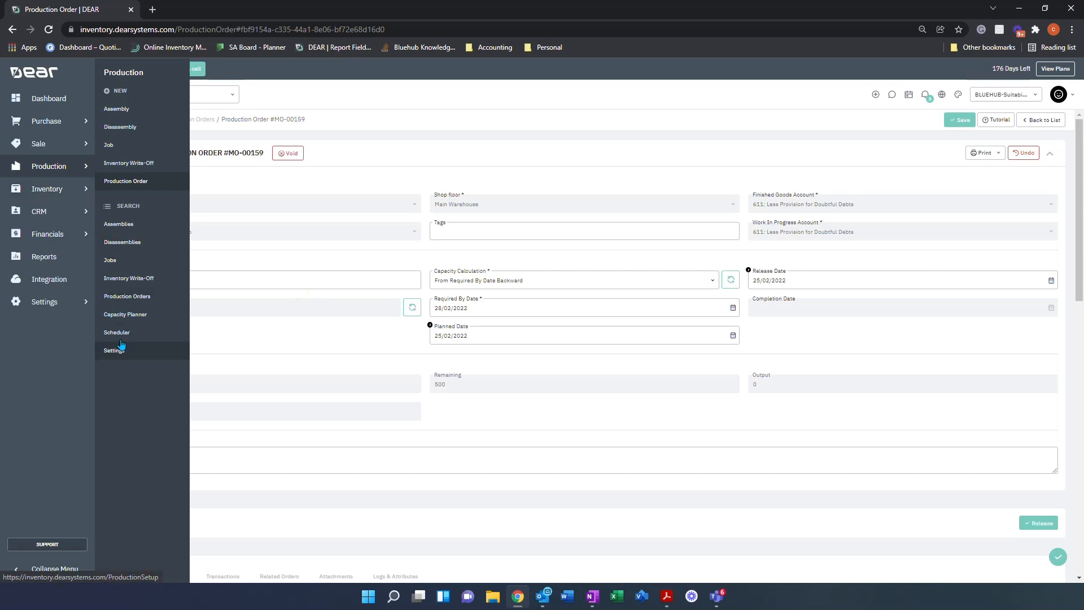
pyautogui.moveTo(117, 332)
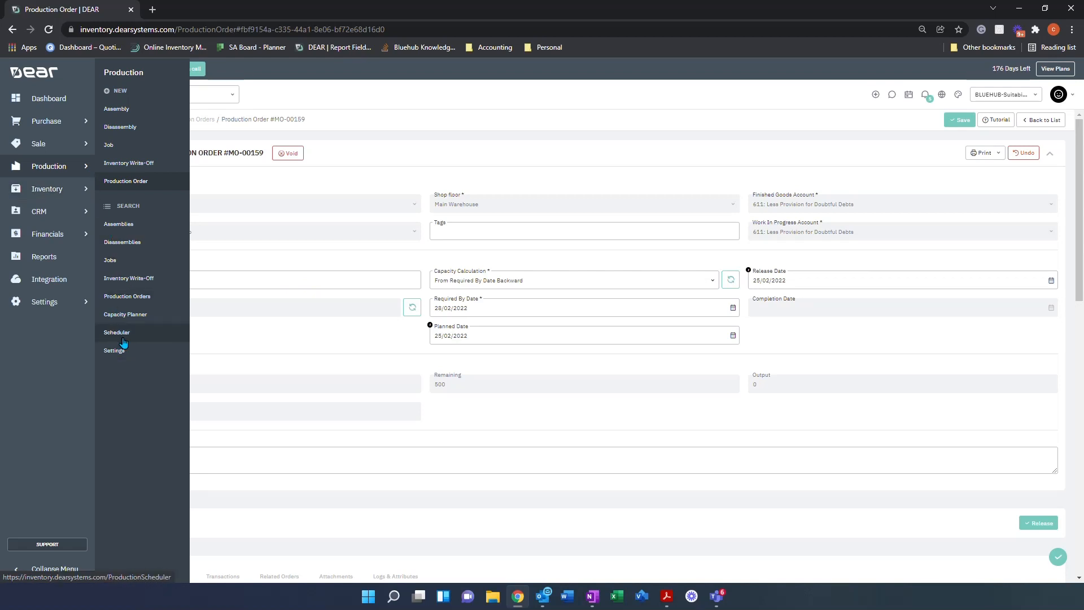
pyautogui.click(376, 503)
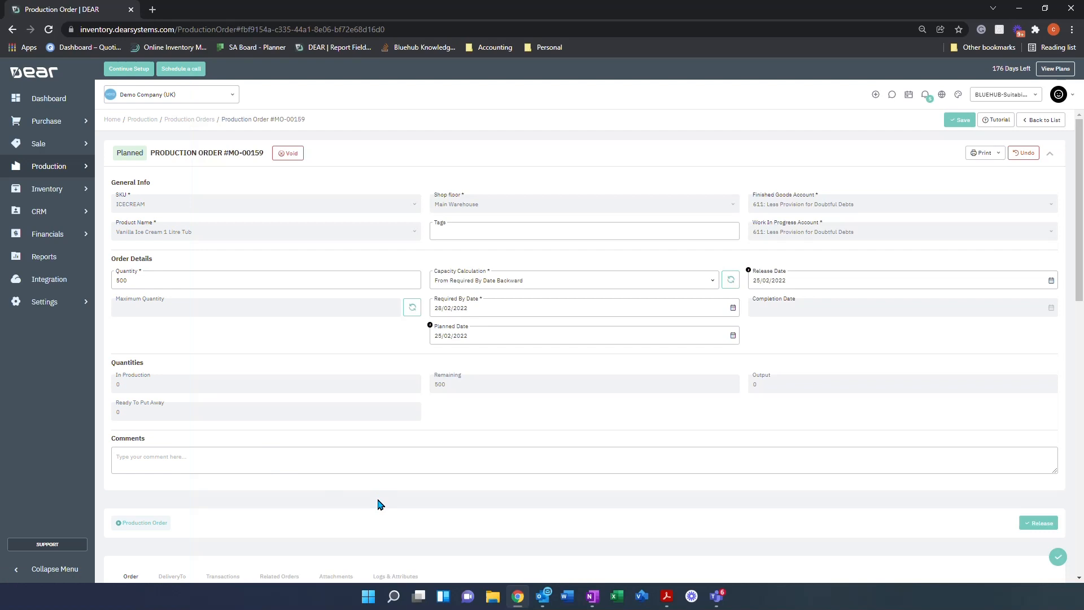
# Release MO-00159, creating a purchase order task for missing ingredients.
pyautogui.scroll(-3)
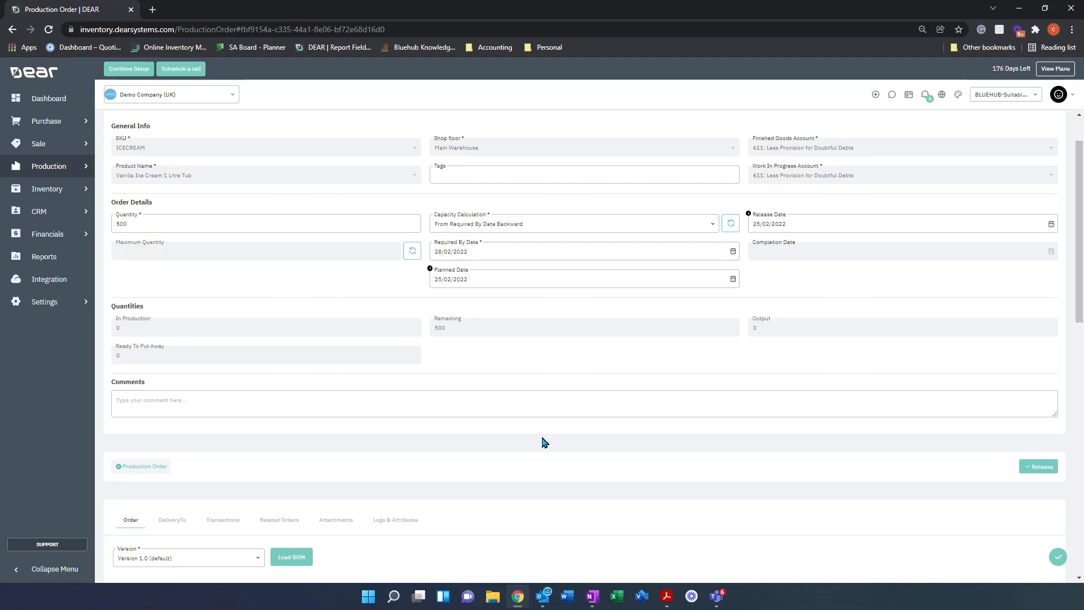
pyautogui.moveTo(1038, 465)
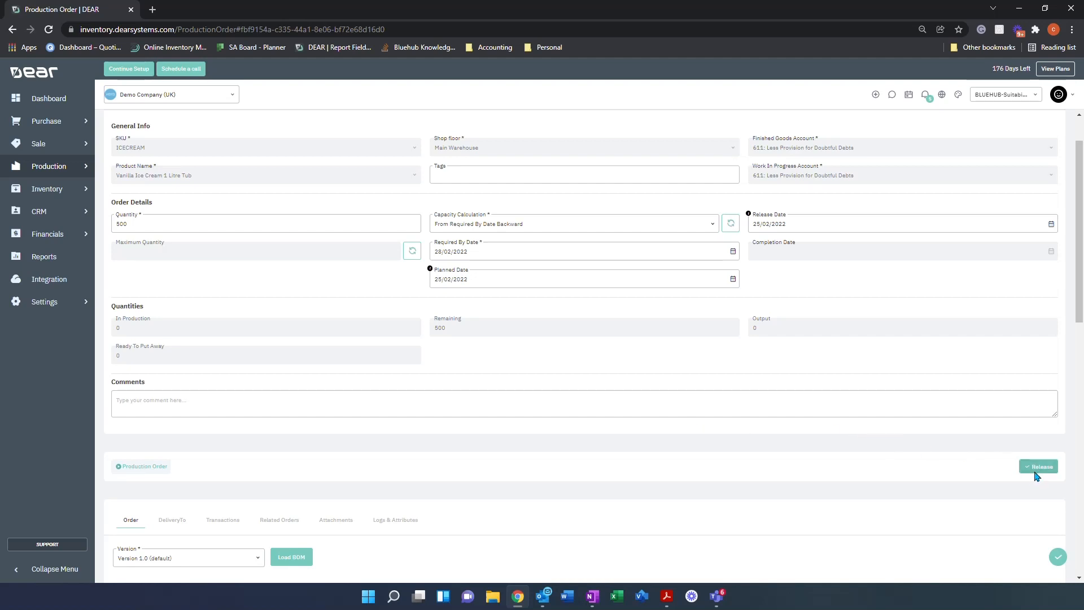
pyautogui.click(1038, 465)
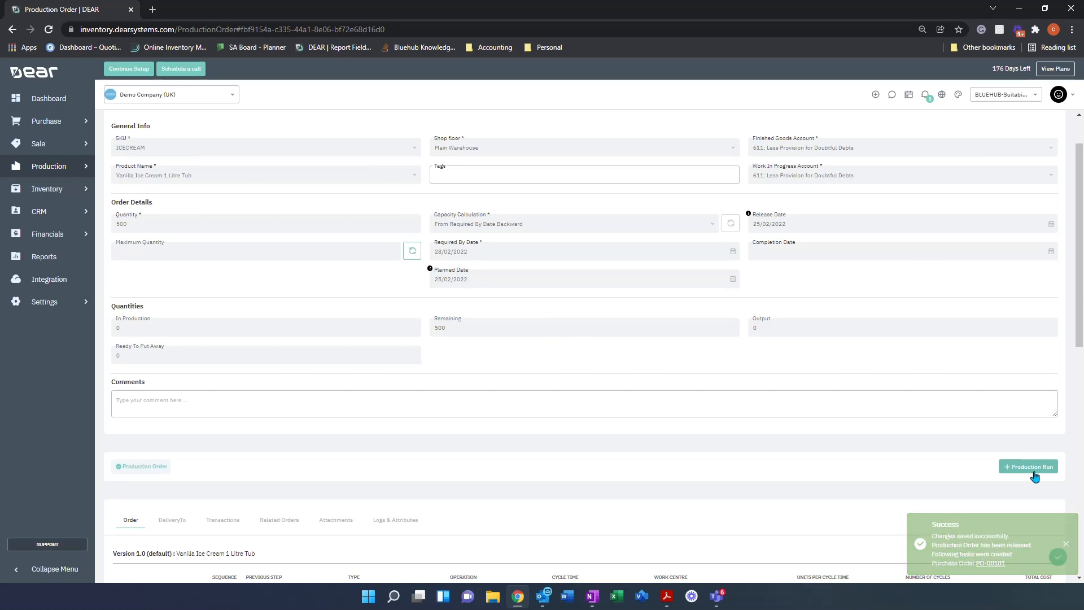
pyautogui.scroll(-3)
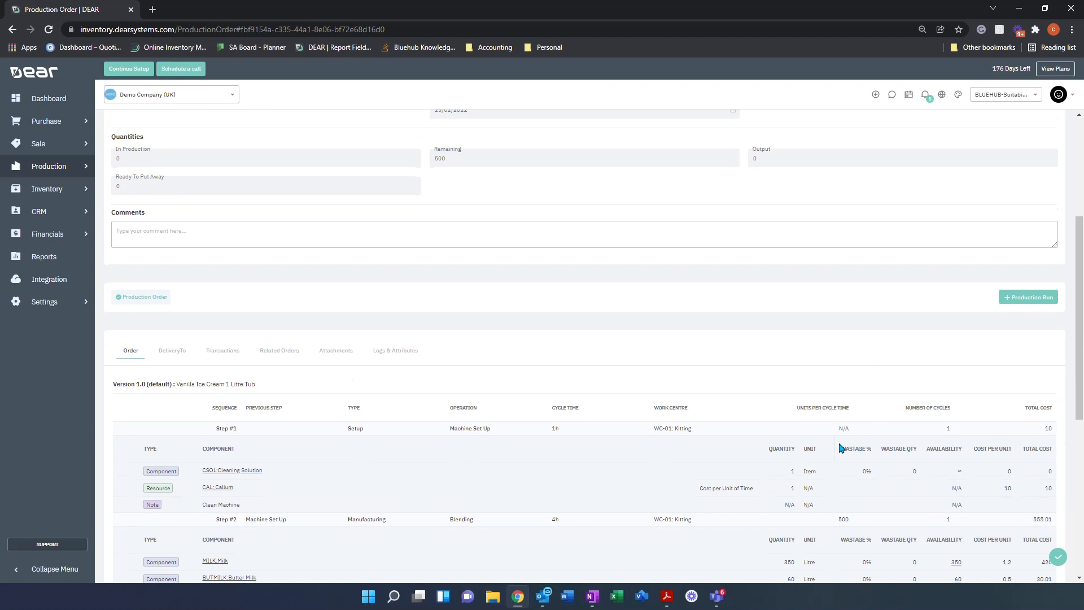
pyautogui.scroll(3)
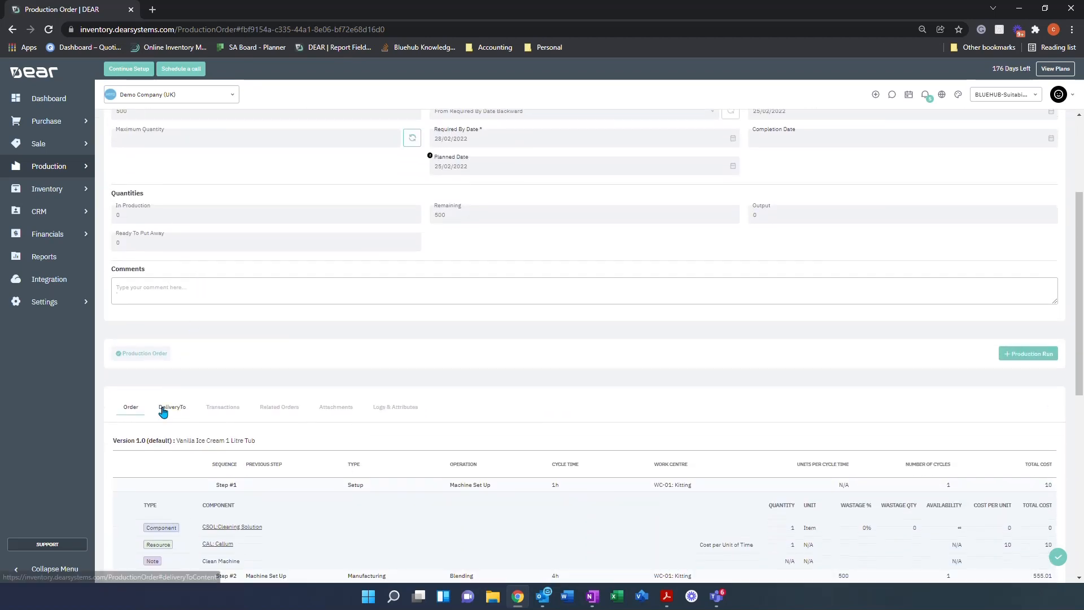
pyautogui.scroll(-3)
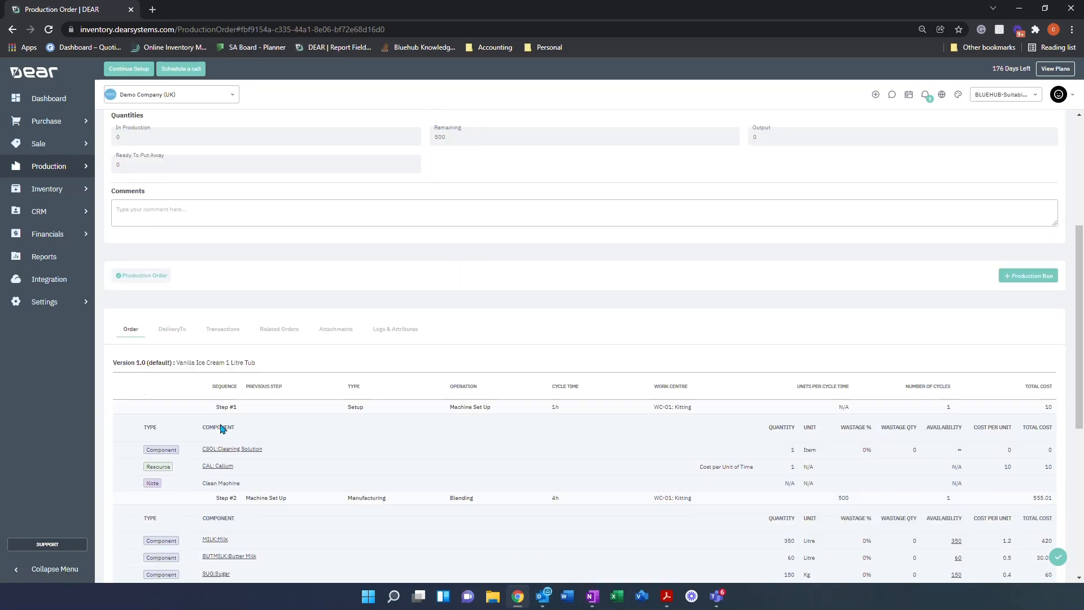
pyautogui.scroll(-3)
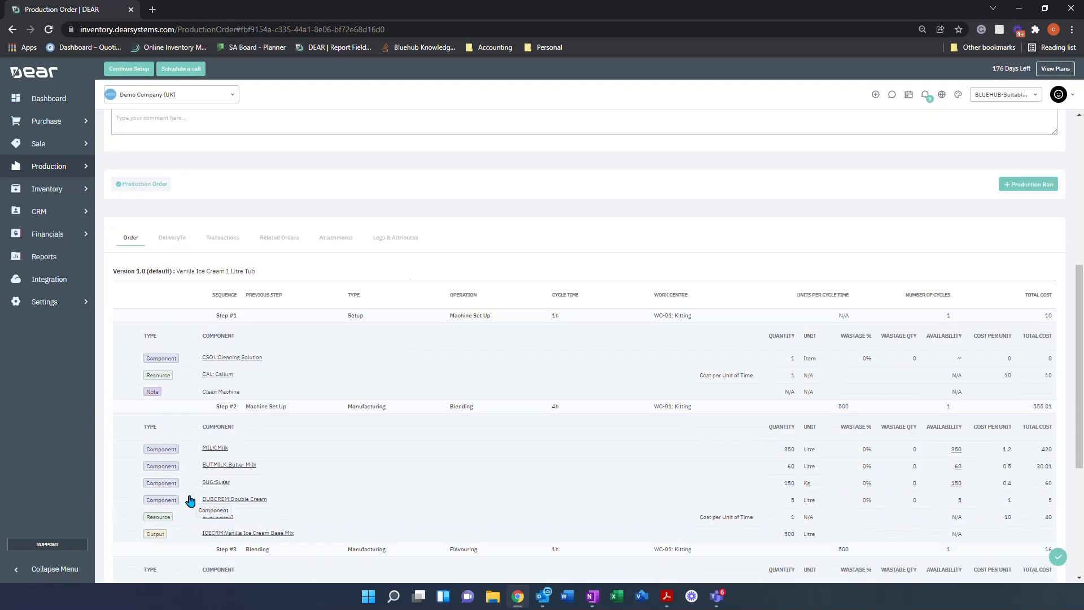
pyautogui.moveTo(207, 363)
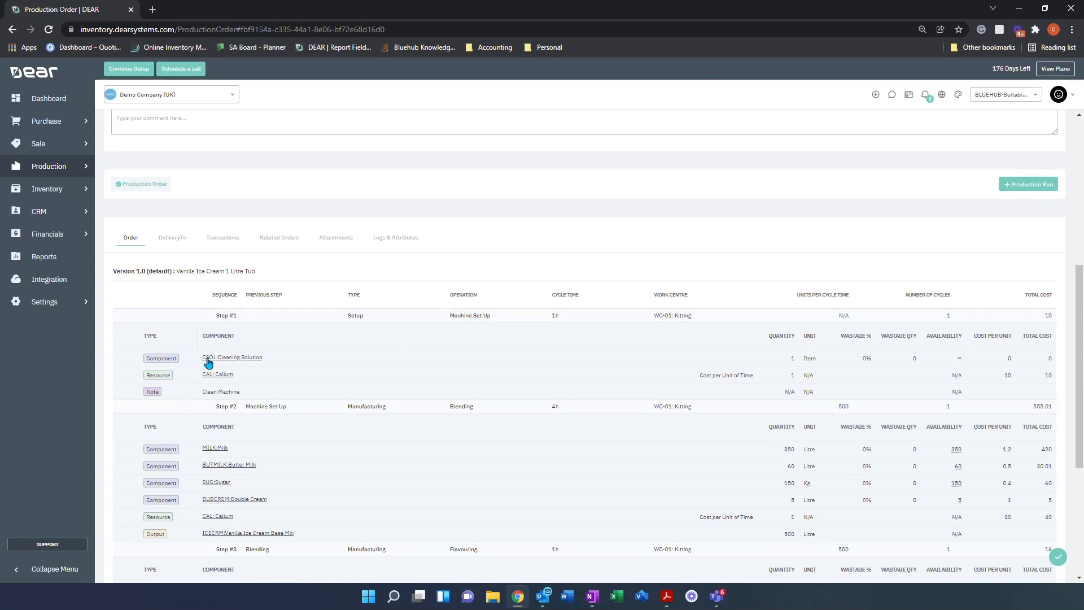
pyautogui.moveTo(504, 338)
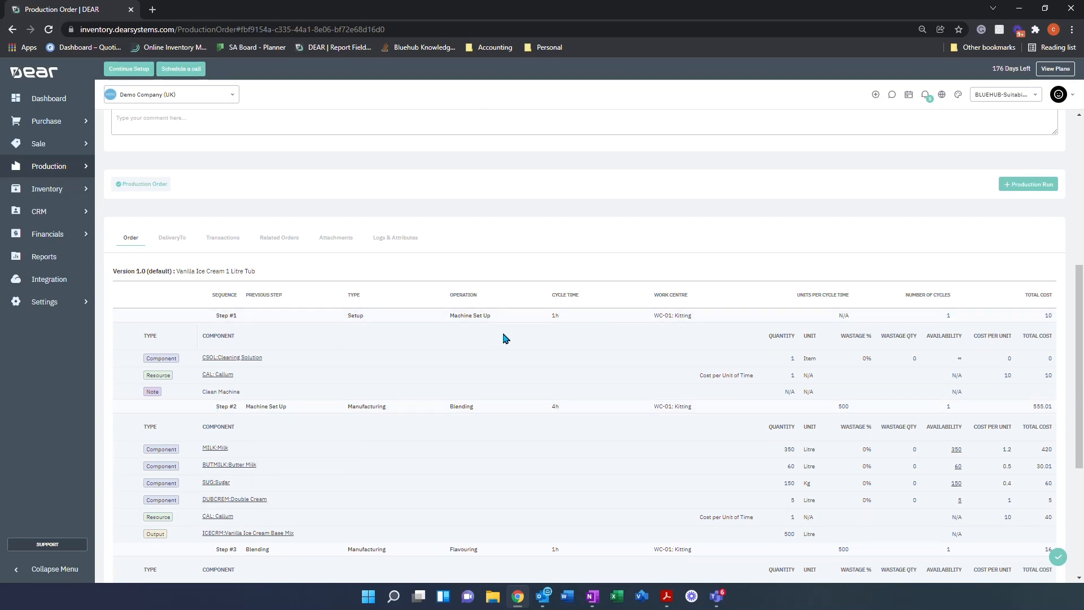
pyautogui.moveTo(642, 331)
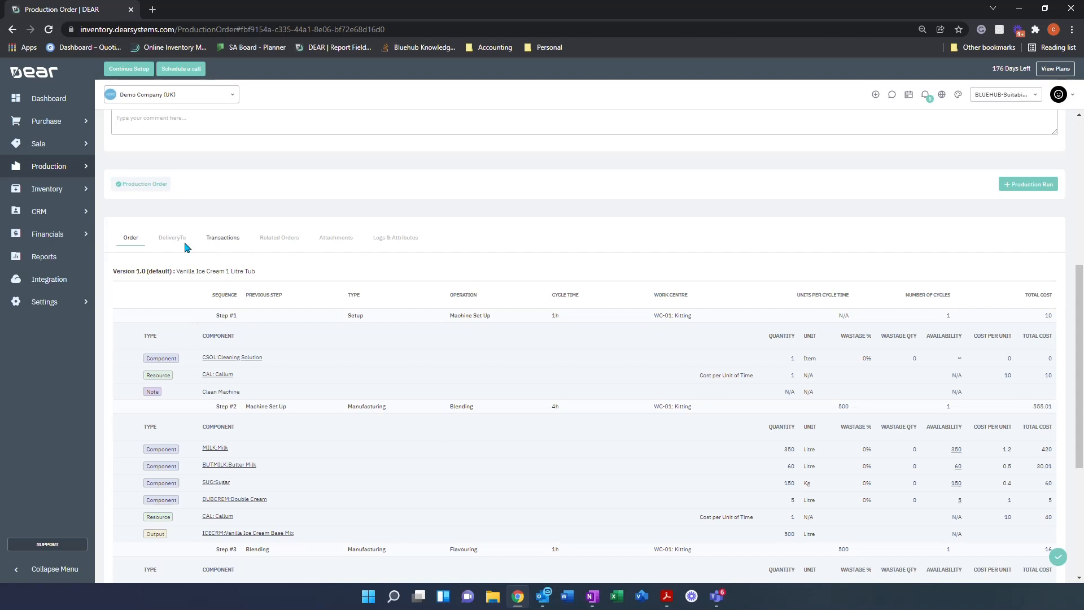
# Browse MO-00159's DeliveryTo, Transactions and Logs & Attributes tabs.
pyautogui.click(172, 238)
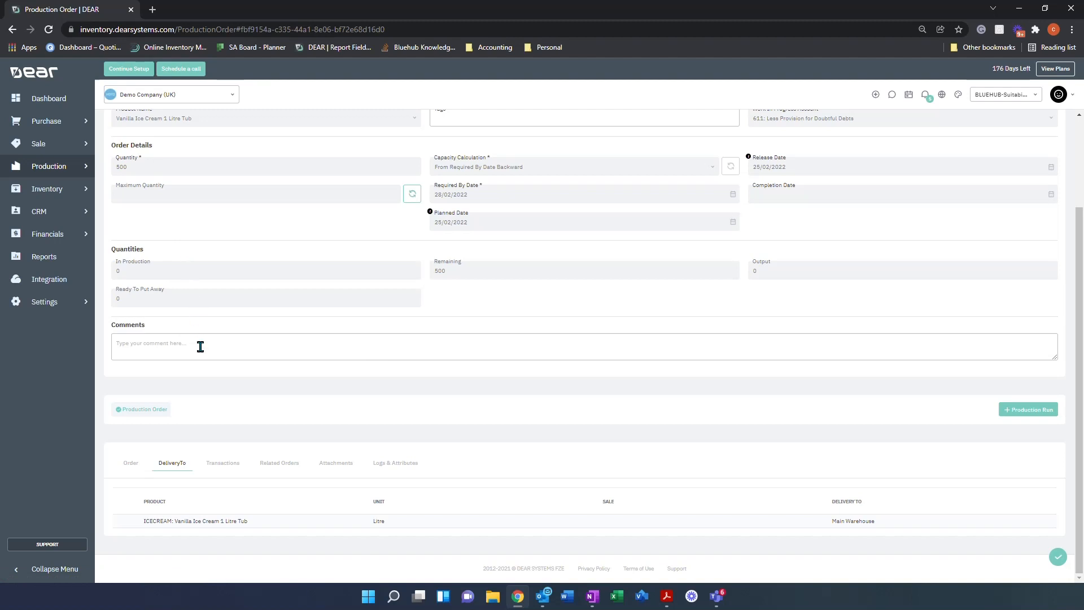
pyautogui.click(223, 462)
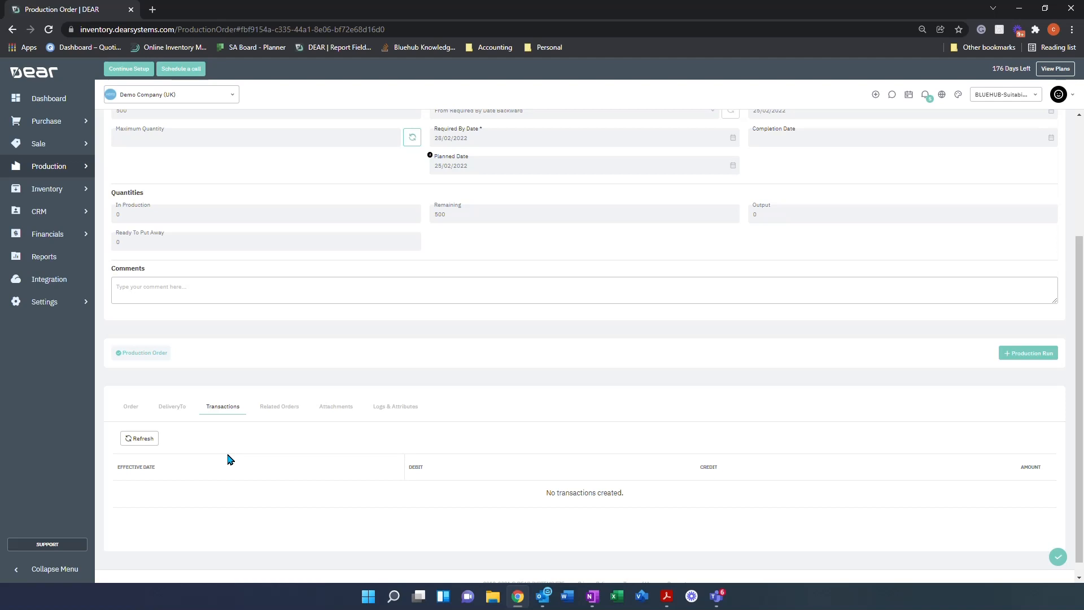
pyautogui.moveTo(280, 406)
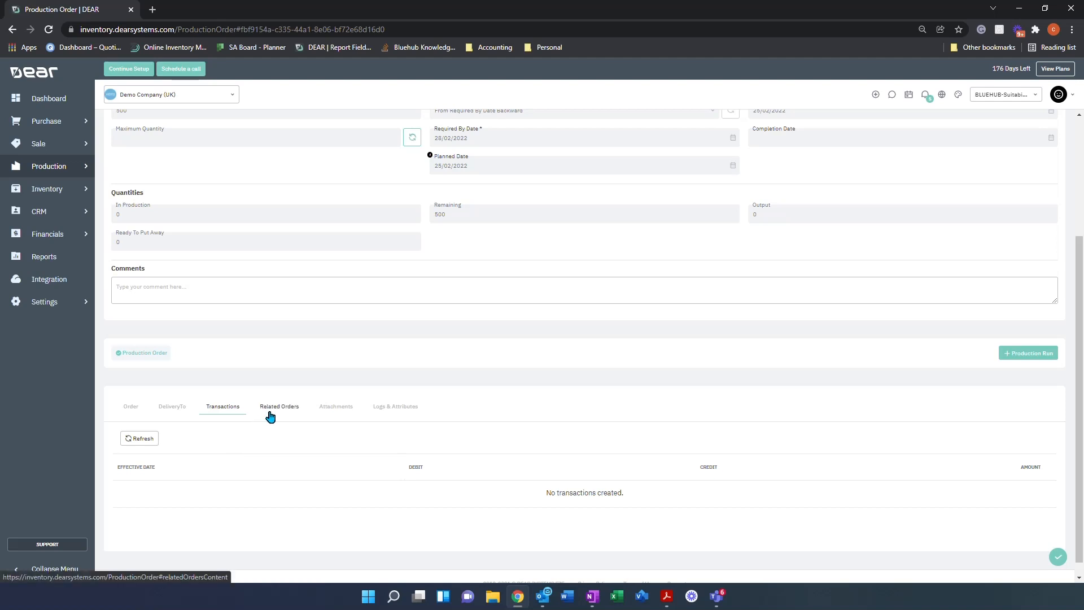
pyautogui.click(395, 406)
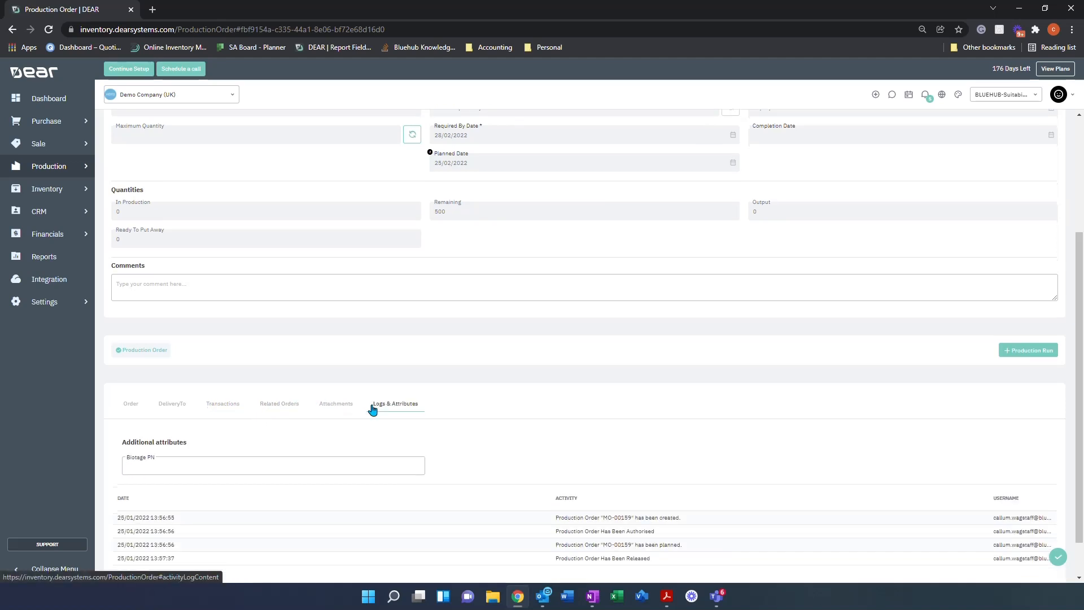
pyautogui.scroll(-3)
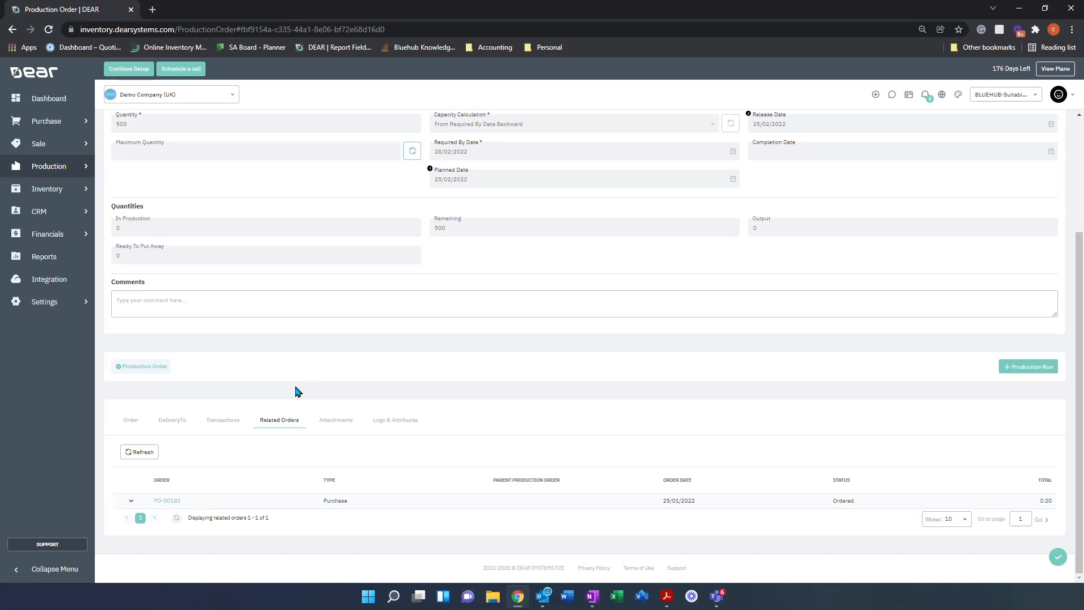
pyautogui.moveTo(182, 503)
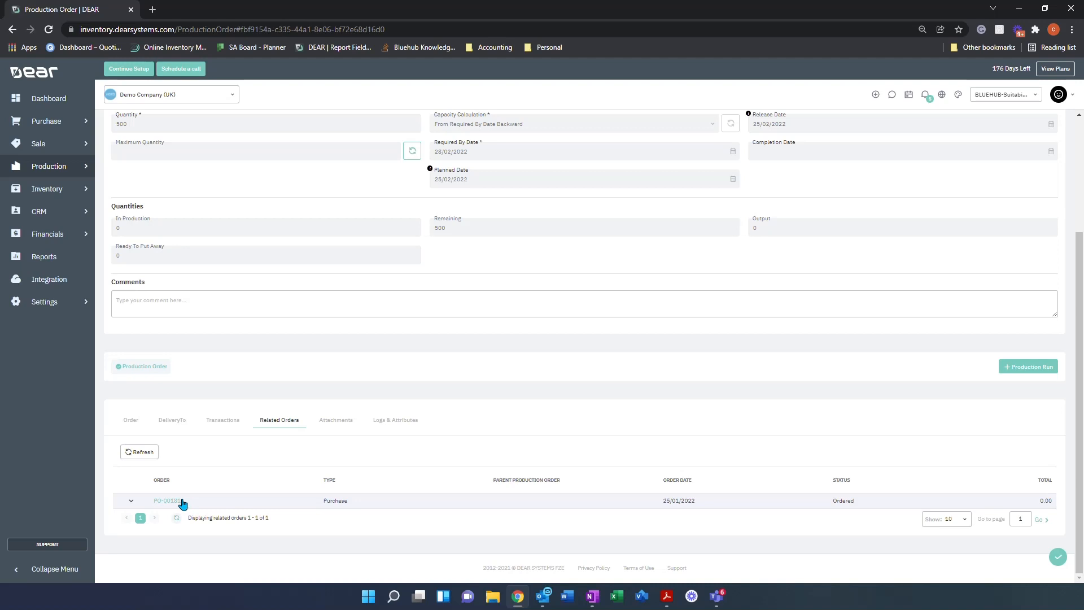
pyautogui.moveTo(130, 501)
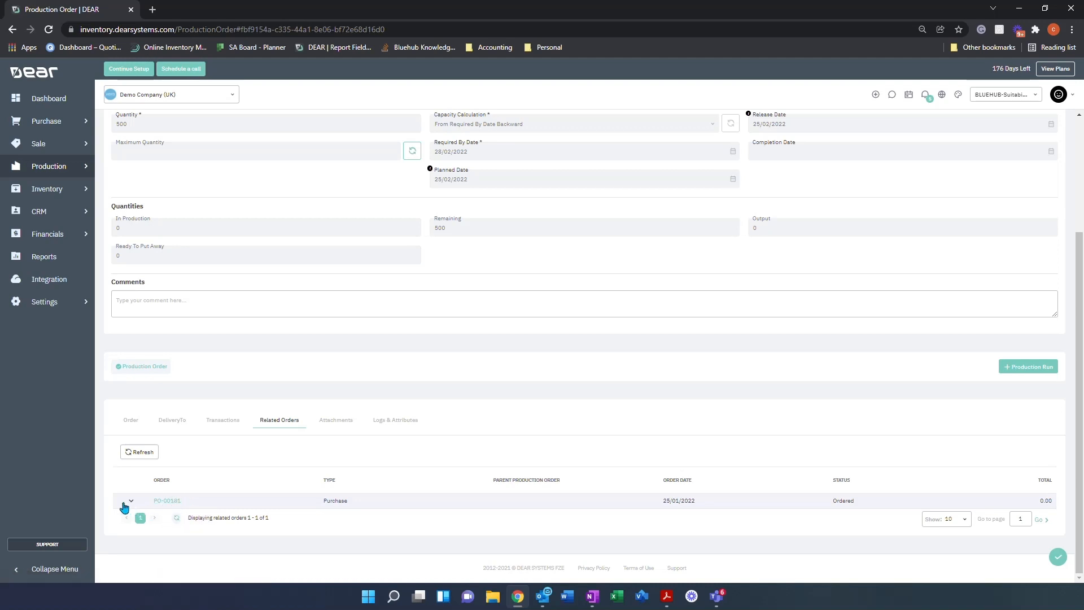
# Expand PO-00181 in Related Orders and open the Bayside Club purchase order.
pyautogui.click(131, 500)
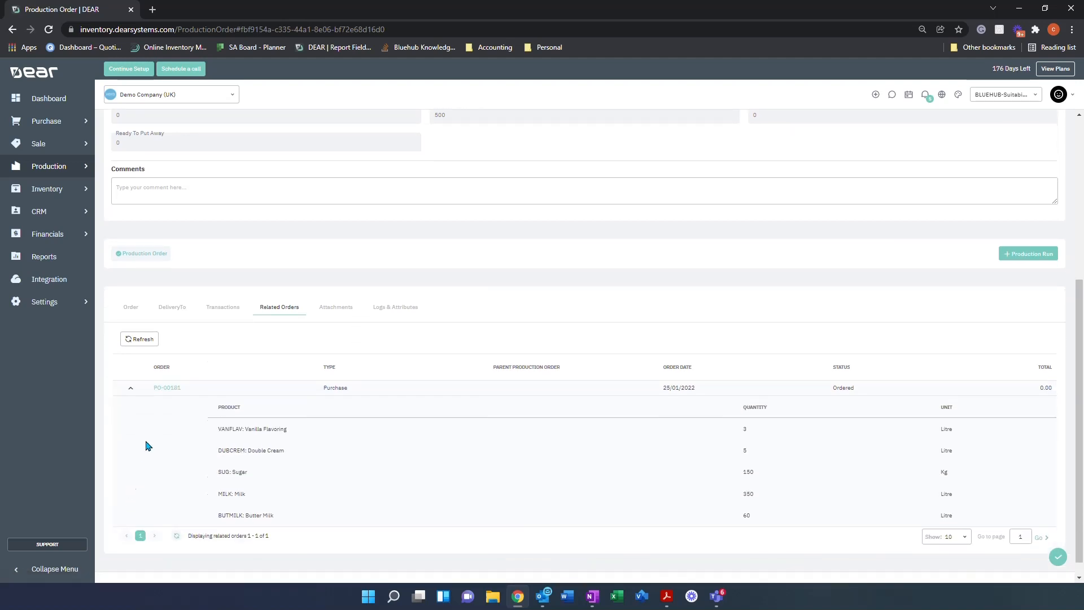
pyautogui.moveTo(242, 415)
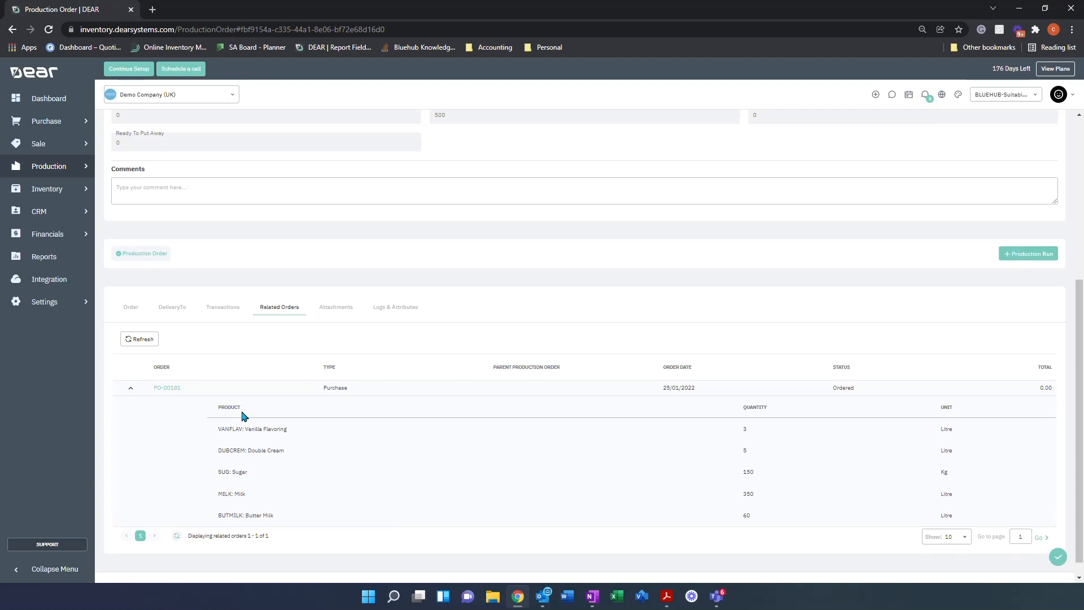
pyautogui.moveTo(167, 388)
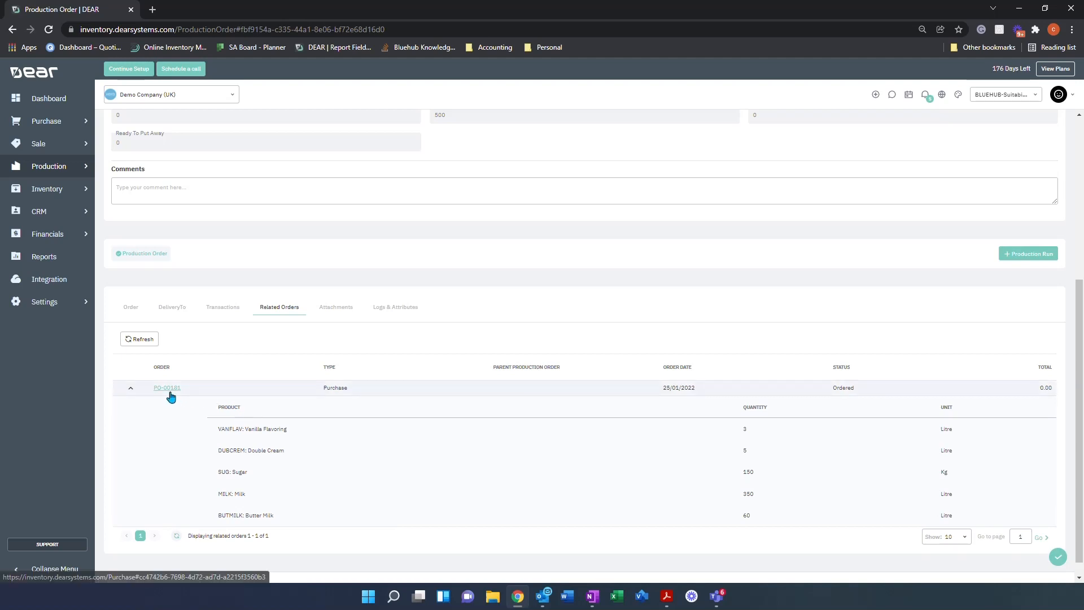
pyautogui.click(166, 387)
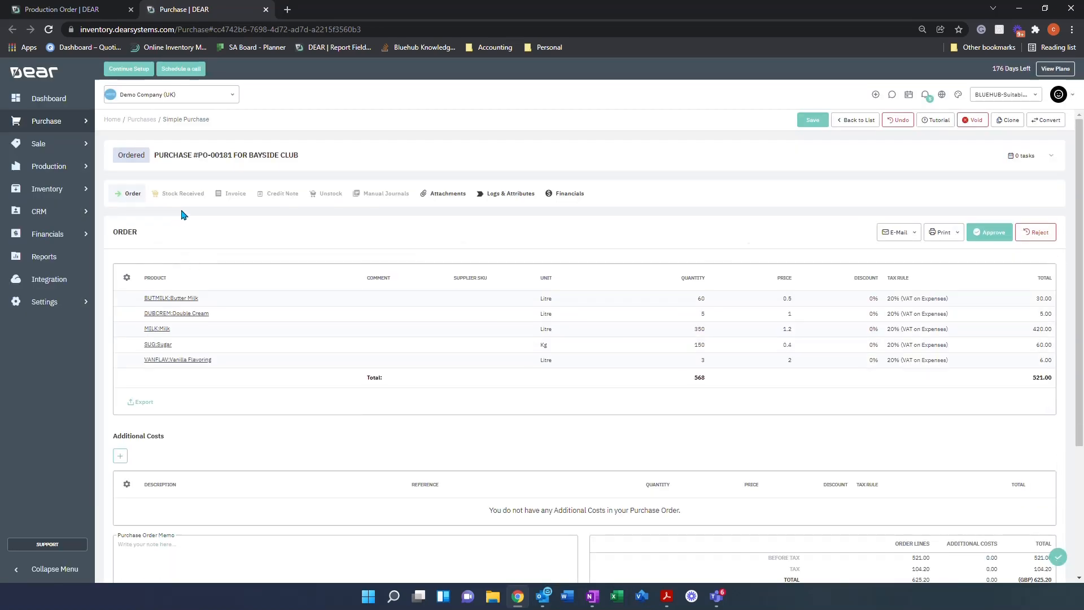
# Approve PO-00181 with confirmation and view its empty Stock Received section.
pyautogui.click(989, 231)
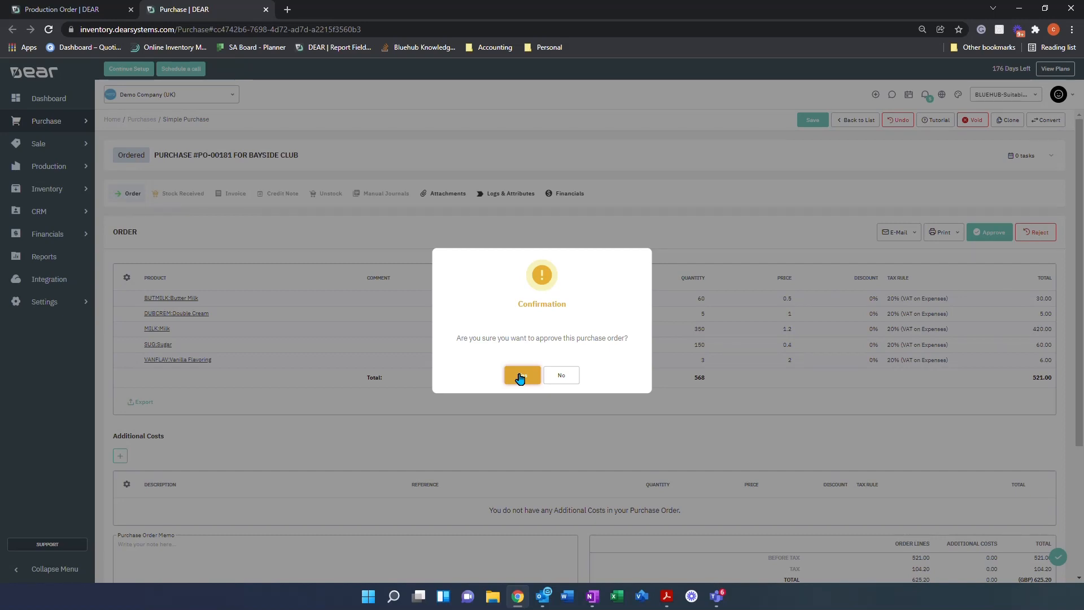
pyautogui.click(521, 375)
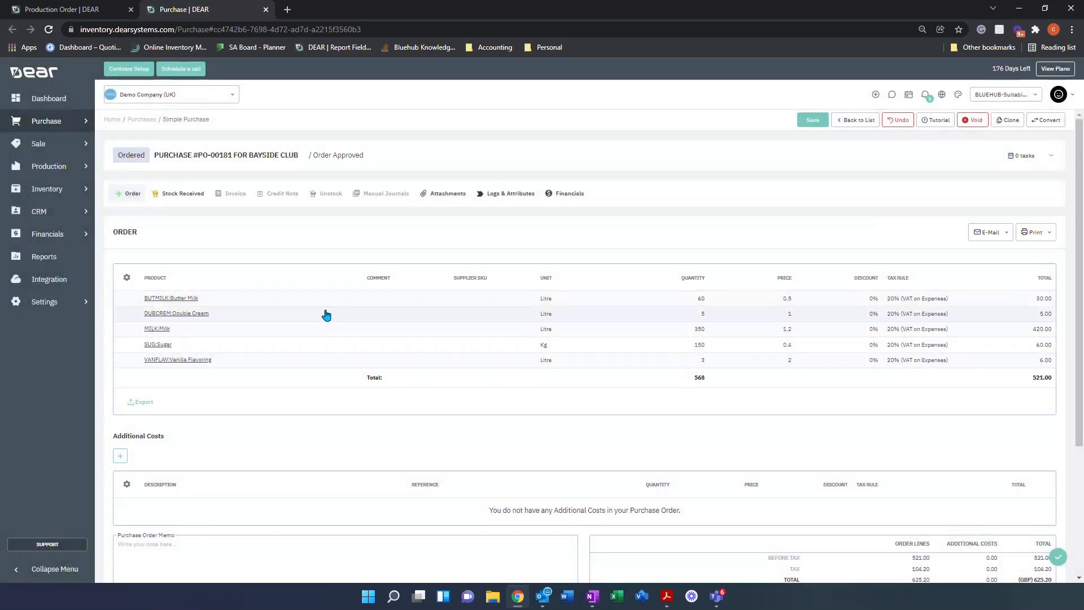
pyautogui.click(182, 193)
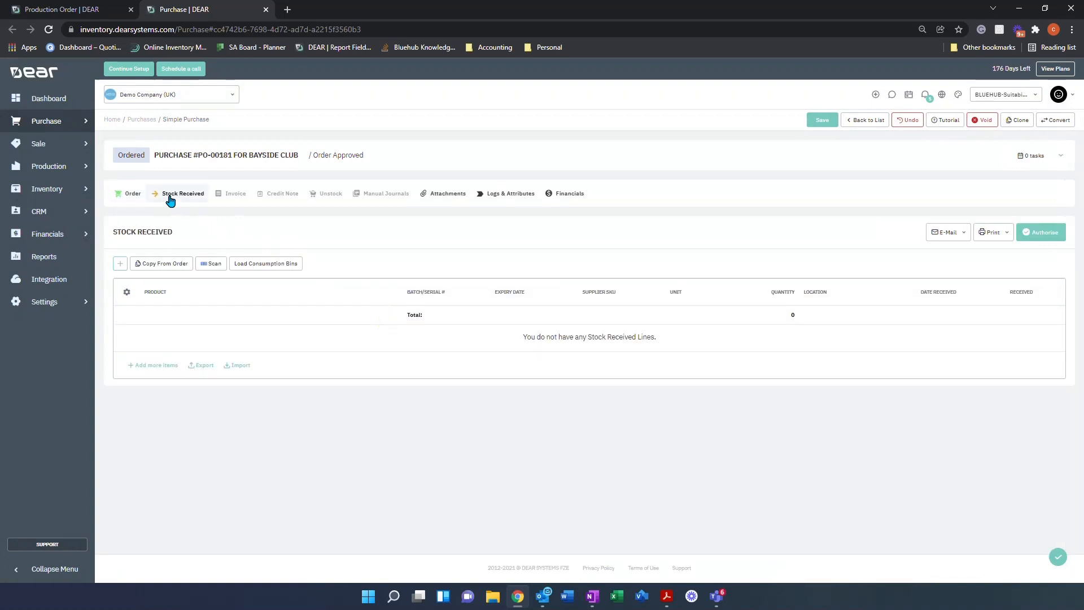
# Receive all five PO-00181 ingredients with consumption bins and expiry dates, and authorise.
pyautogui.click(163, 263)
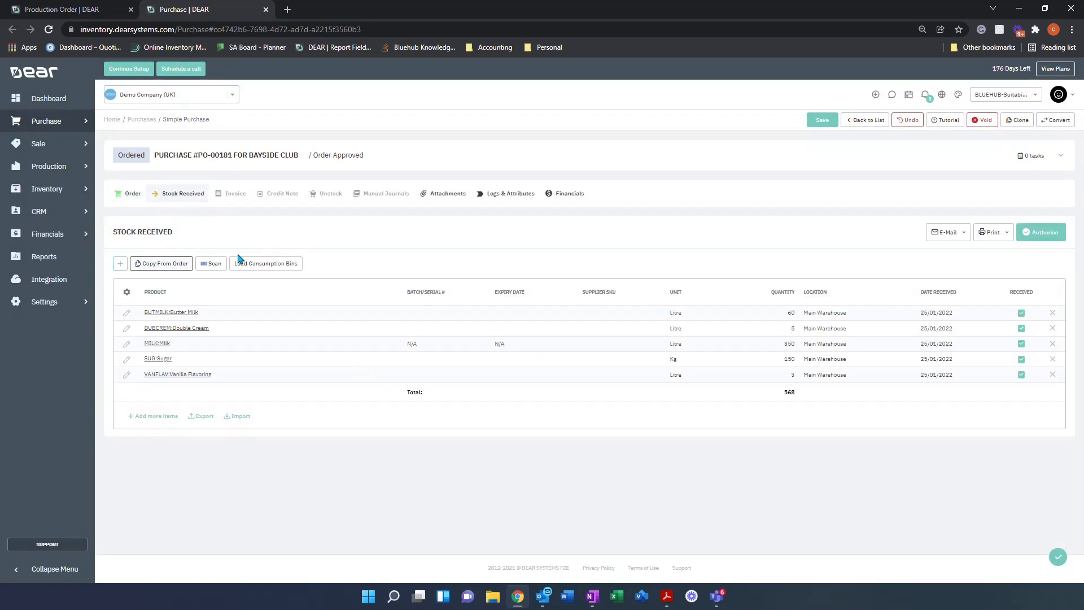
pyautogui.click(266, 263)
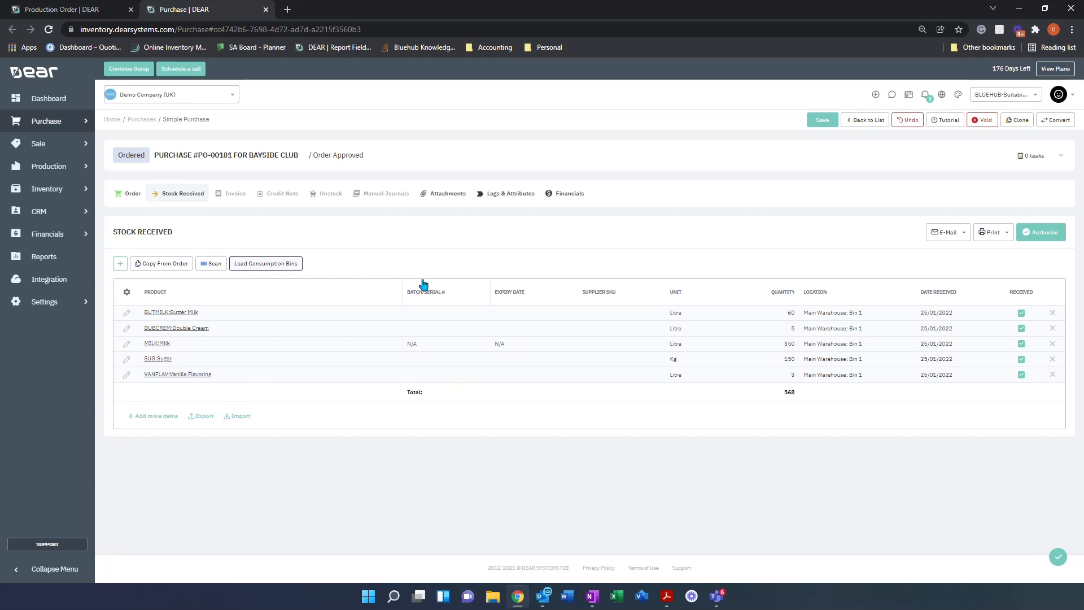
pyautogui.click(529, 312)
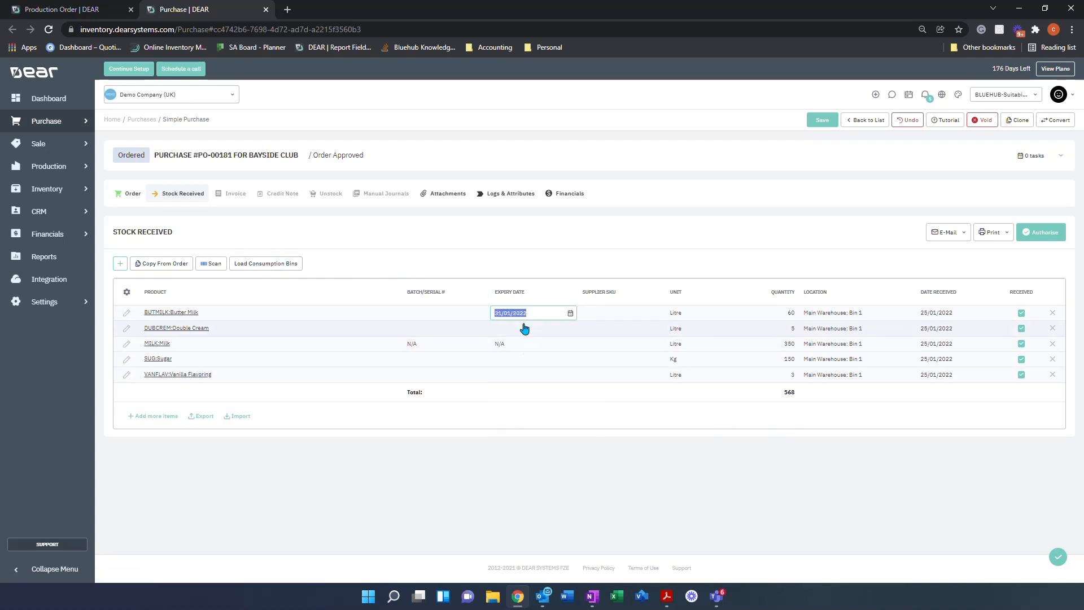
pyautogui.click(529, 327)
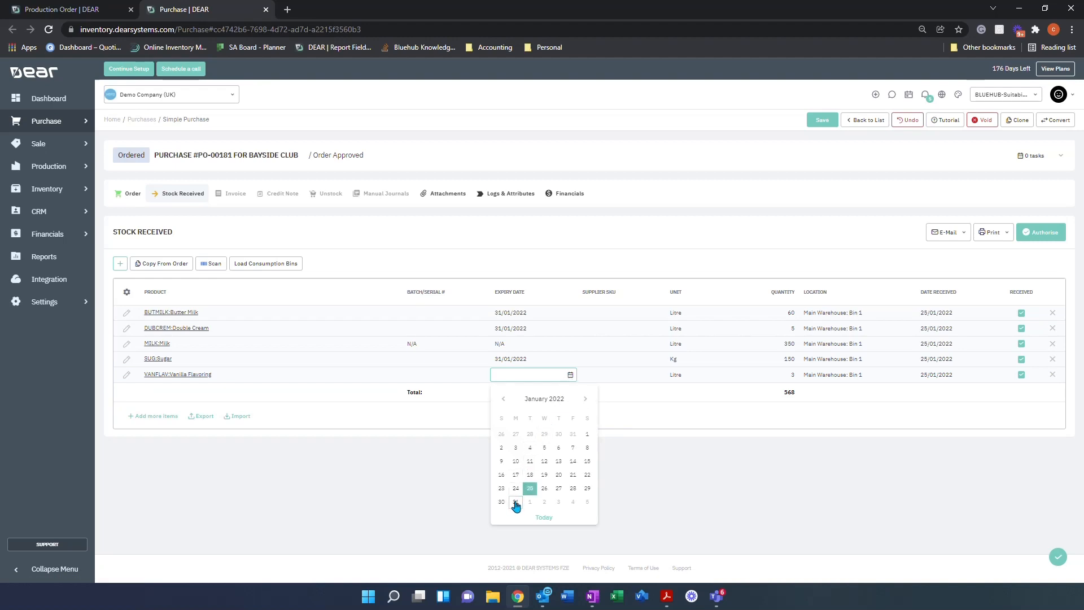
pyautogui.click(515, 502)
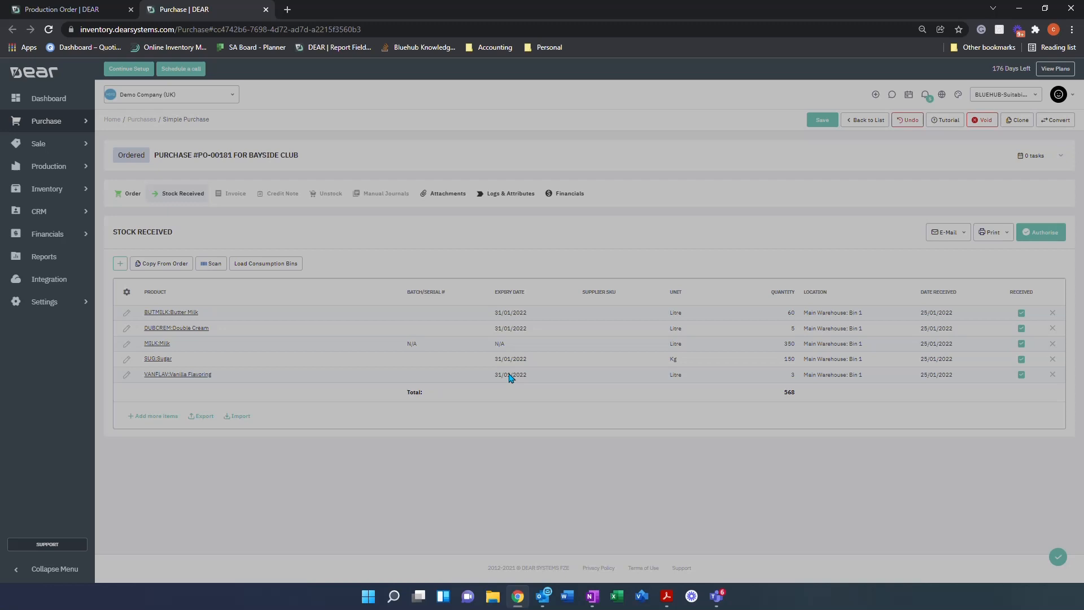
pyautogui.click(1039, 231)
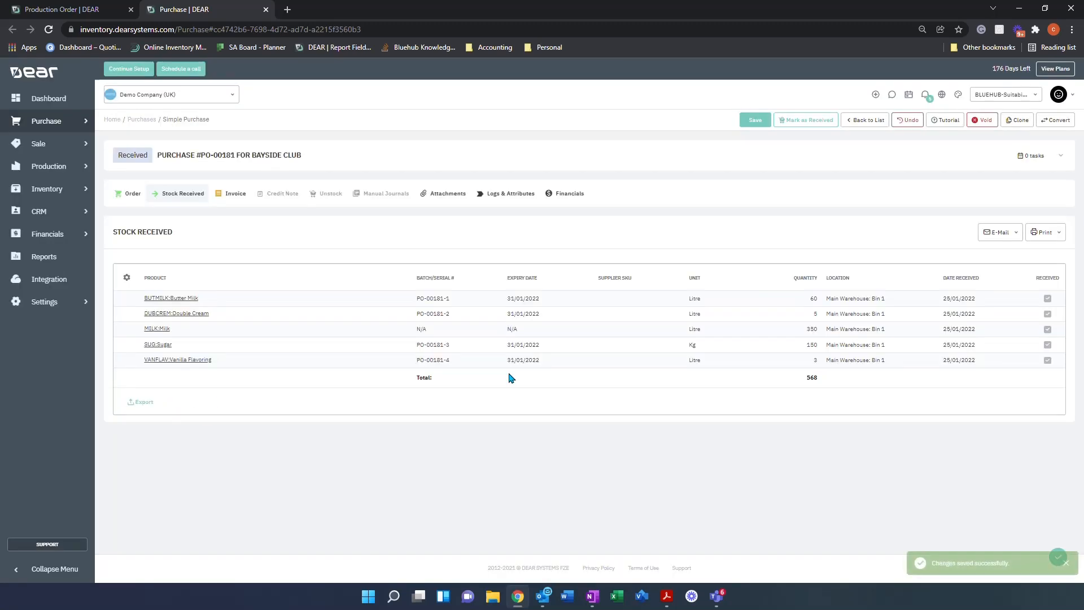
# Return to production order MO-00159 and start a new production run.
pyautogui.click(63, 9)
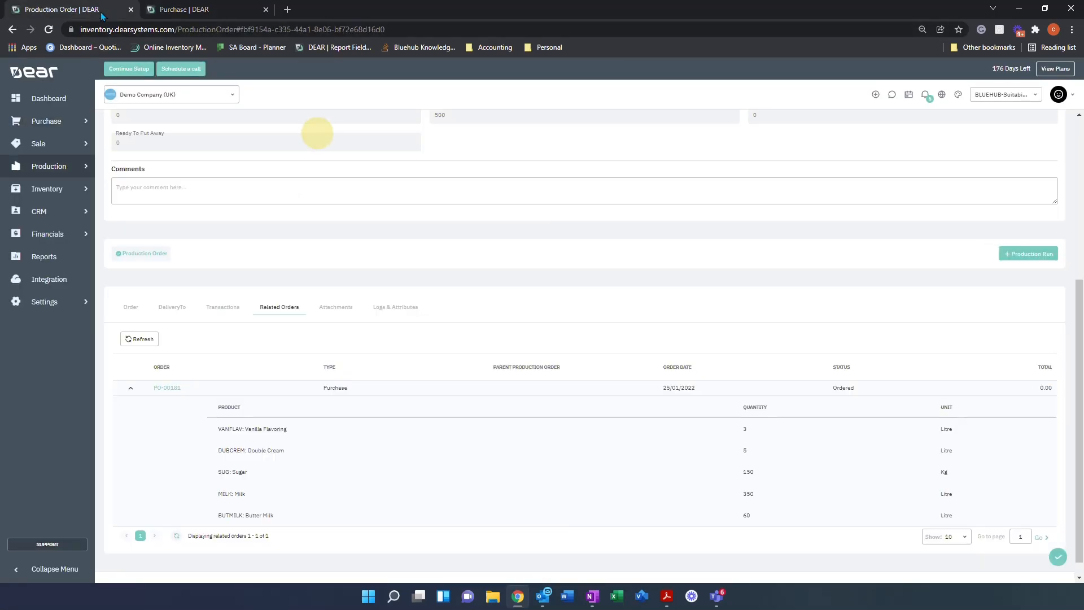
pyautogui.scroll(3)
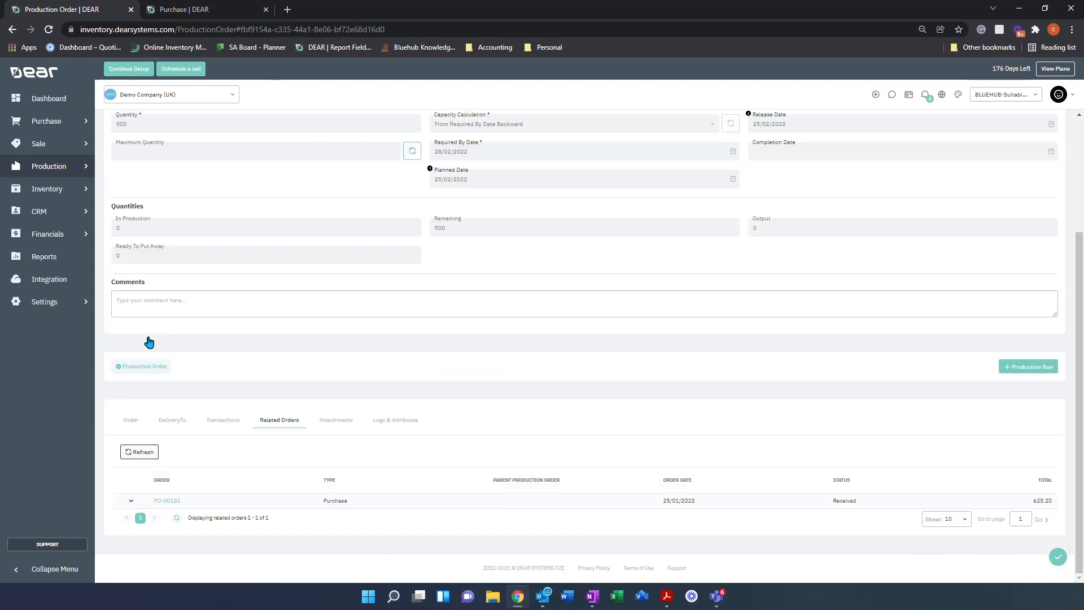
pyautogui.moveTo(840, 511)
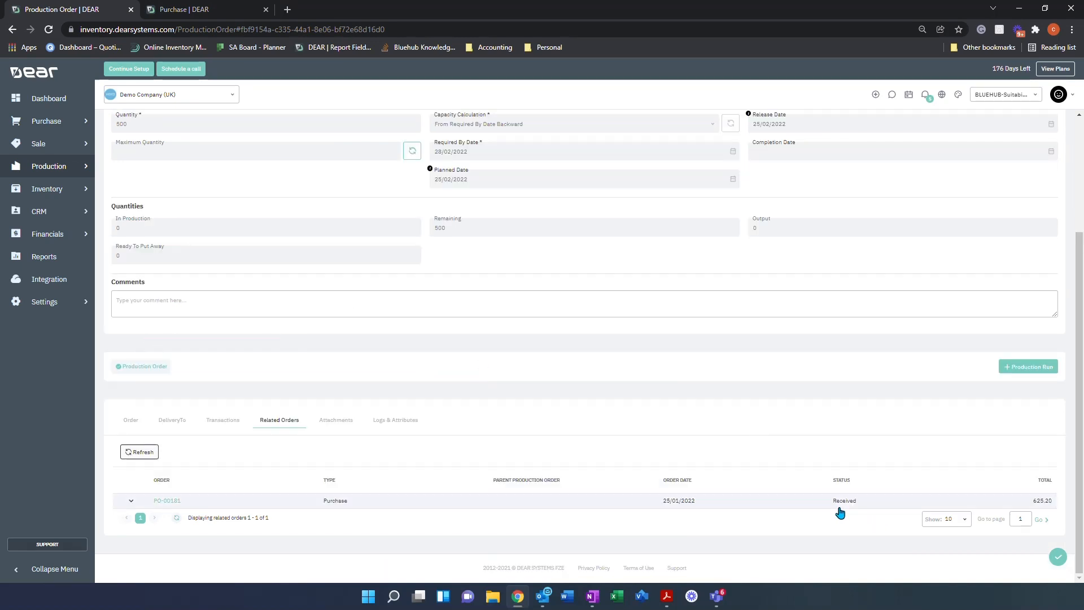
pyautogui.moveTo(130, 420)
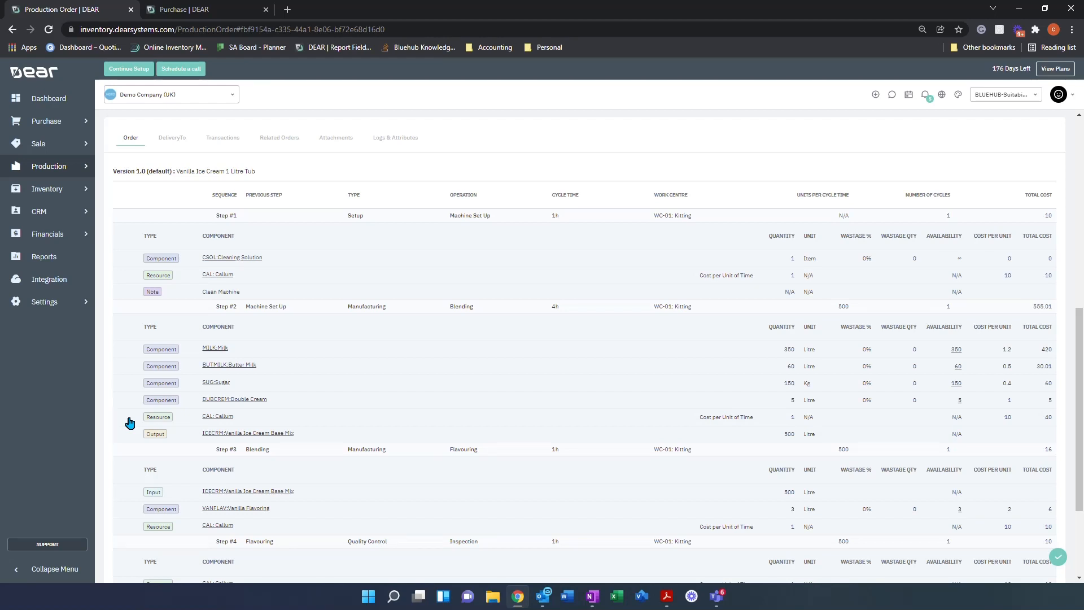
pyautogui.scroll(3)
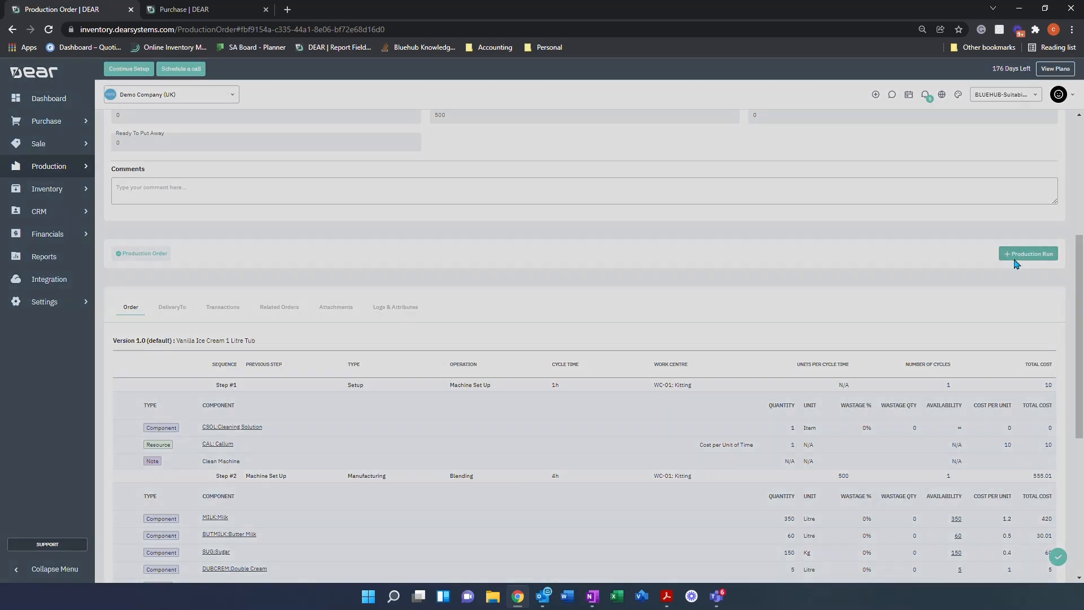
pyautogui.click(1029, 253)
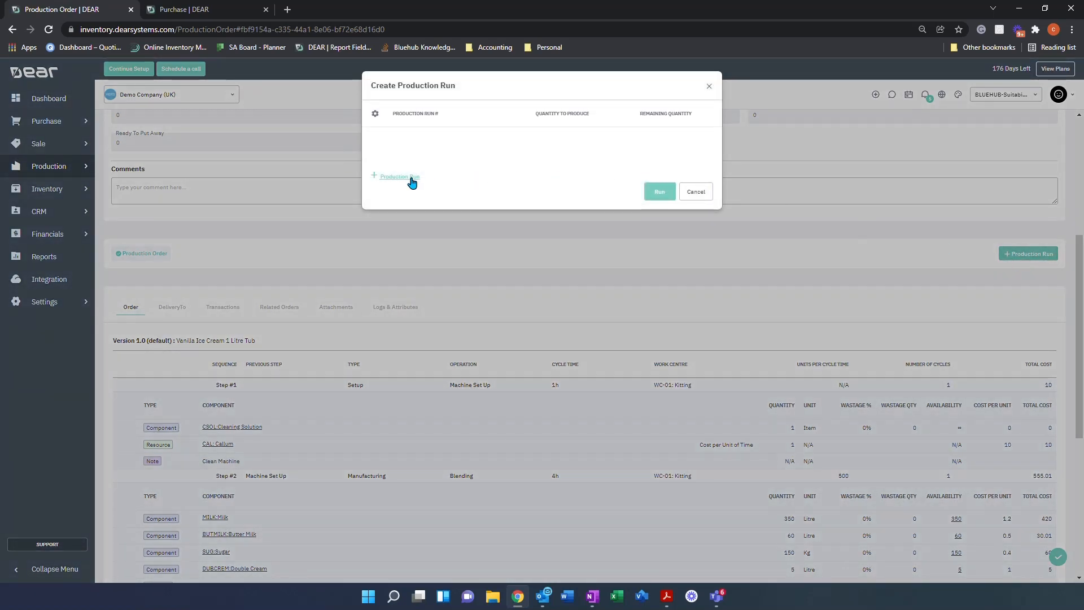
# Create Production Run 01 for all 500 tubs, after trying and dropping a 250/250 split.
pyautogui.click(395, 176)
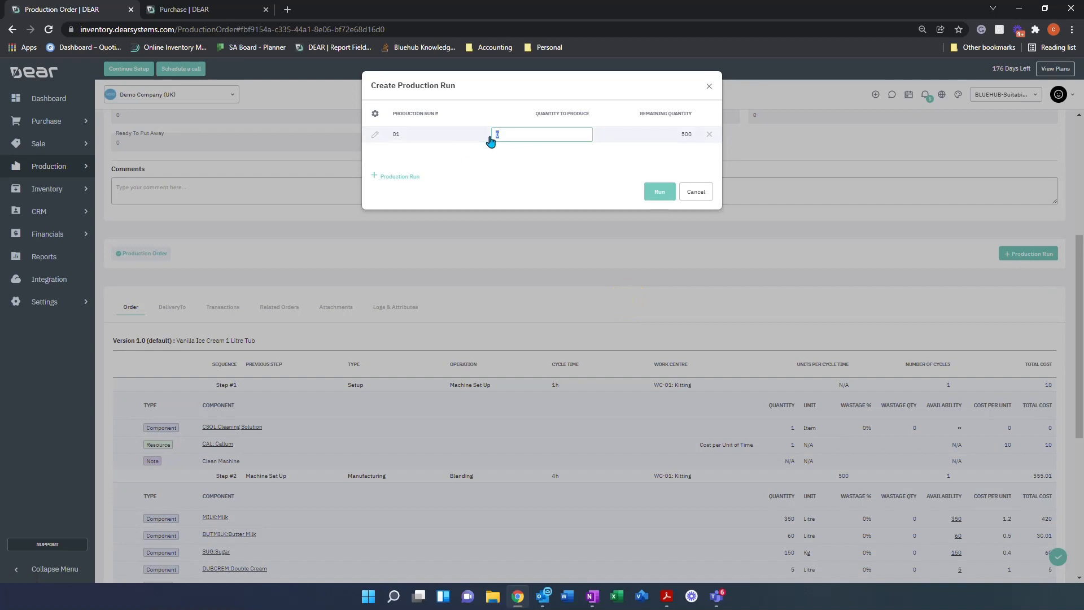
pyautogui.moveTo(647, 148)
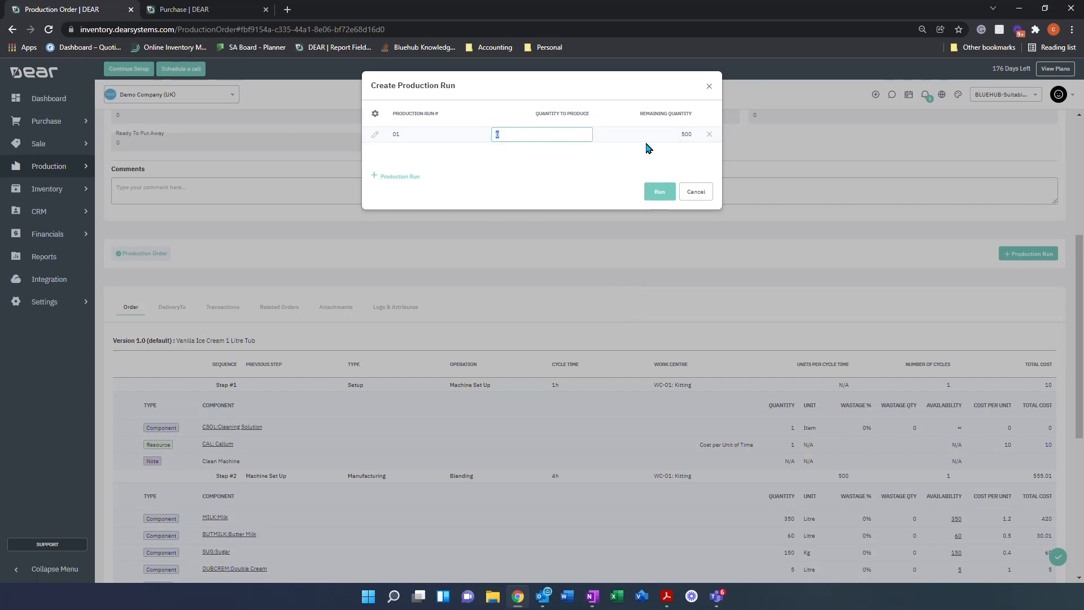
pyautogui.write('500')
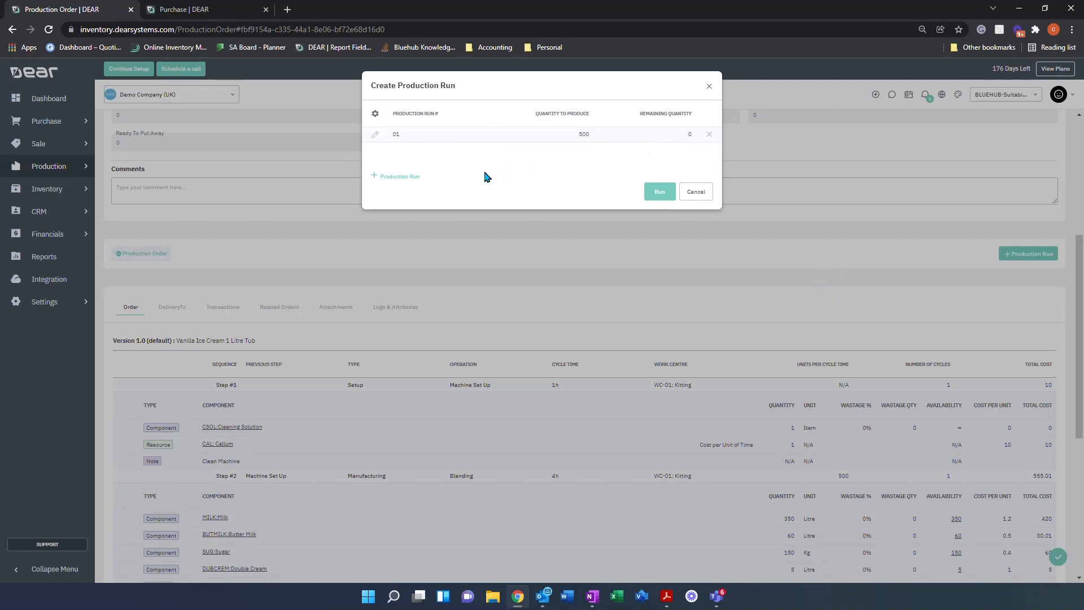
pyautogui.click(395, 176)
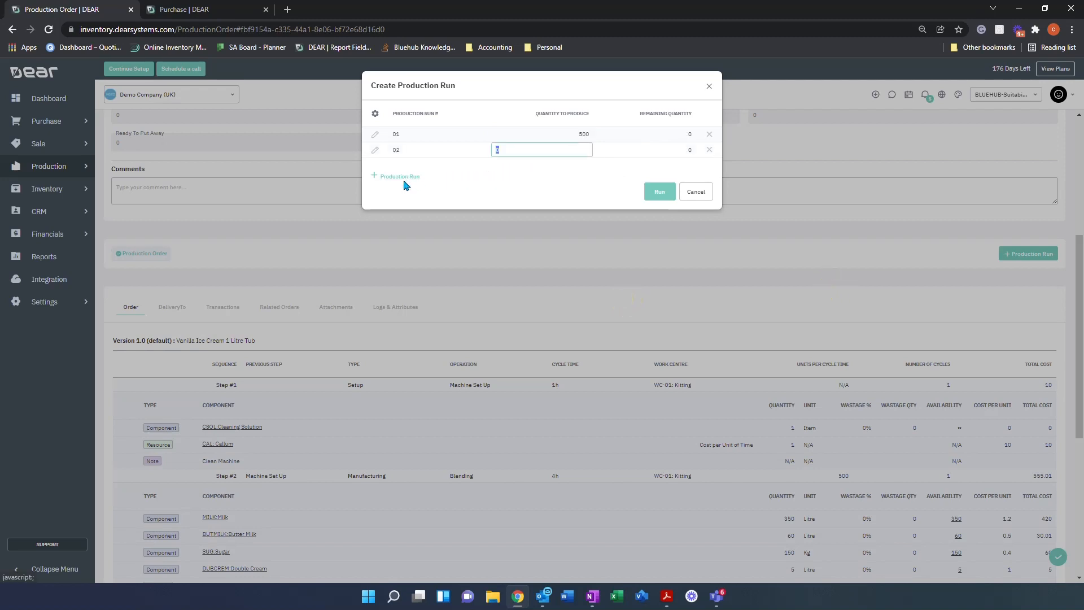
pyautogui.click(400, 176)
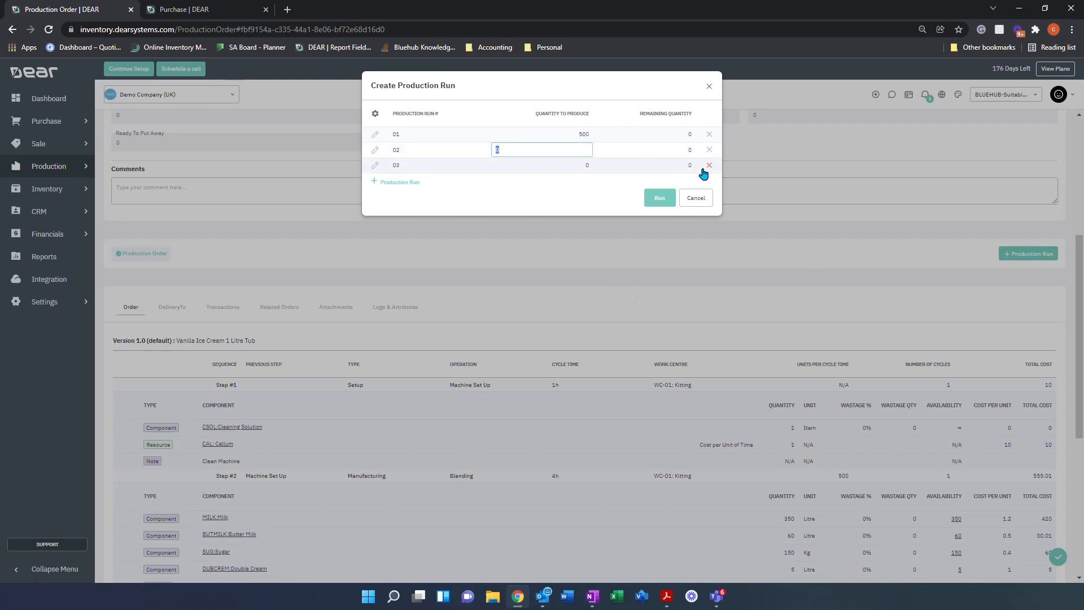
pyautogui.click(709, 165)
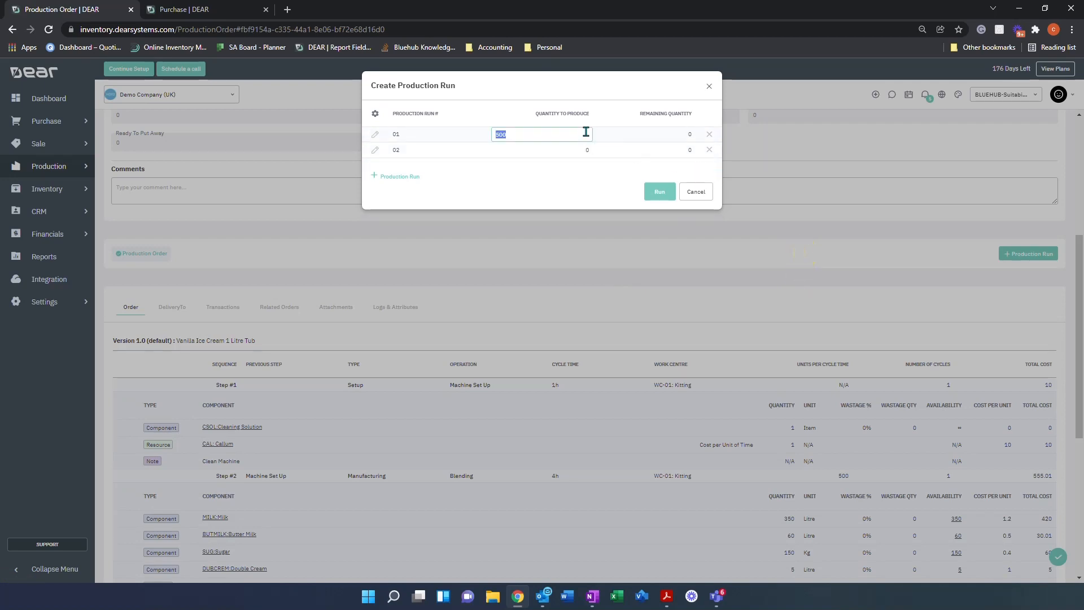
pyautogui.write('250')
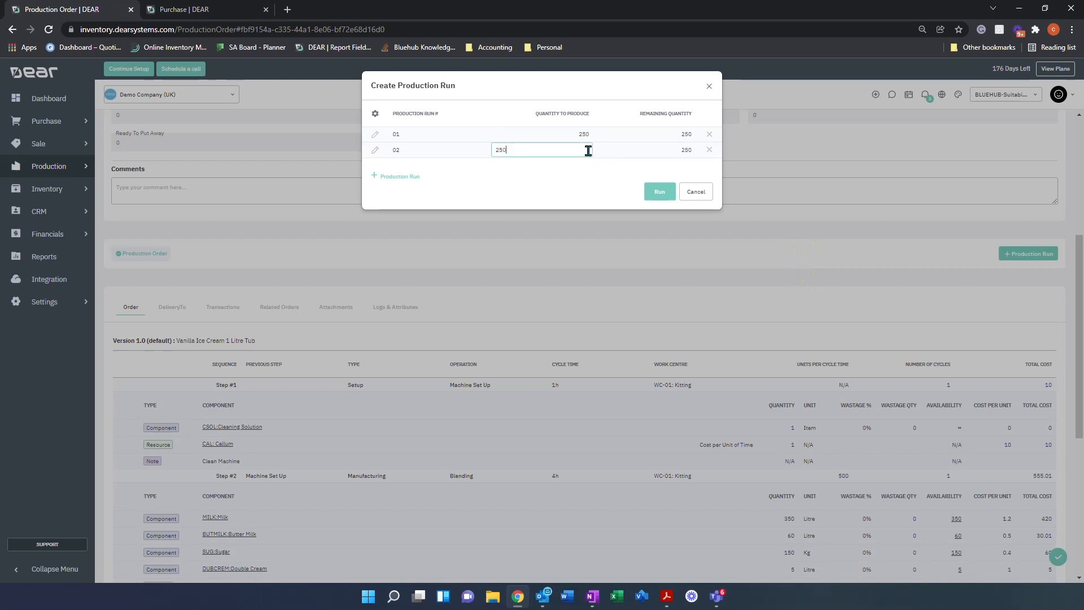
pyautogui.click(579, 170)
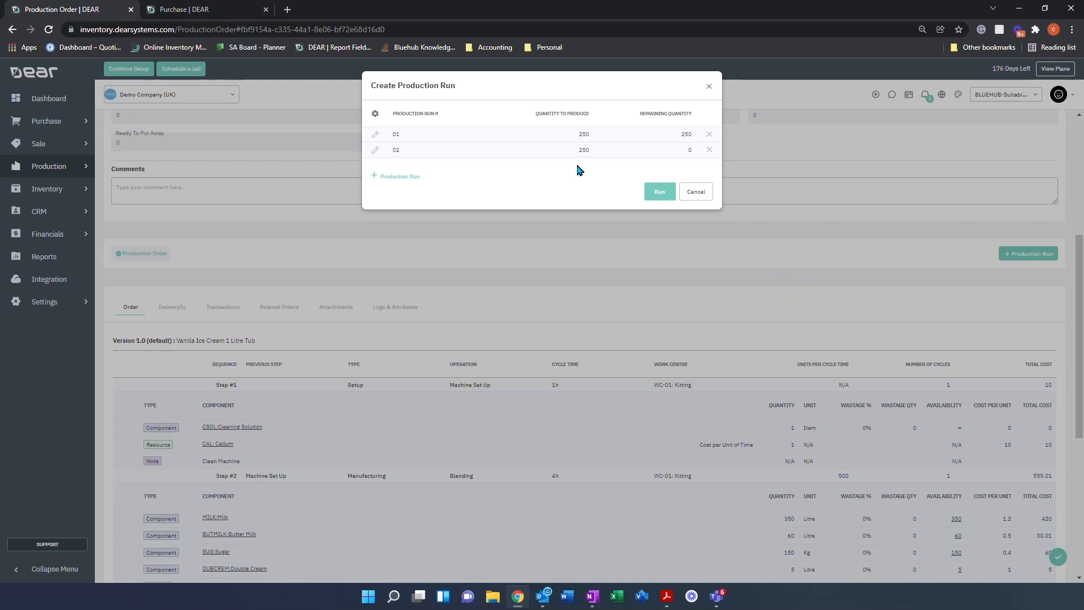
pyautogui.moveTo(659, 172)
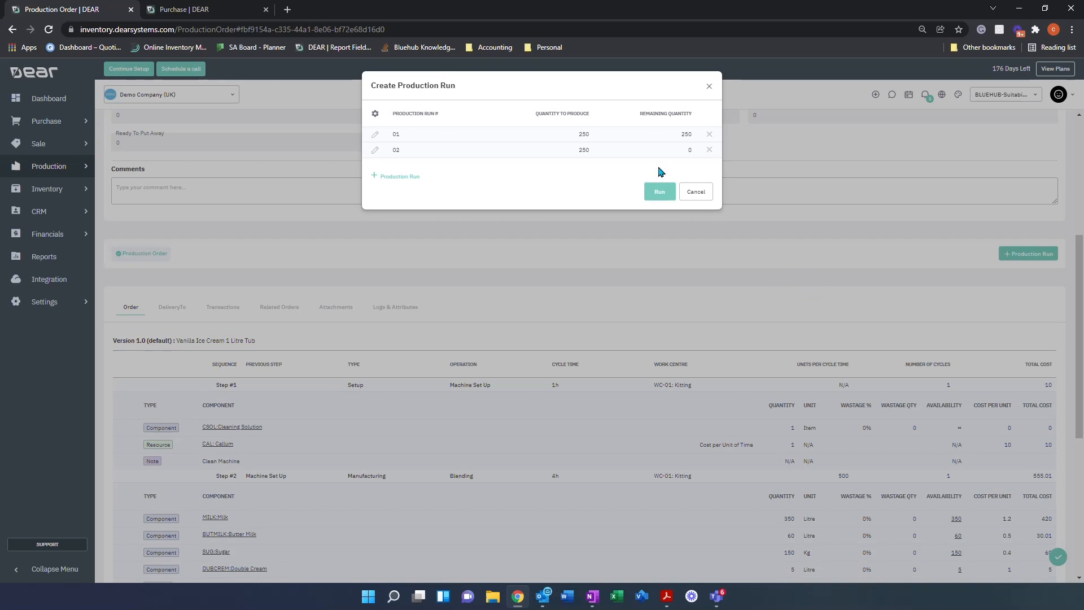
pyautogui.click(708, 134)
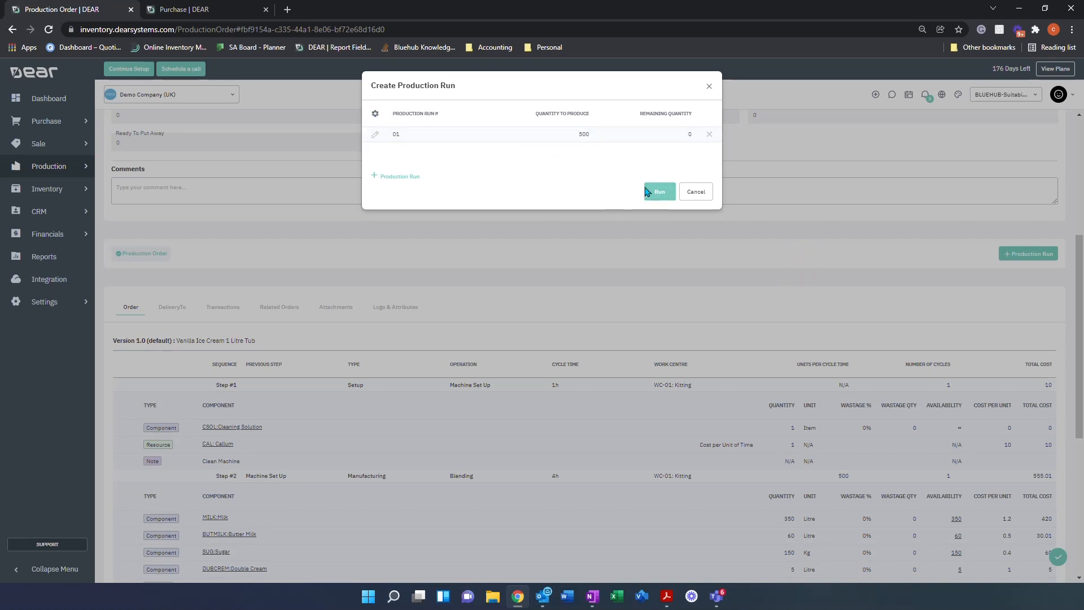
pyautogui.click(658, 192)
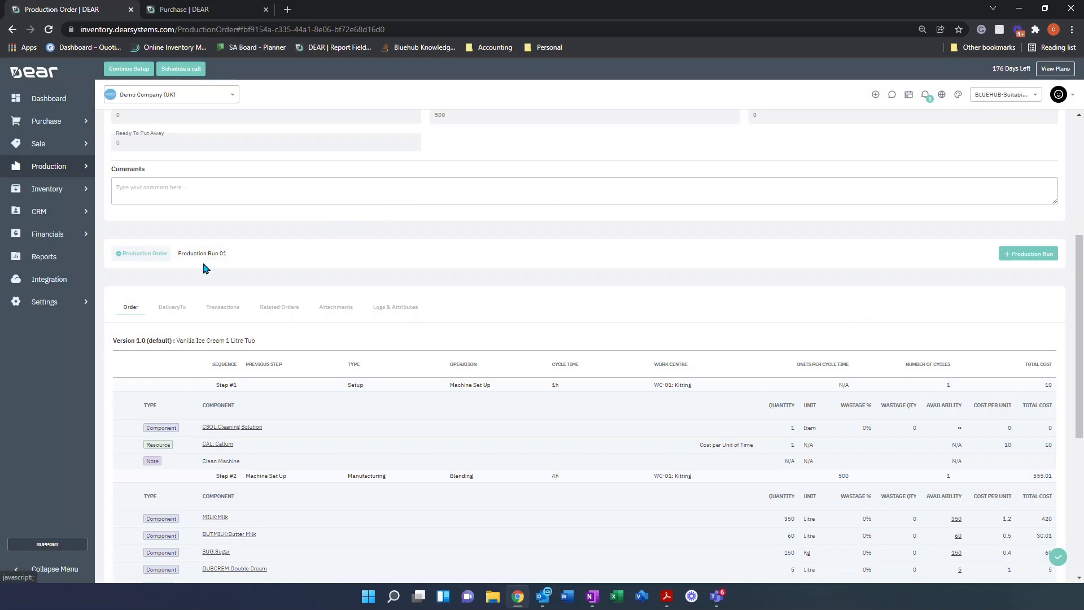
pyautogui.moveTo(198, 258)
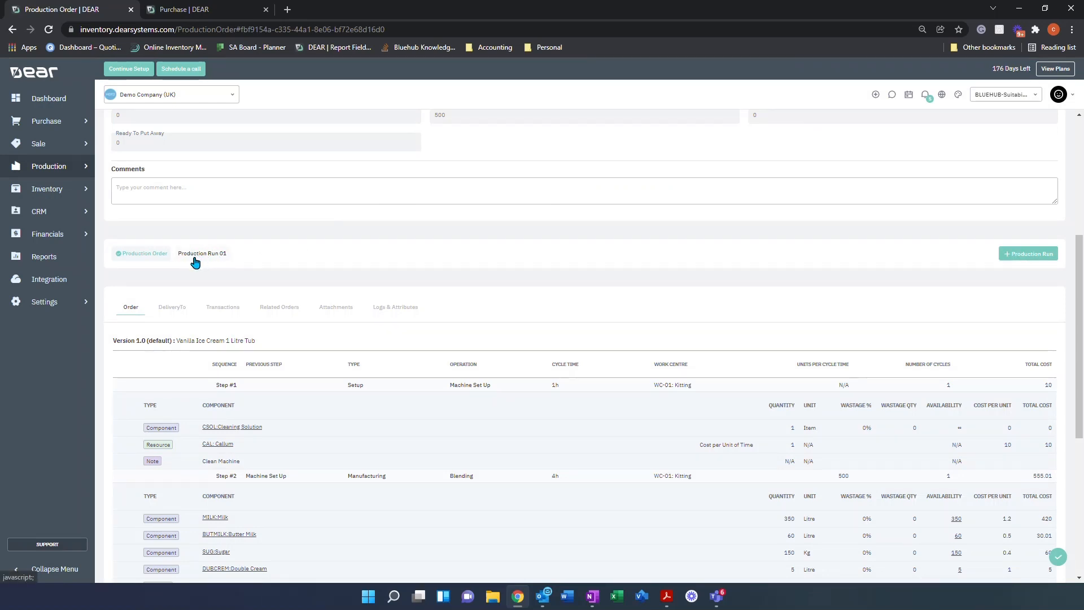
# Open Production Run 01 and review its empty Output, Financials, Reservation and Batch/Serial Traceability tabs.
pyautogui.click(202, 253)
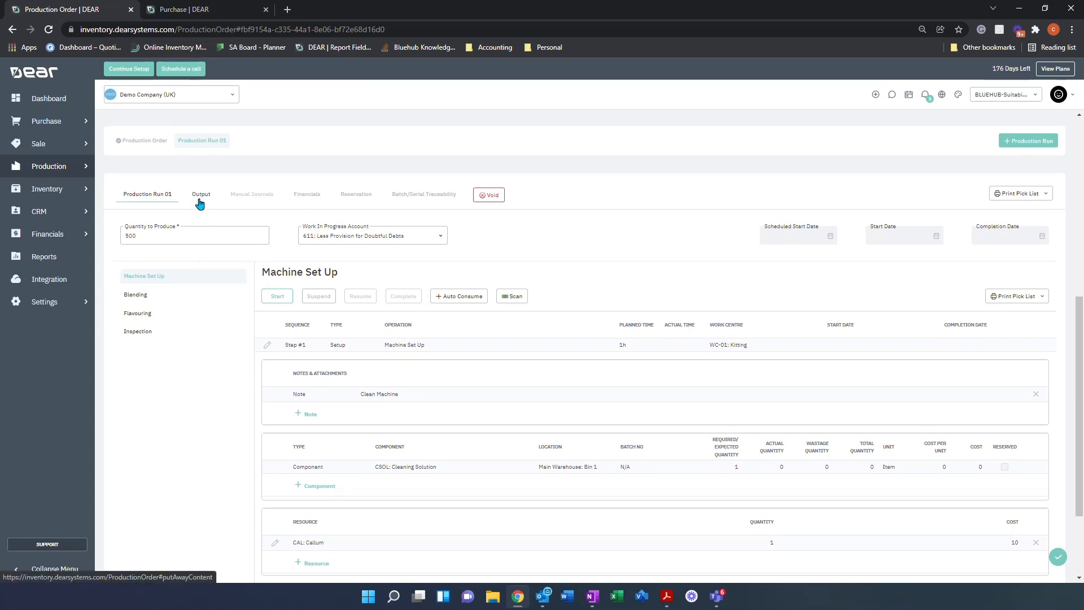
pyautogui.moveTo(148, 276)
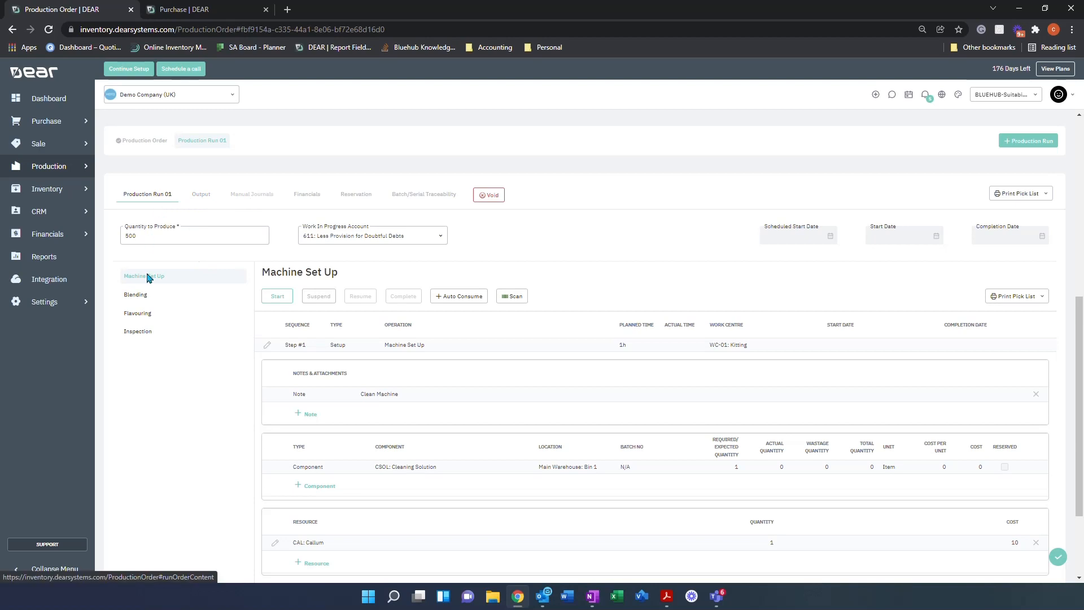
pyautogui.moveTo(599, 234)
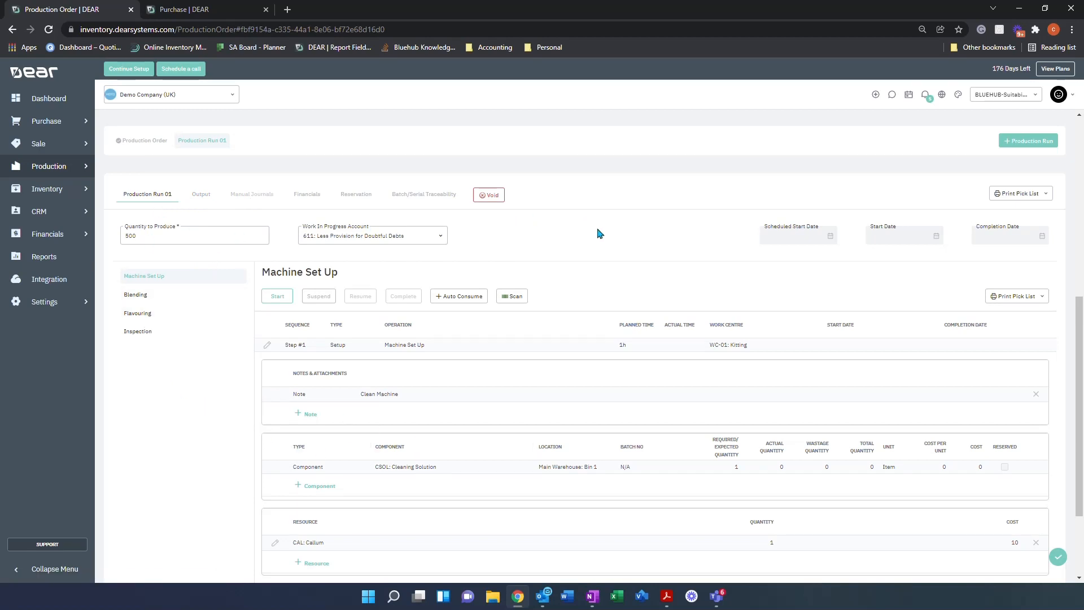
pyautogui.moveTo(201, 196)
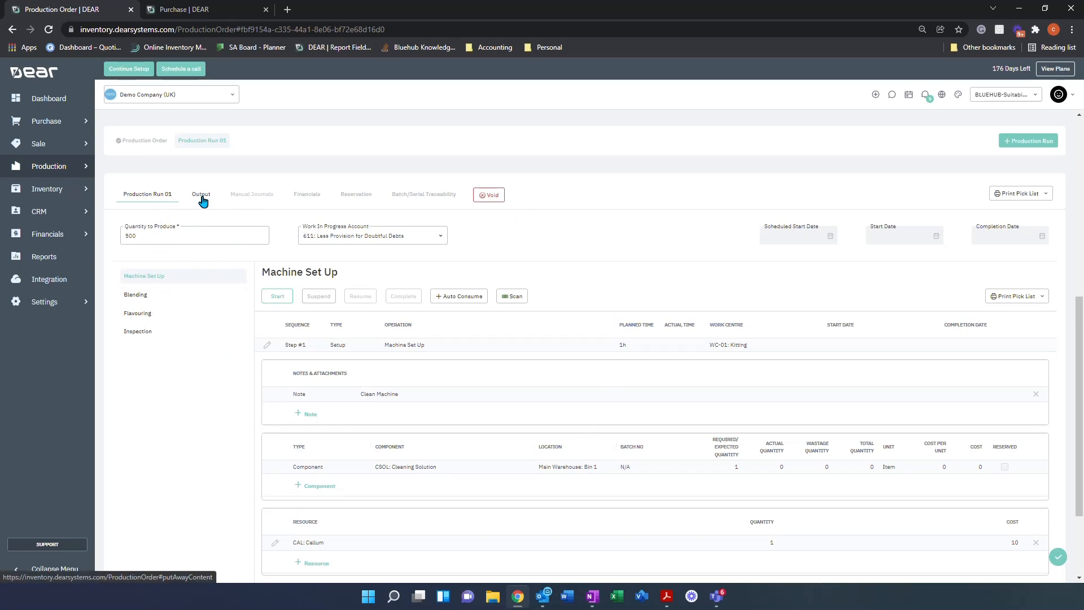
pyautogui.click(200, 195)
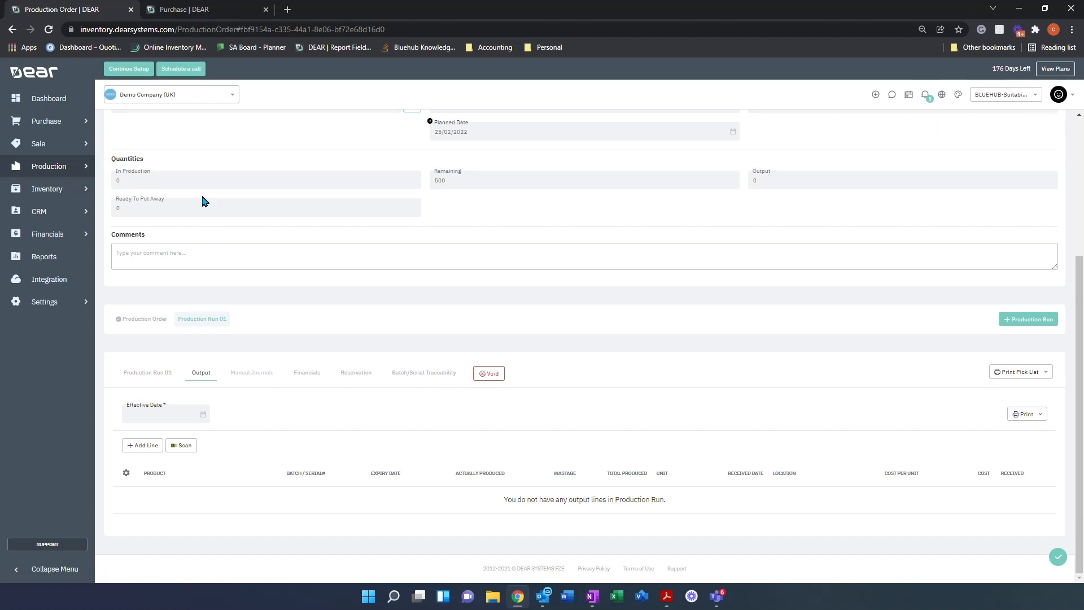
pyautogui.moveTo(242, 376)
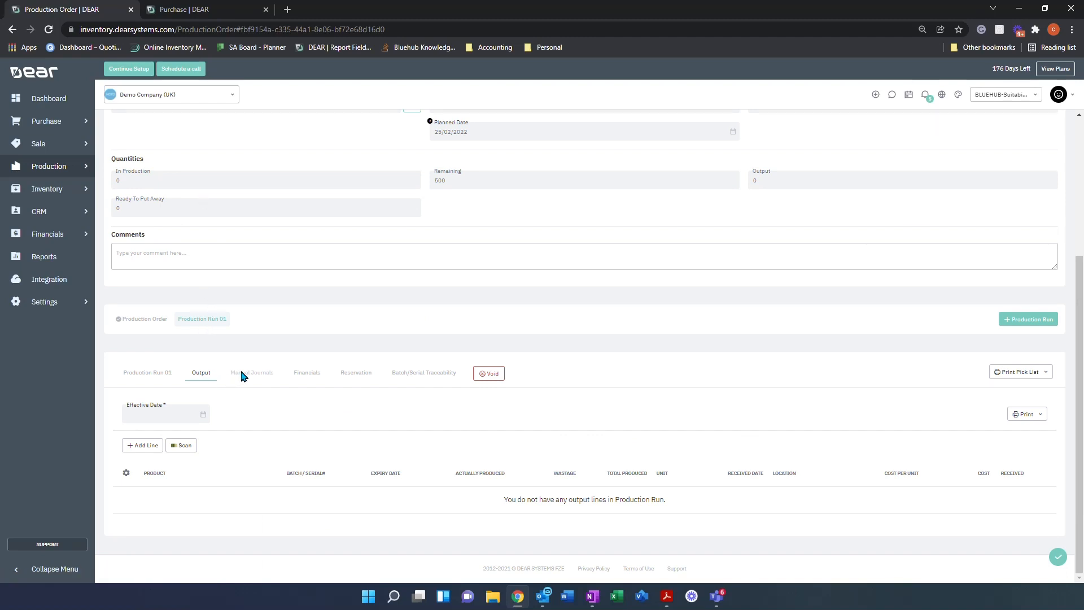
pyautogui.moveTo(306, 373)
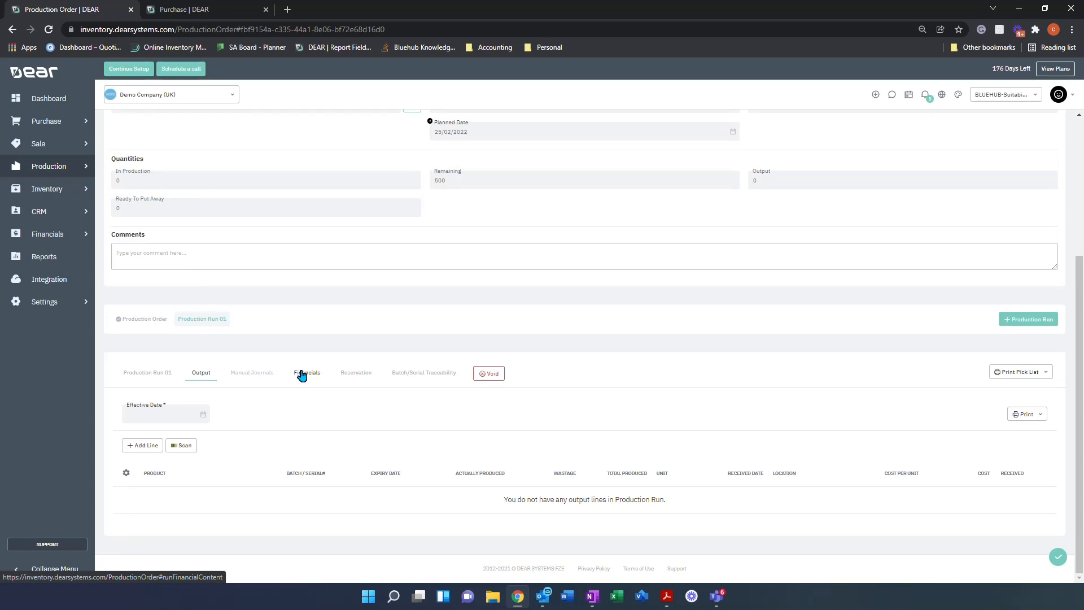
pyautogui.click(306, 372)
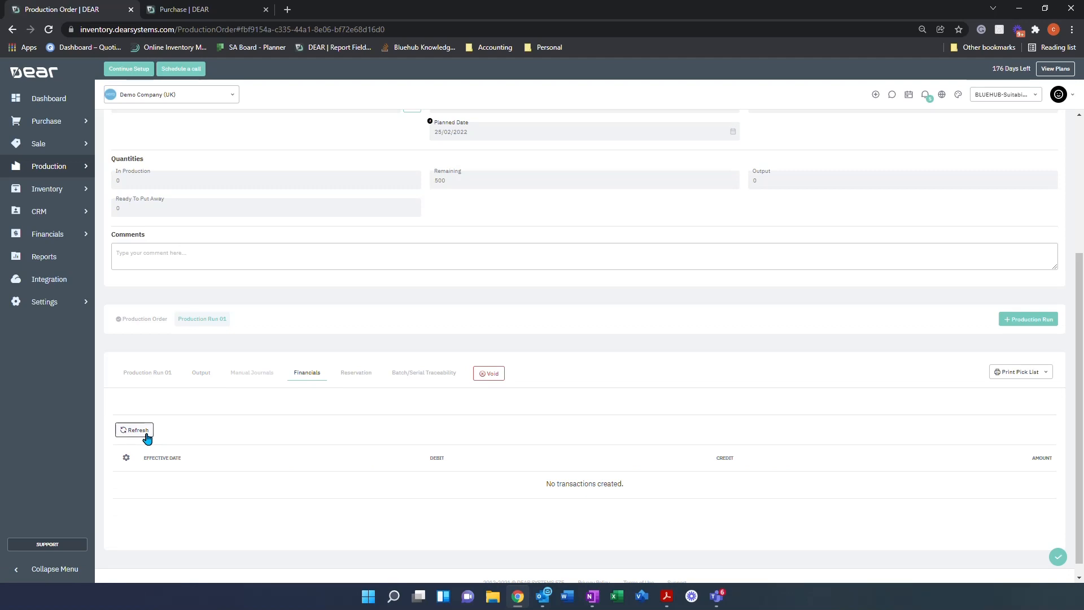
pyautogui.moveTo(355, 372)
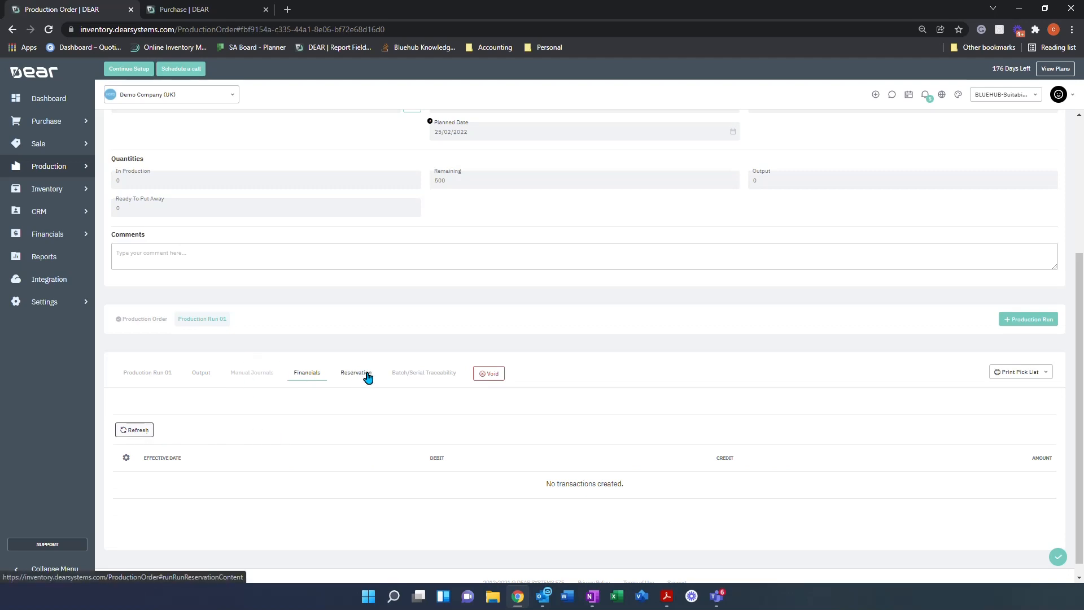
pyautogui.click(355, 373)
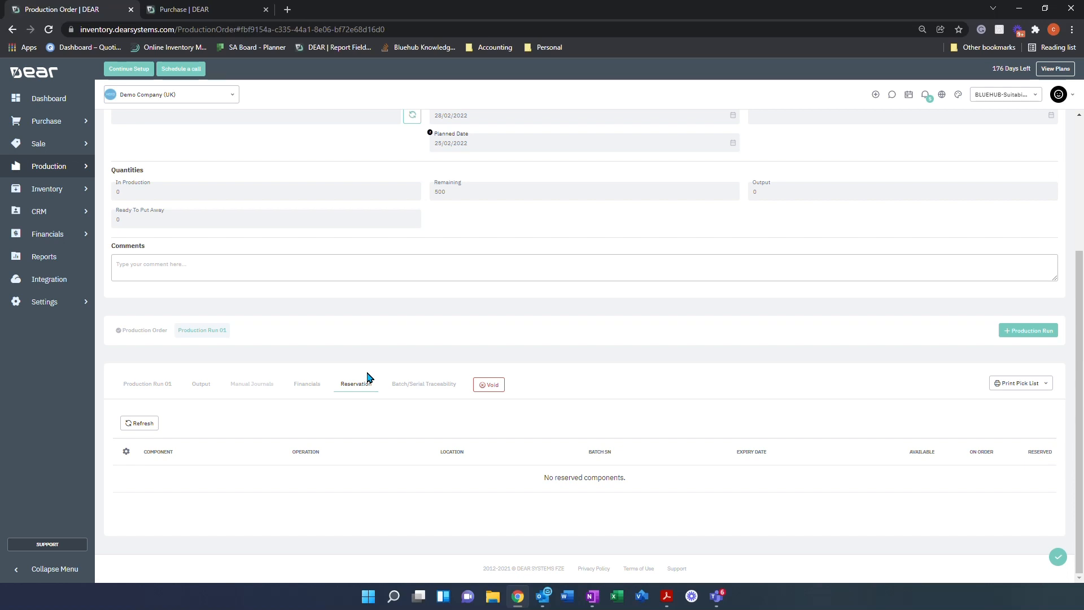
pyautogui.moveTo(431, 400)
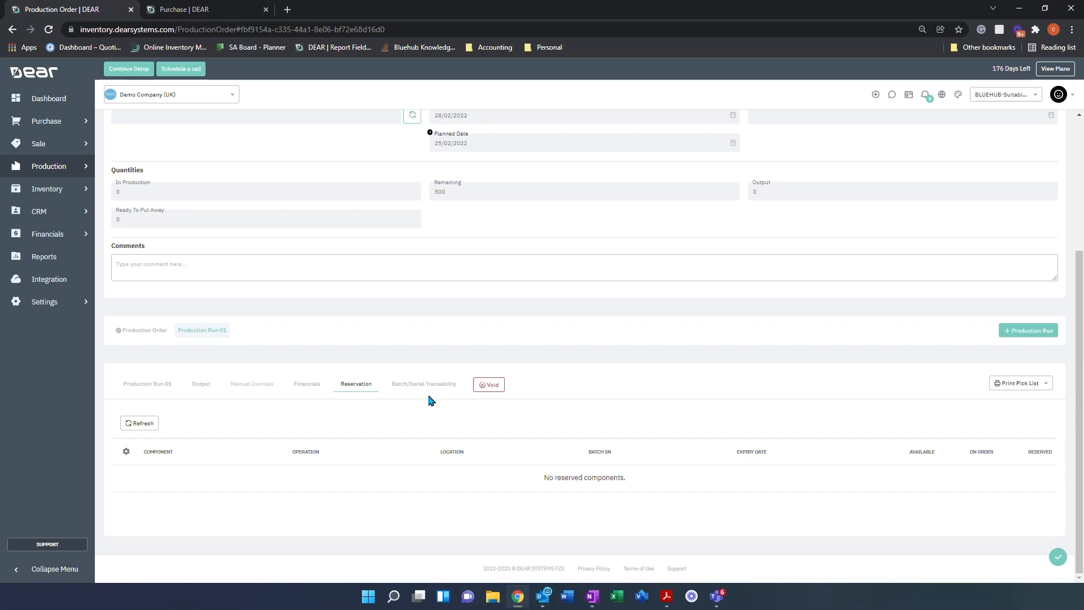
pyautogui.click(423, 384)
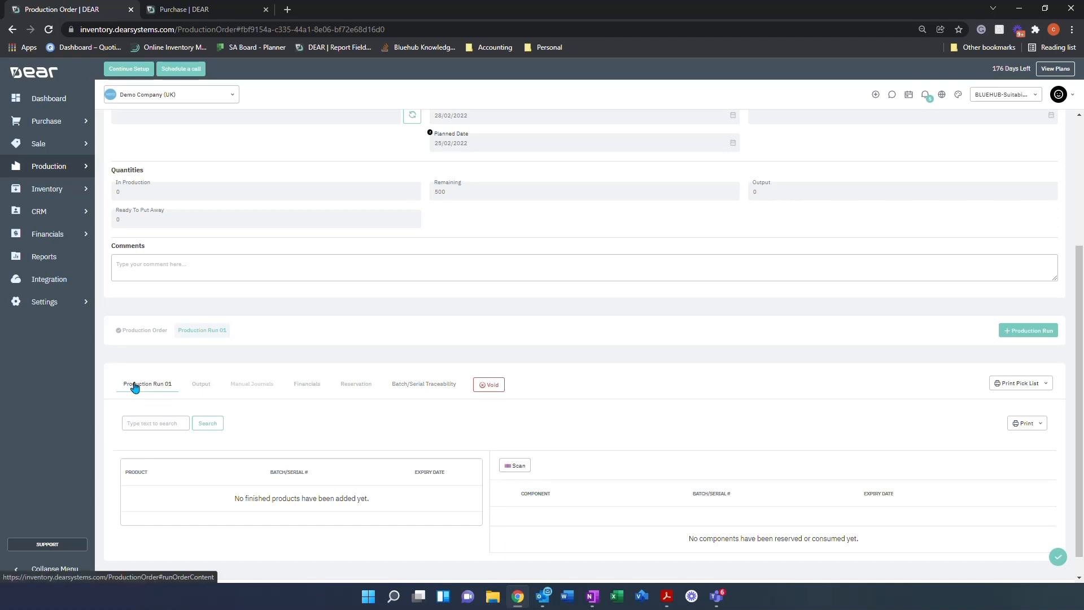
pyautogui.click(147, 384)
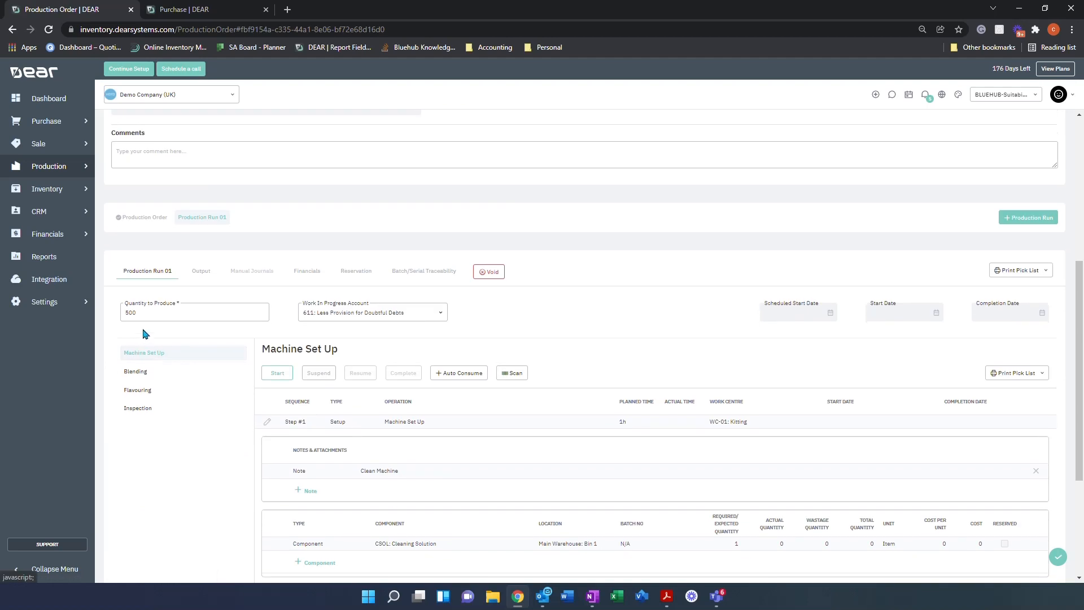
pyautogui.moveTo(142, 393)
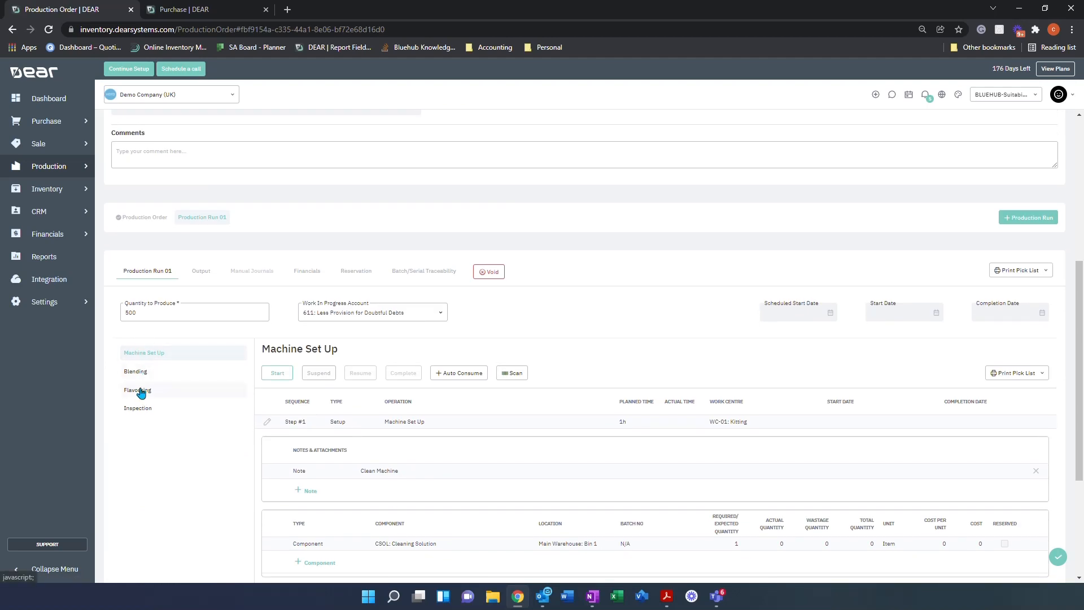
pyautogui.moveTo(145, 399)
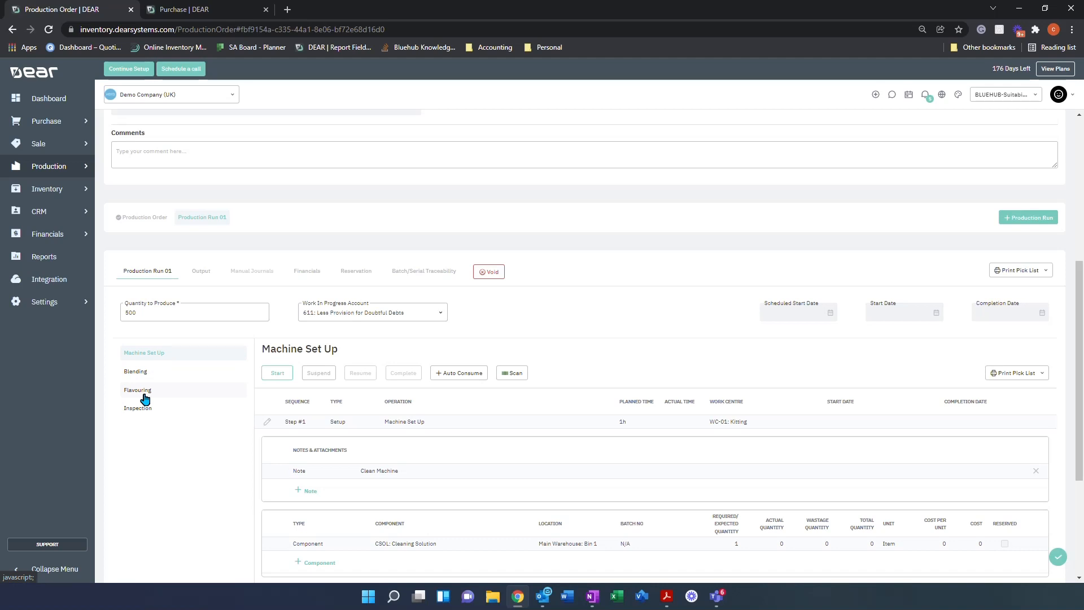
pyautogui.click(136, 372)
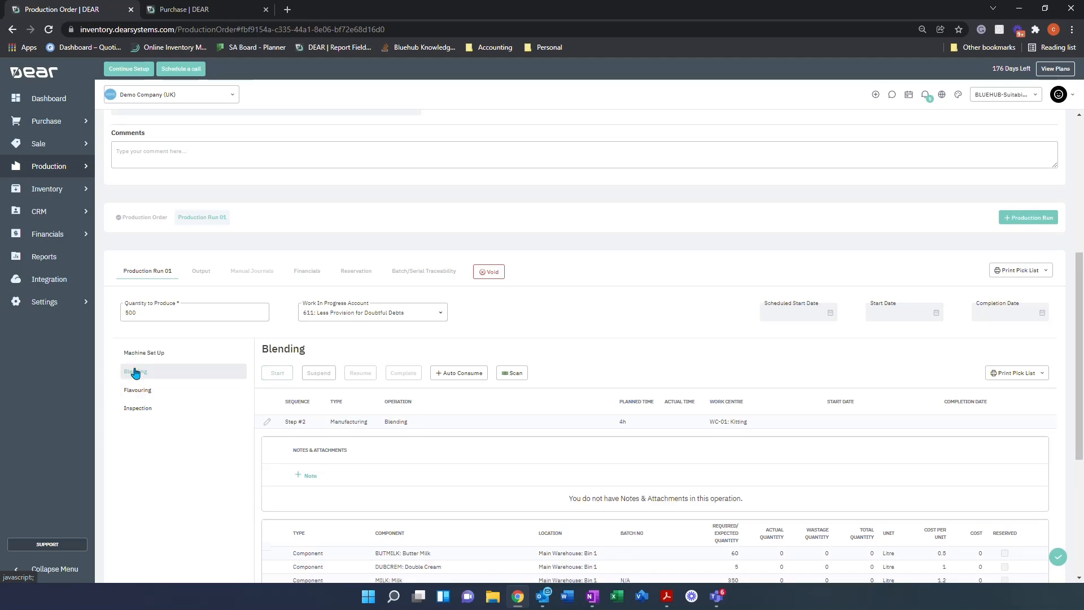
pyautogui.click(138, 407)
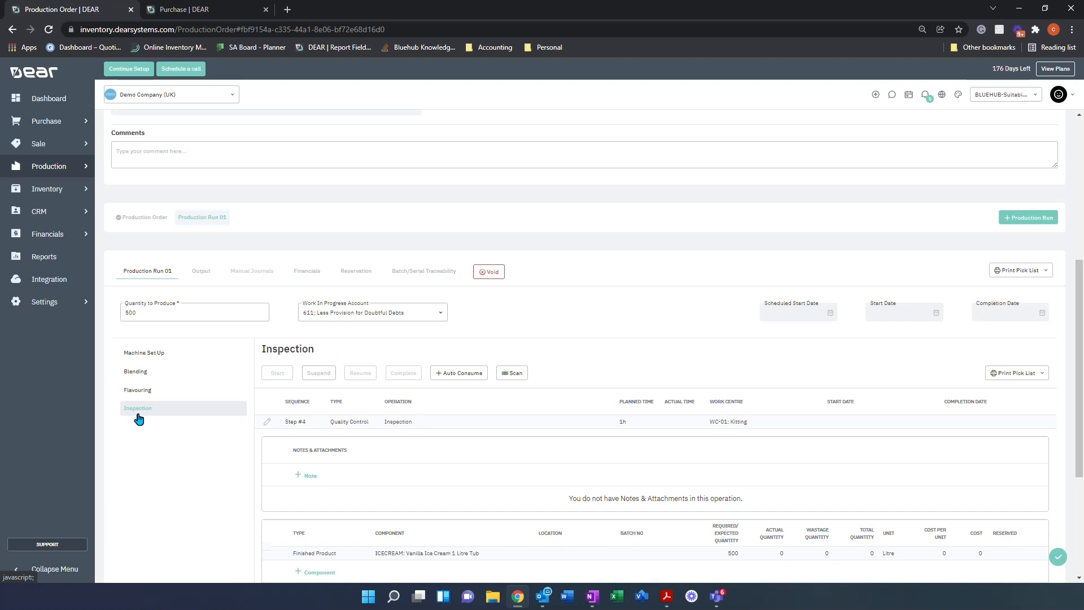
pyautogui.moveTo(144, 361)
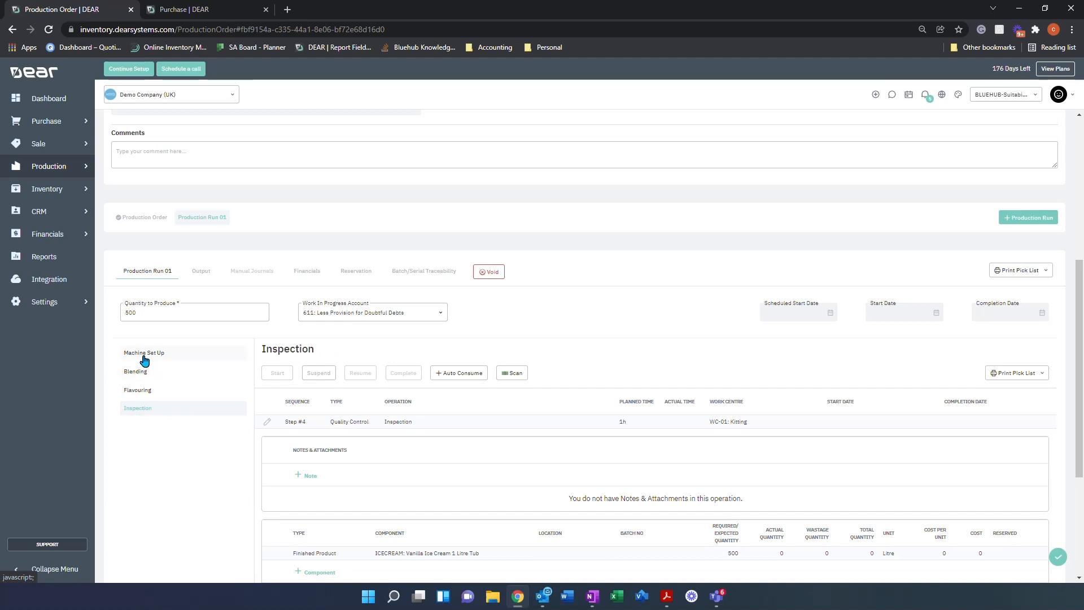
pyautogui.click(144, 352)
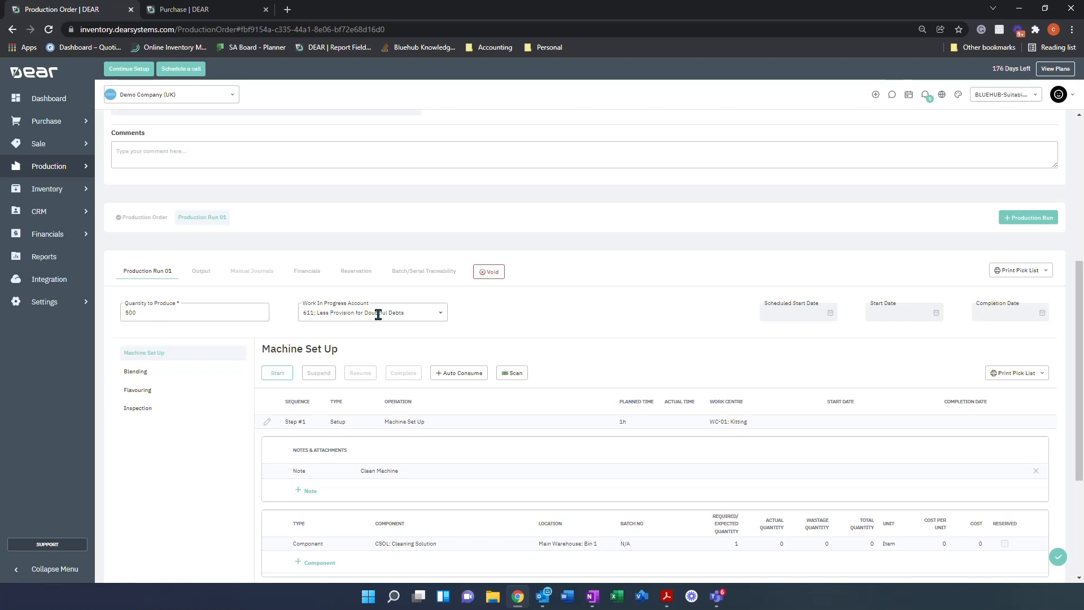
pyautogui.scroll(-3)
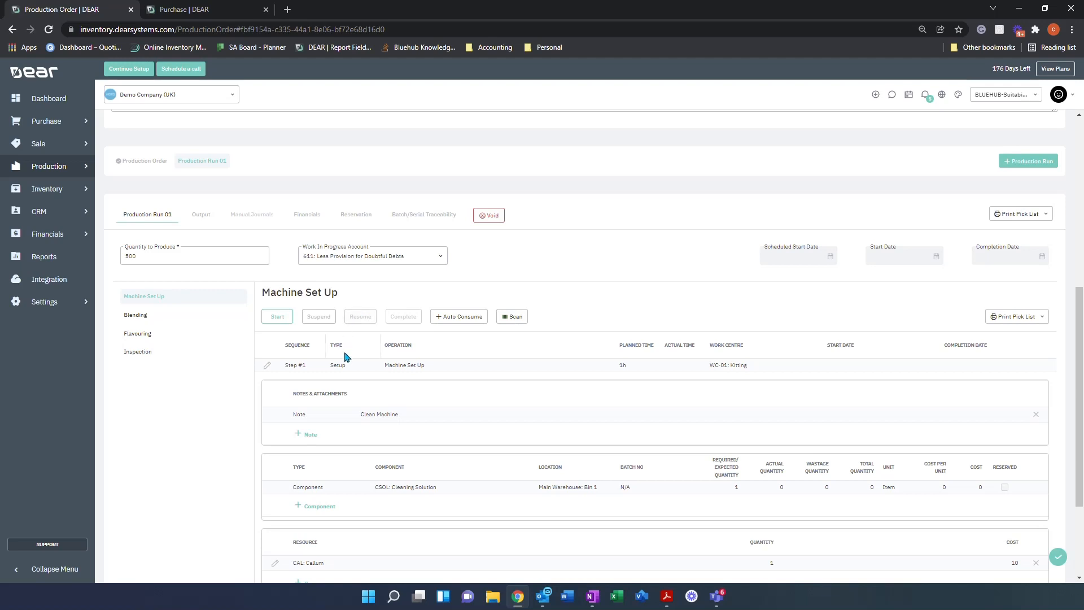
pyautogui.moveTo(743, 379)
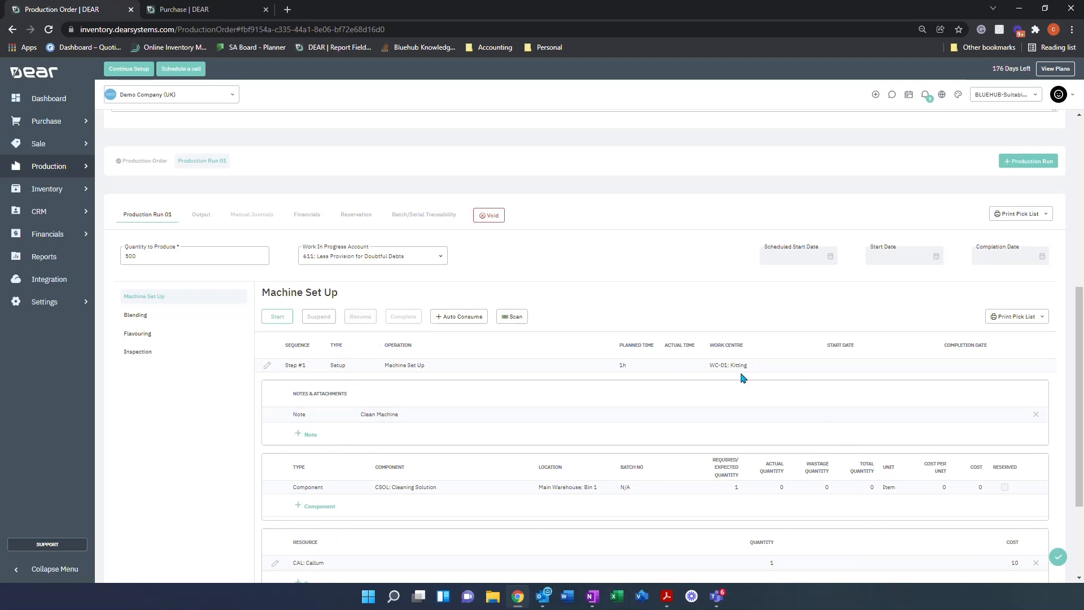
pyautogui.moveTo(678, 373)
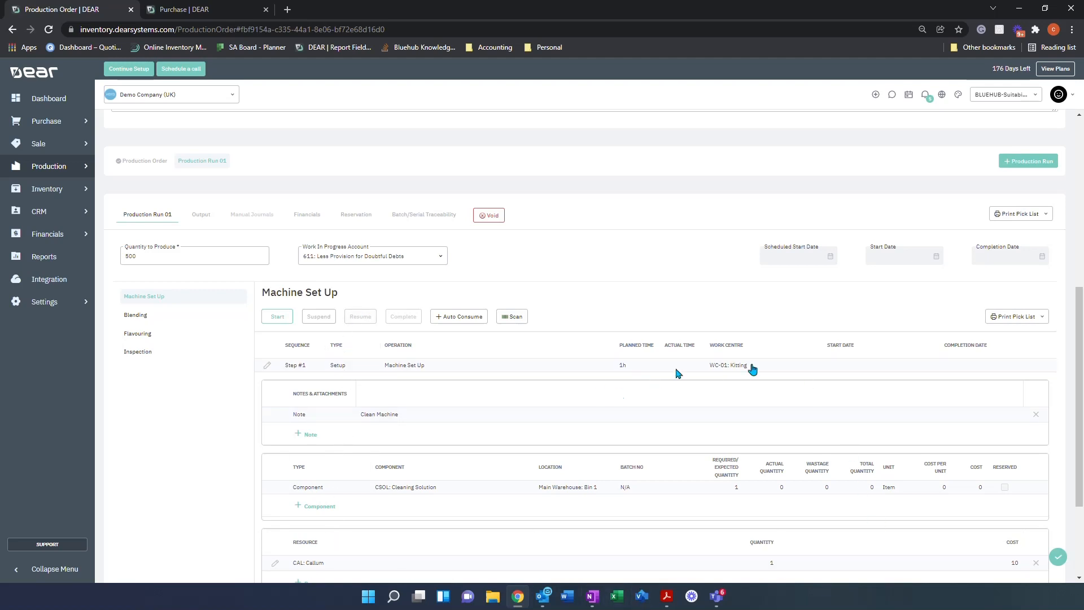
pyautogui.click(1018, 316)
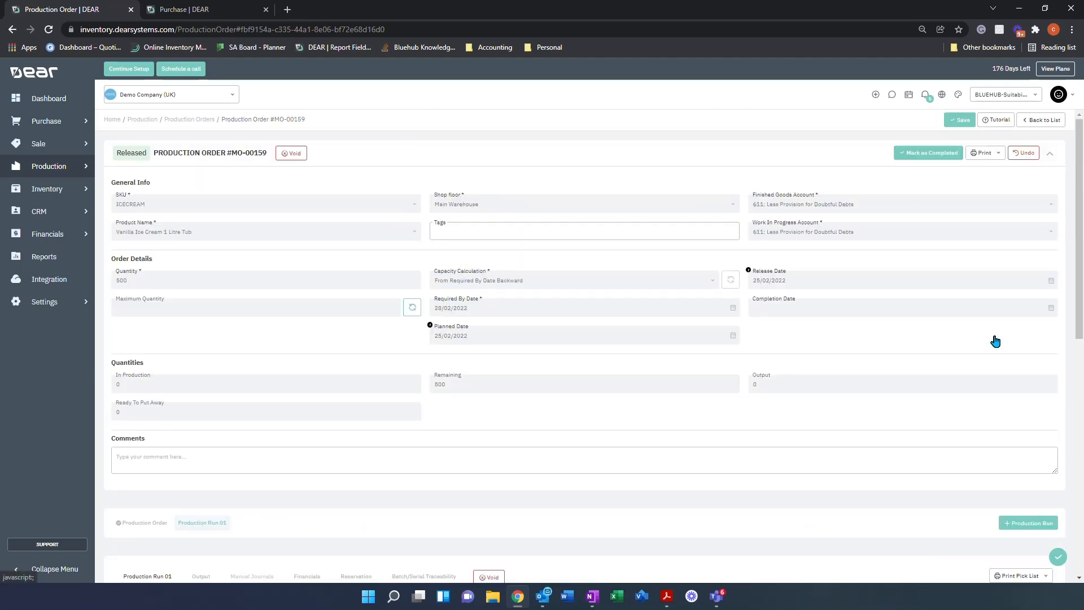
pyautogui.click(985, 153)
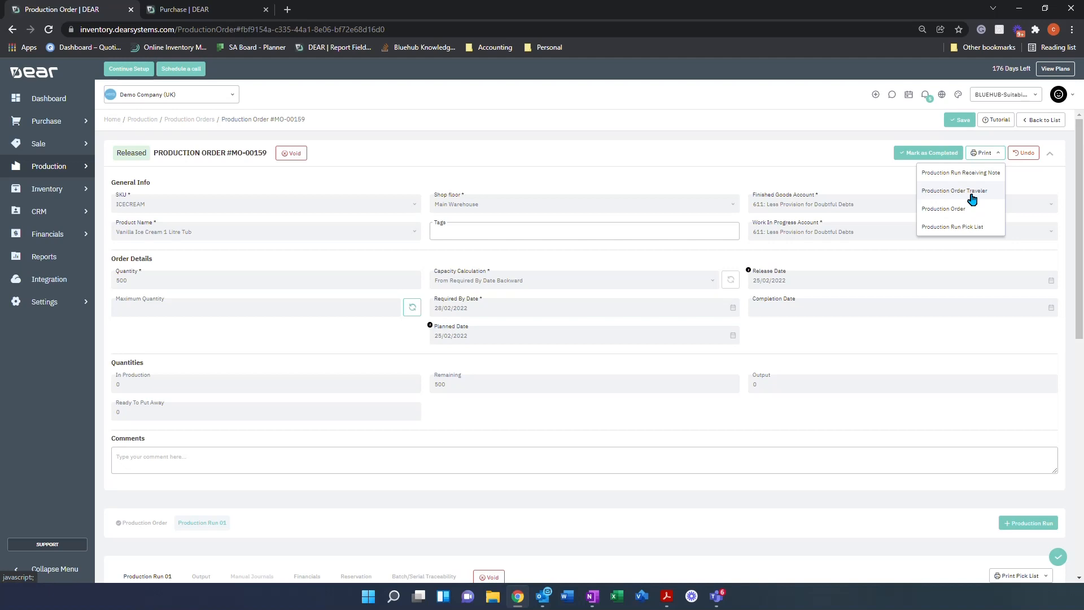
pyautogui.scroll(-3)
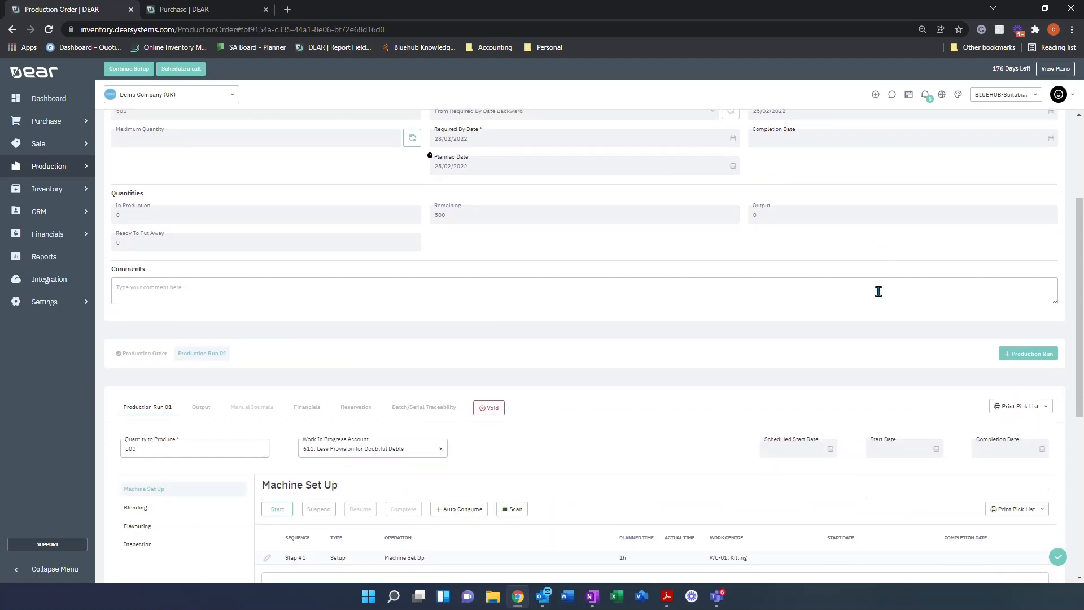
pyautogui.scroll(-3)
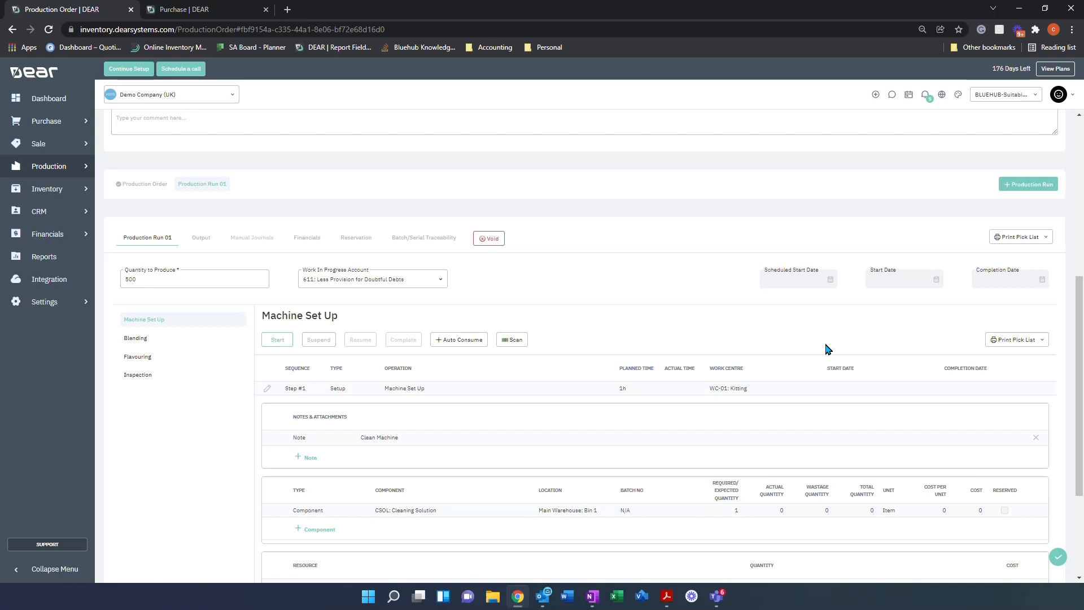
pyautogui.moveTo(397, 314)
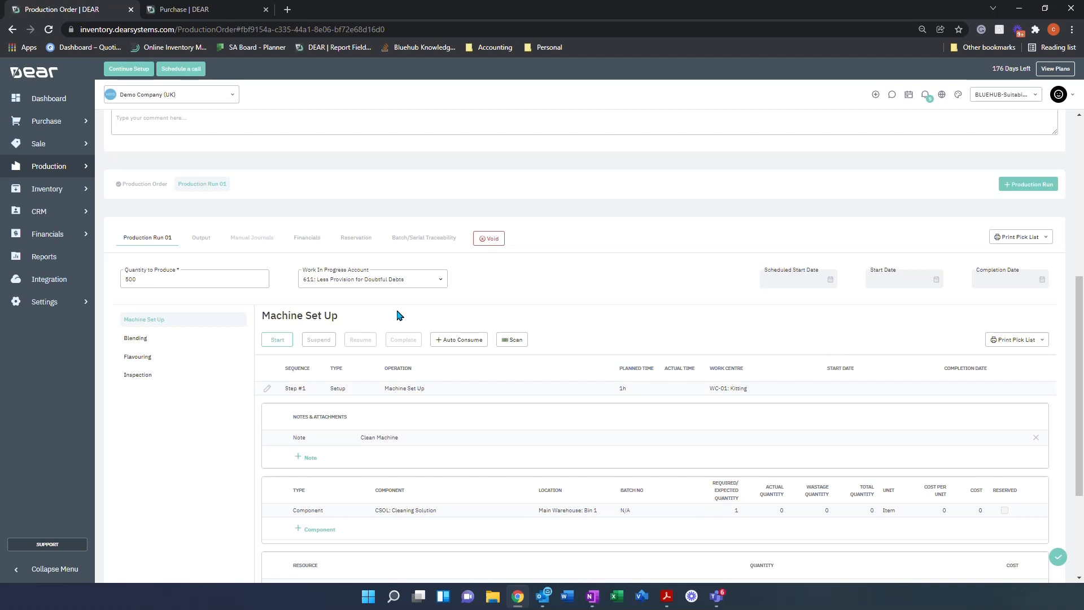
pyautogui.scroll(-3)
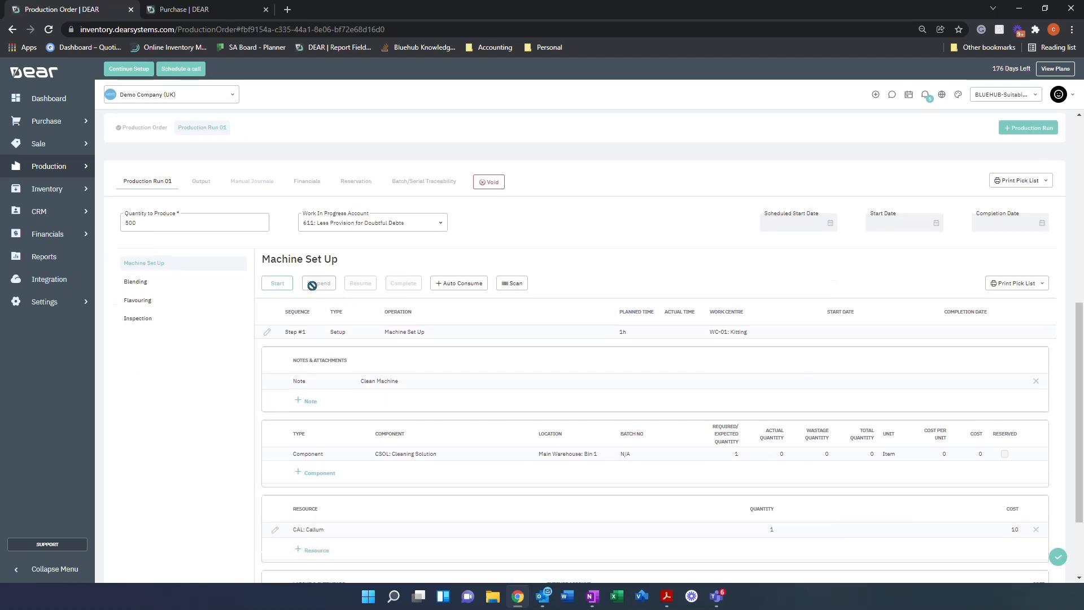
# Start Machine Set Up, record Cleaning Solution actual quantity 1, and mark it complete.
pyautogui.click(277, 283)
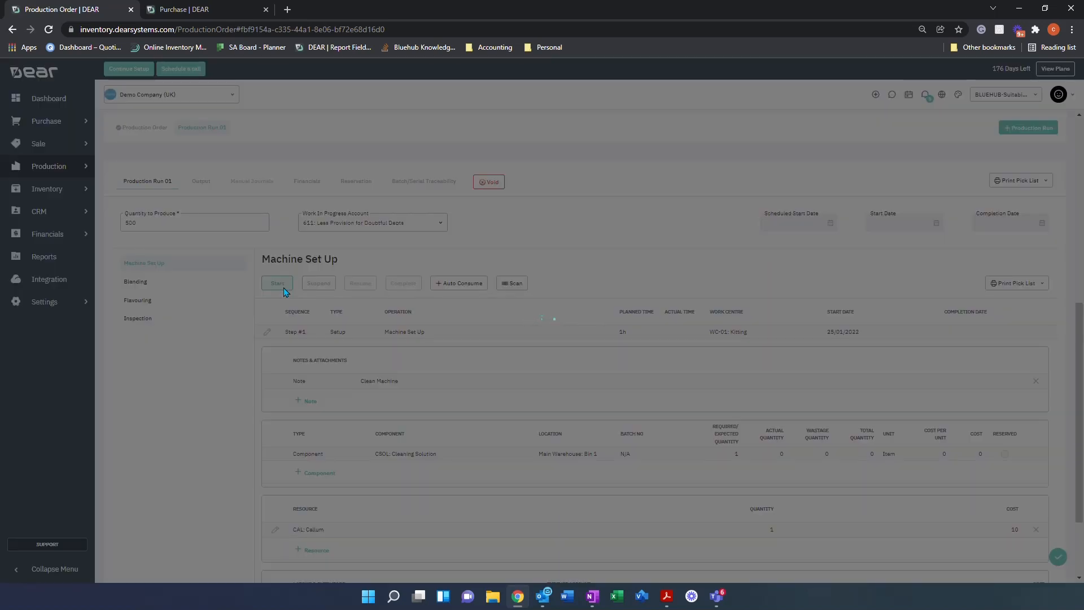
pyautogui.click(277, 283)
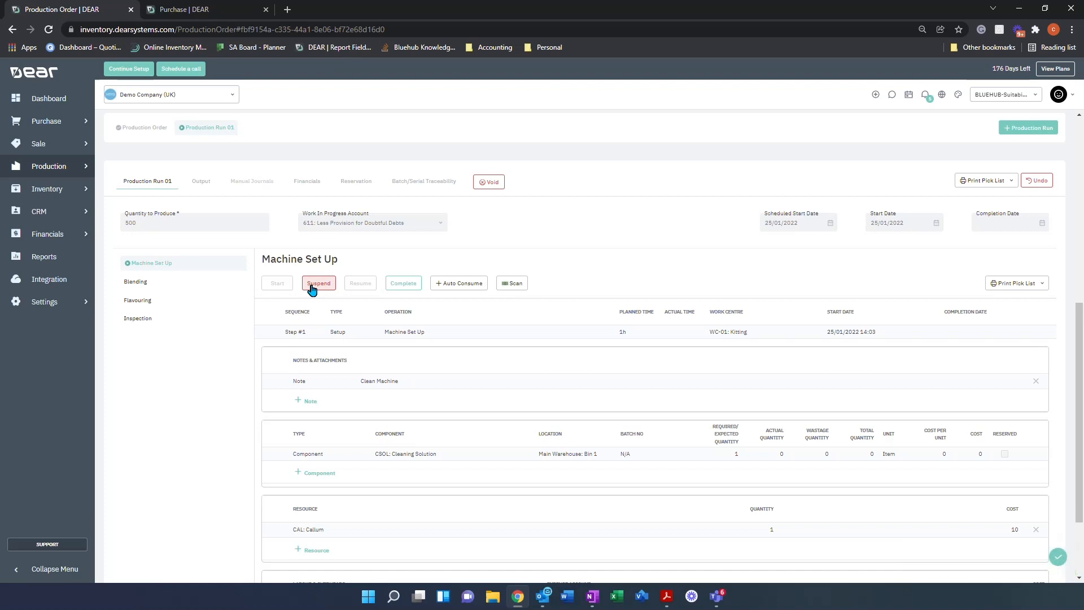
pyautogui.moveTo(598, 464)
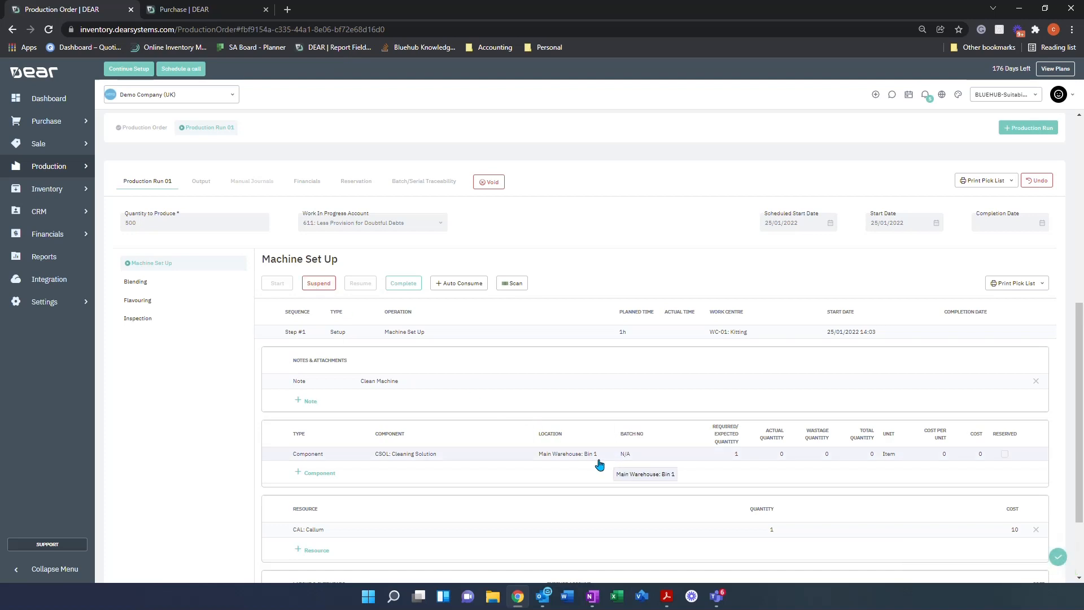
pyautogui.moveTo(622, 447)
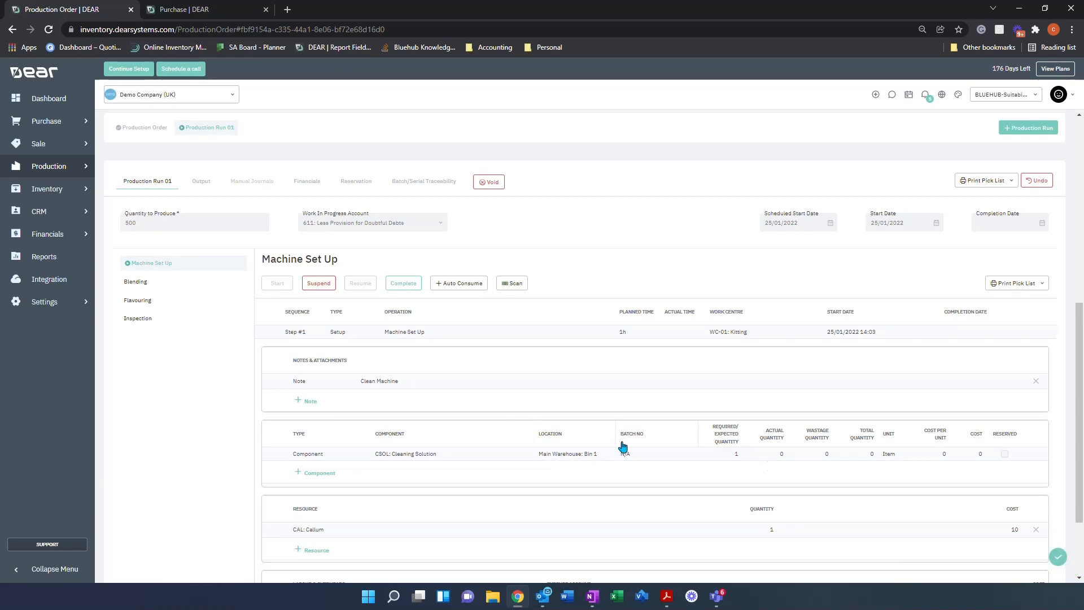
pyautogui.moveTo(314, 394)
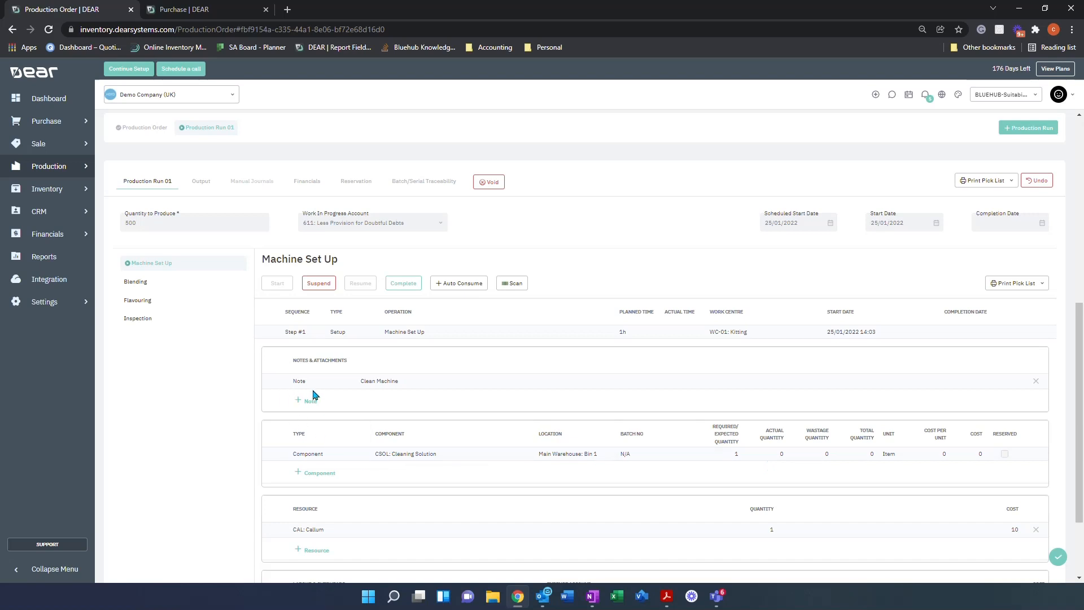
pyautogui.moveTo(340, 464)
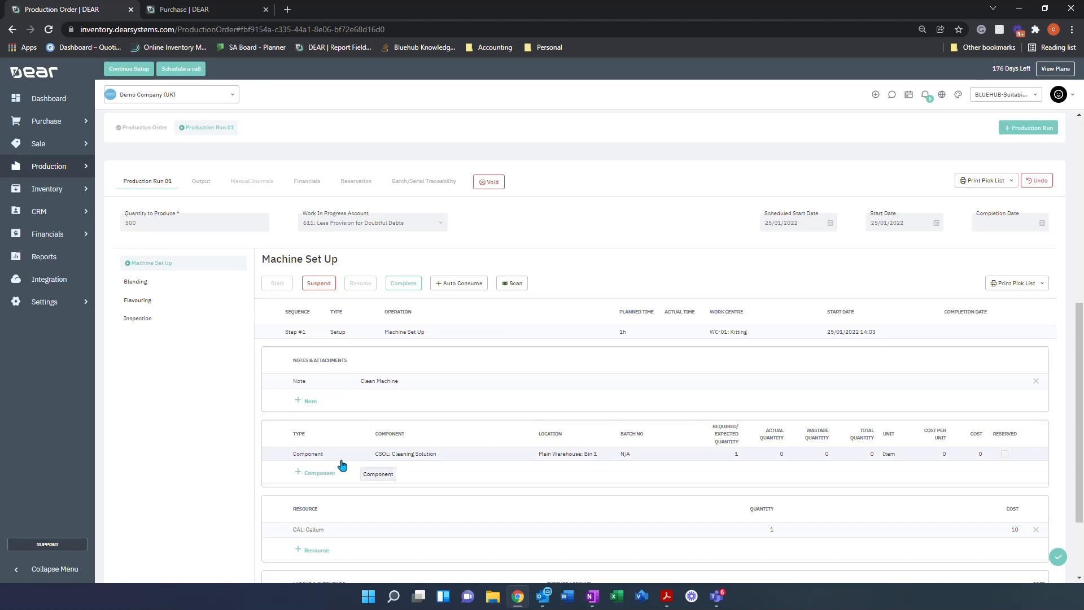
pyautogui.moveTo(290, 345)
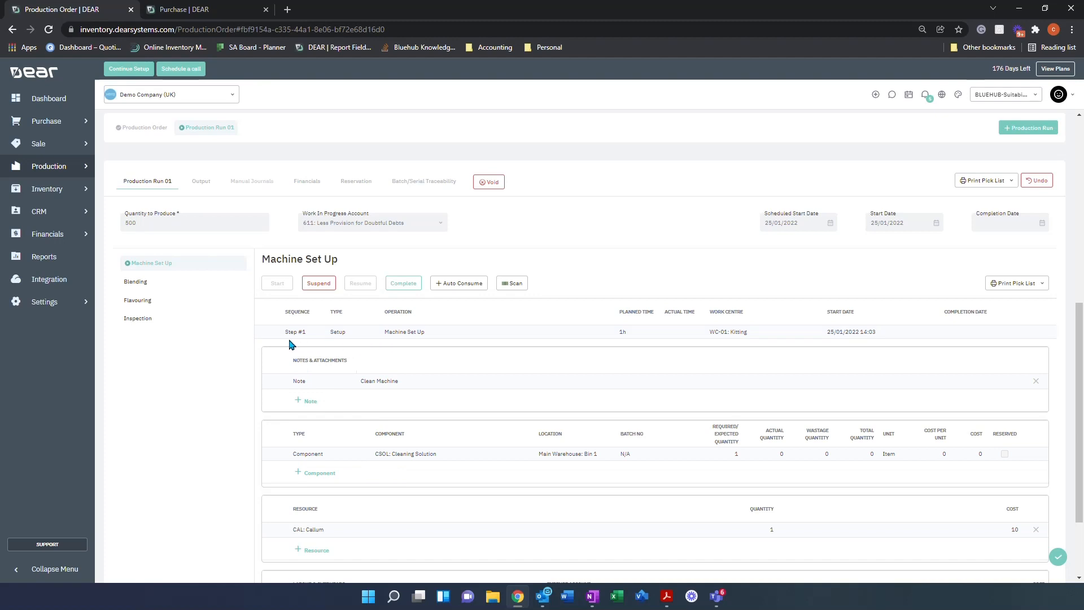
pyautogui.moveTo(603, 428)
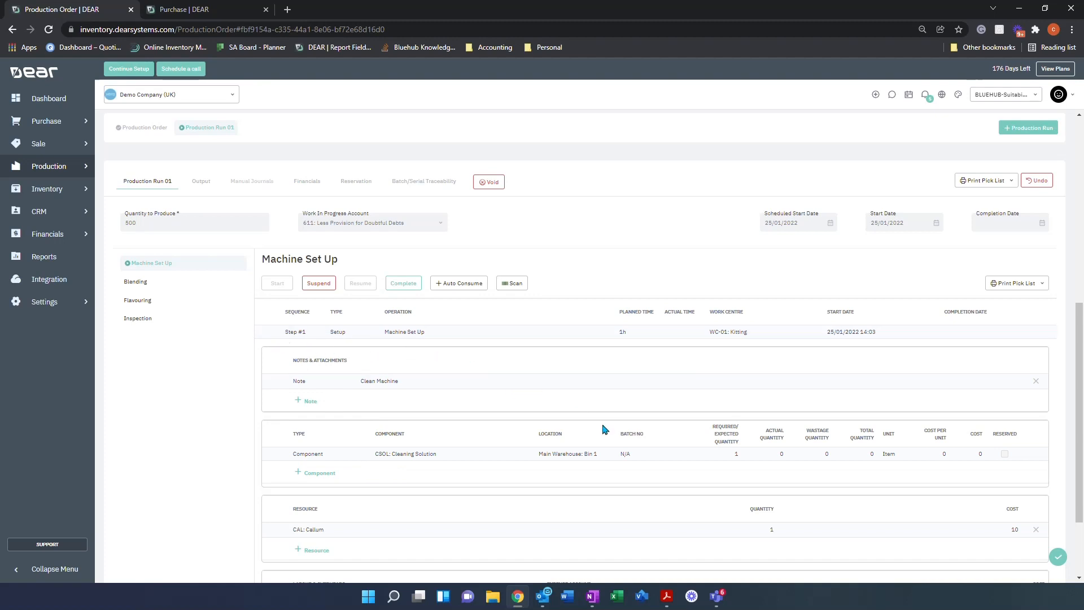
pyautogui.moveTo(551, 460)
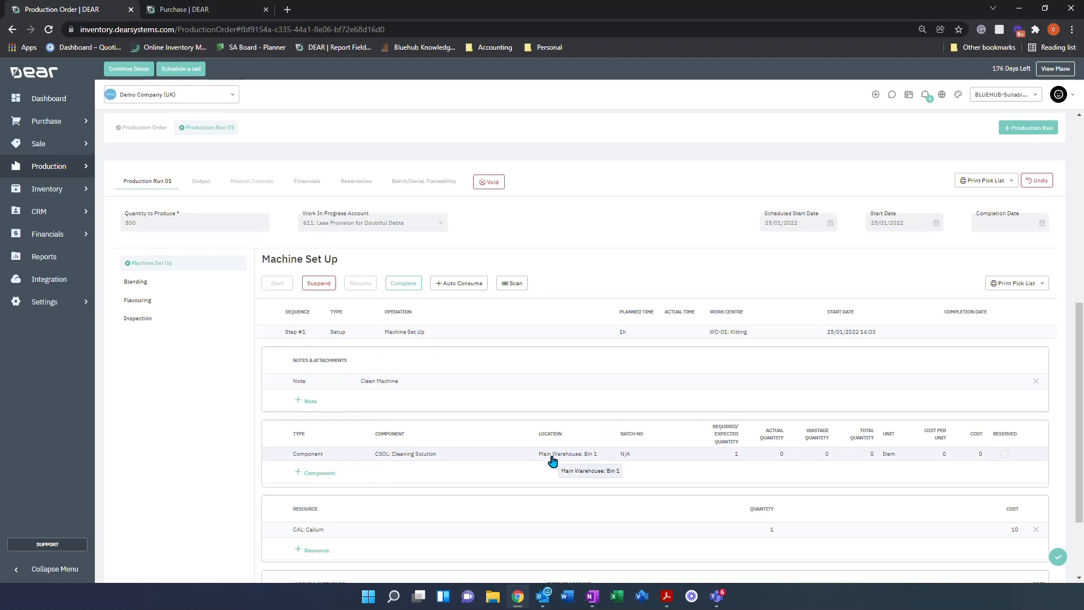
pyautogui.click(781, 454)
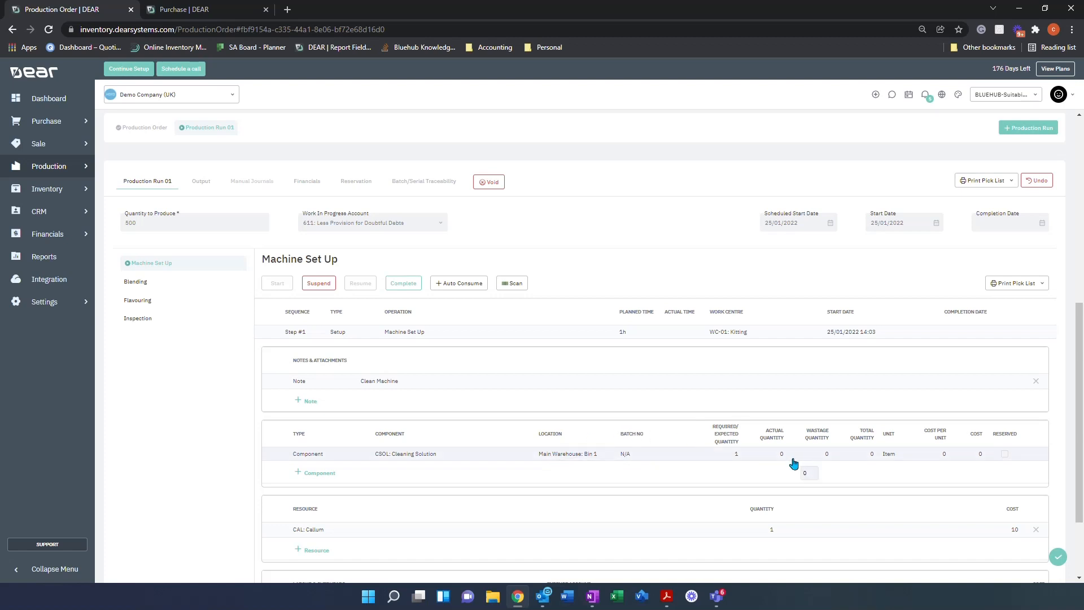
pyautogui.click(762, 454)
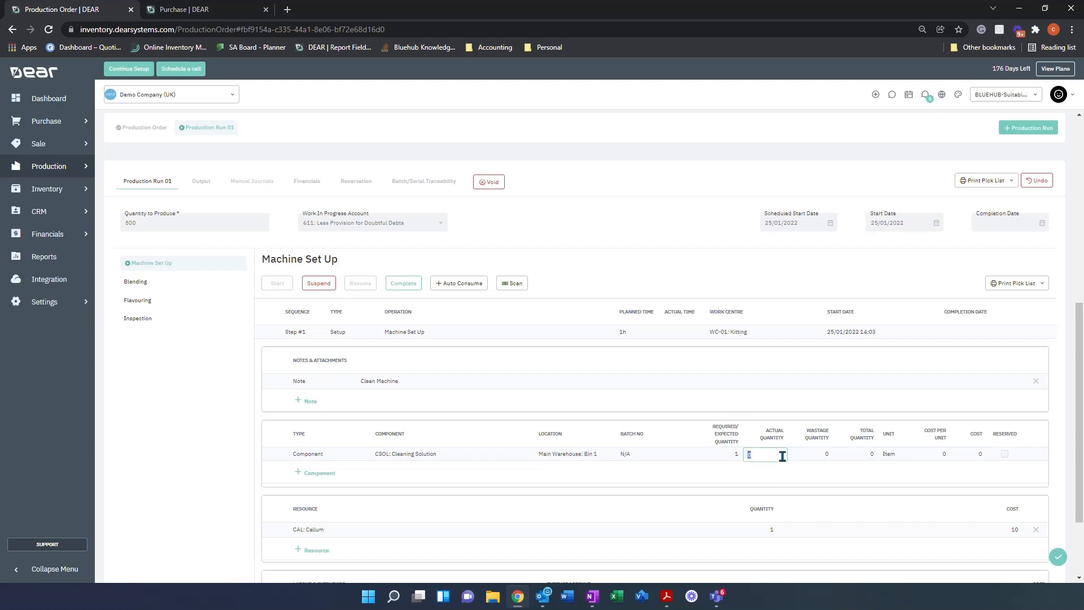
pyautogui.write('1')
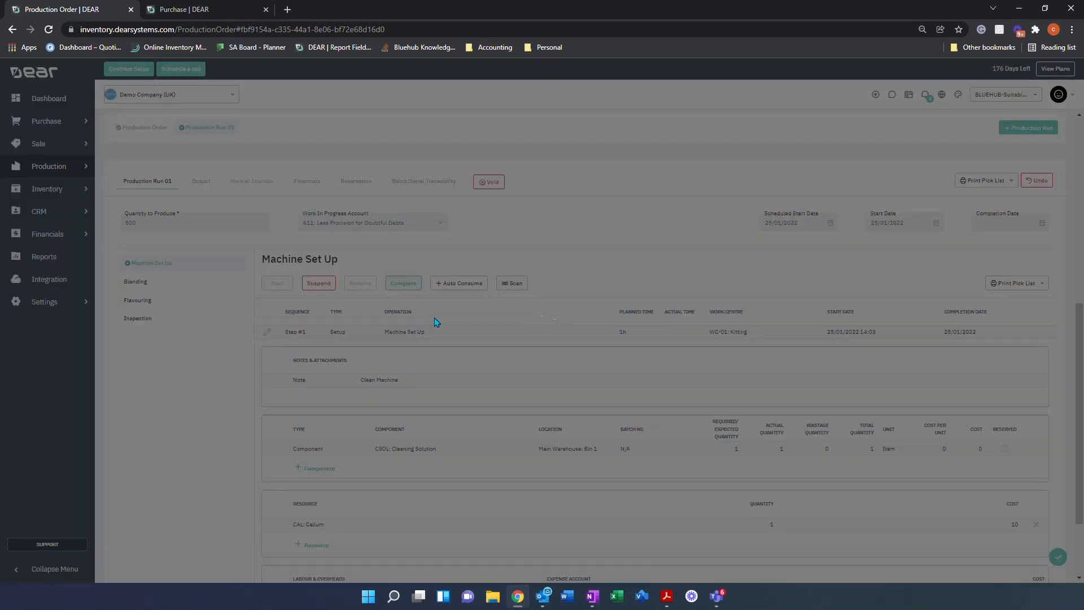
pyautogui.click(403, 283)
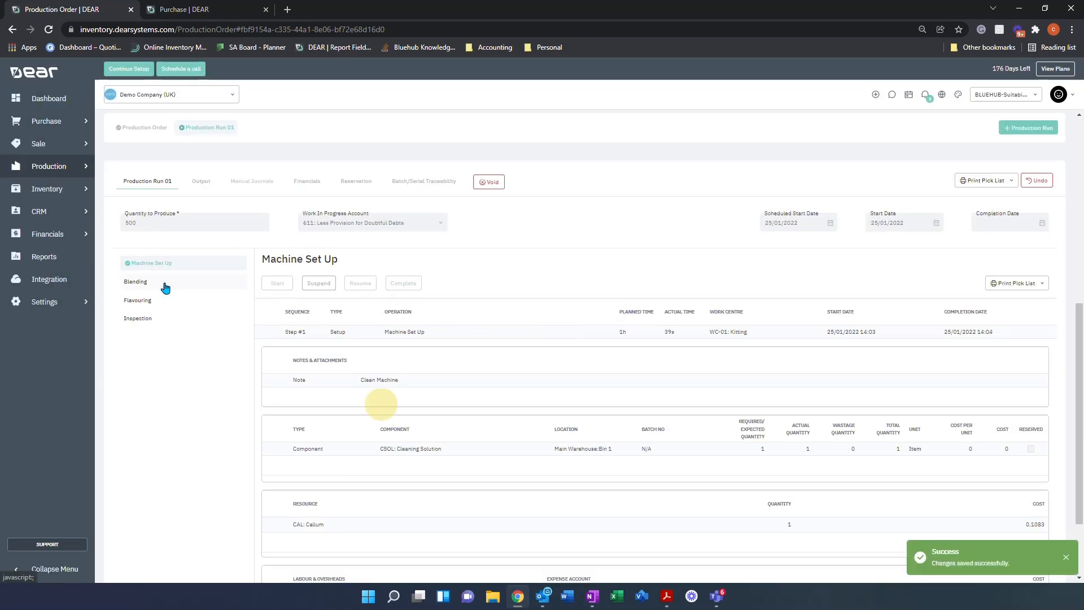
# Show the Blending step and scroll through its butter milk, cream, milk, sugar and base-mix lines.
pyautogui.click(135, 281)
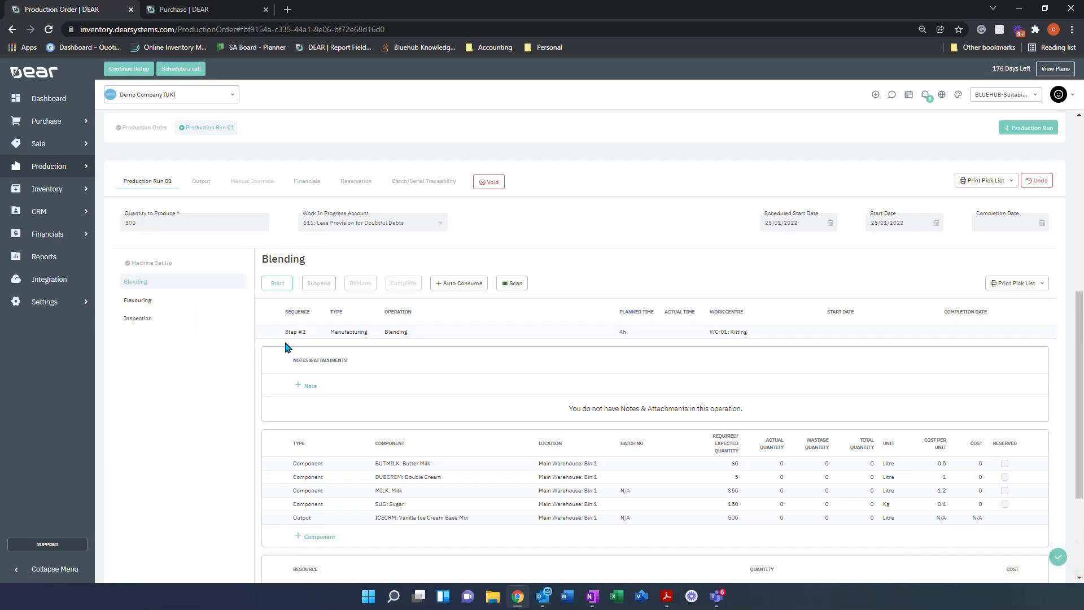
pyautogui.moveTo(584, 345)
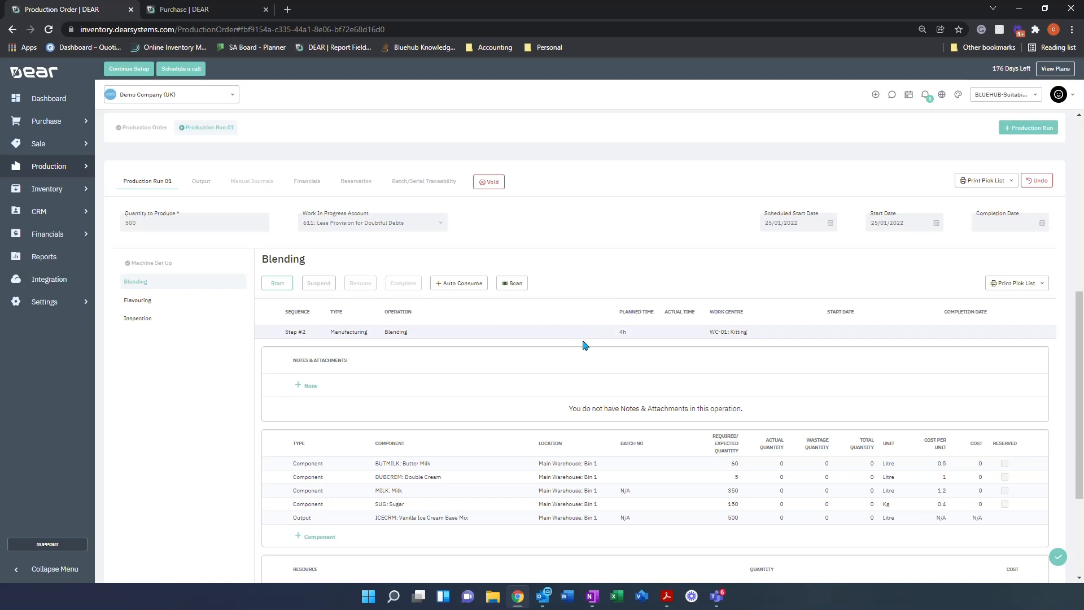
pyautogui.moveTo(690, 345)
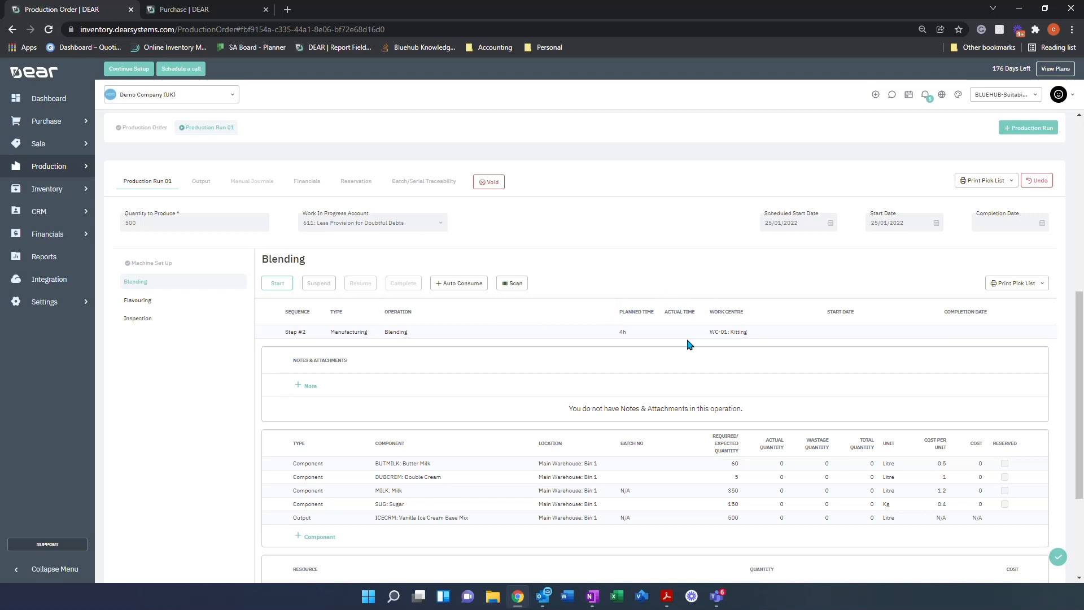
pyautogui.scroll(-3)
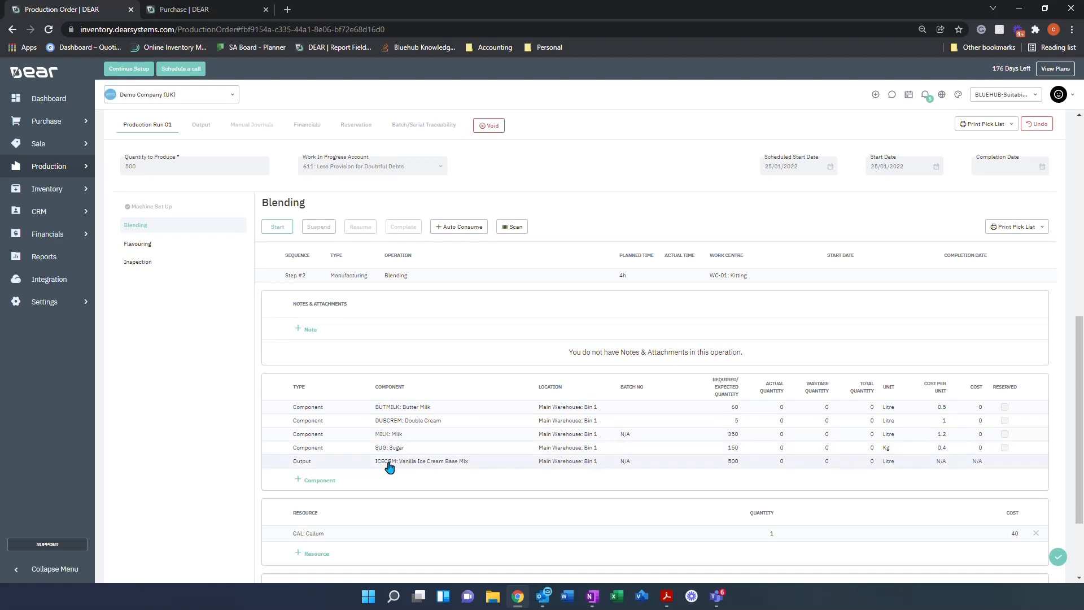
pyautogui.moveTo(389, 462)
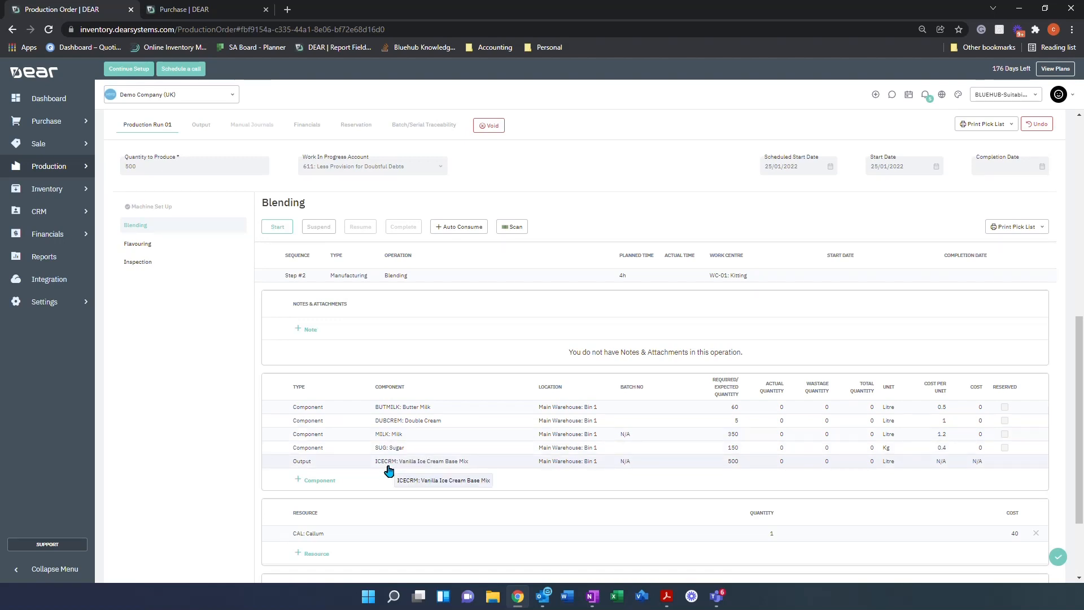
pyautogui.moveTo(389, 471)
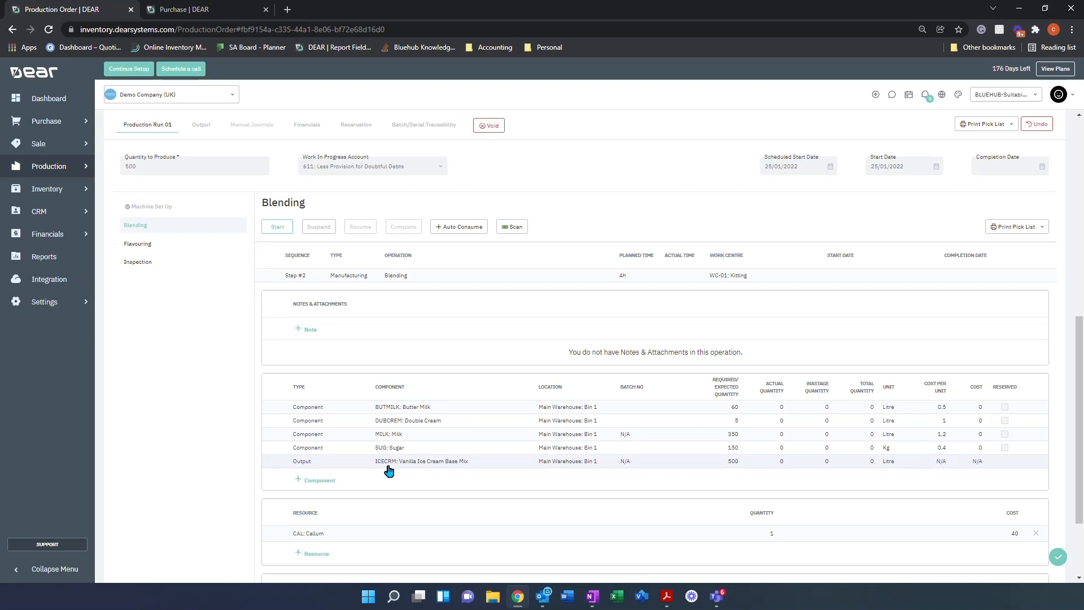
# Start Blending and enter 60 as Butter Milk's actual quantity.
pyautogui.click(277, 227)
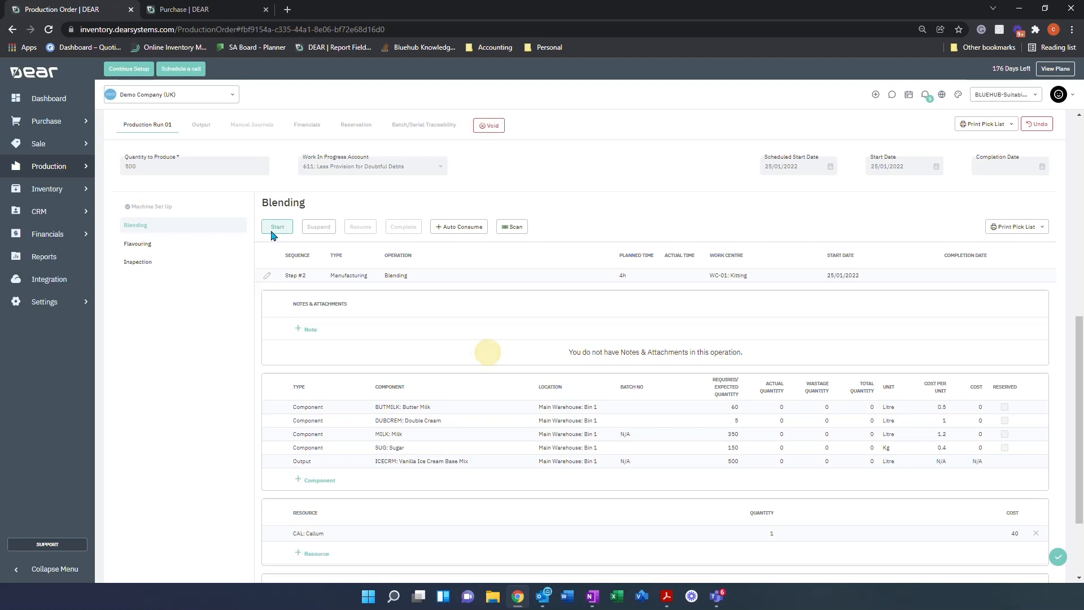
pyautogui.click(277, 226)
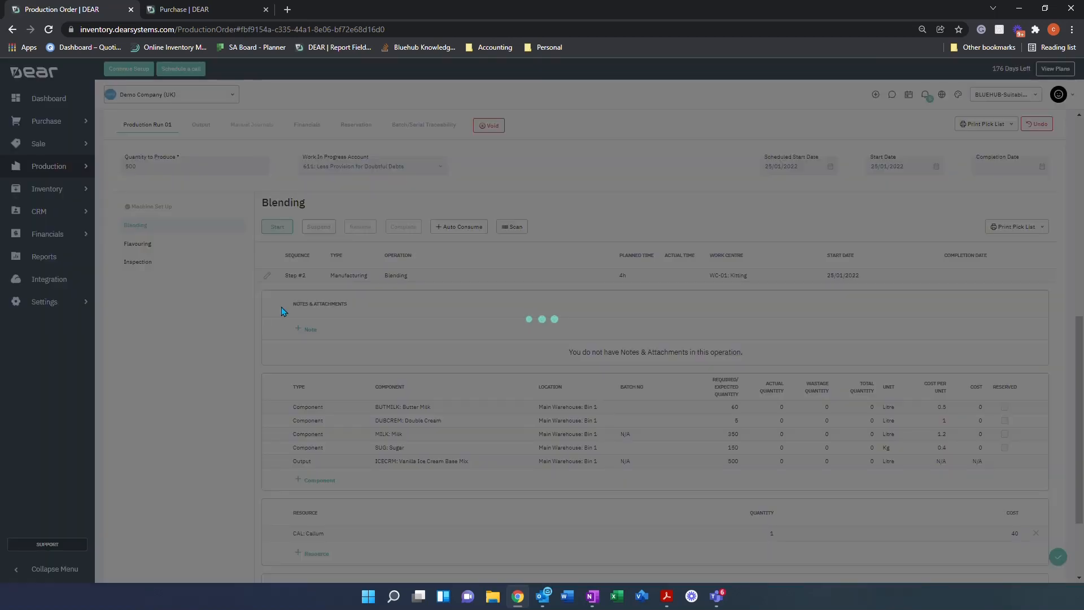
pyautogui.click(276, 225)
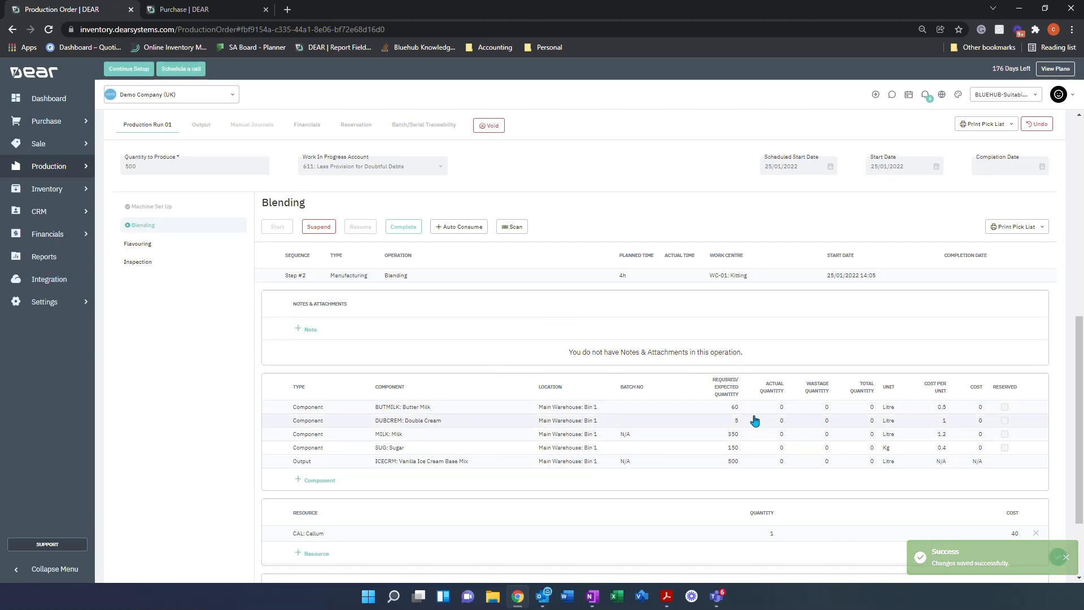
pyautogui.click(763, 407)
pyautogui.write('60')
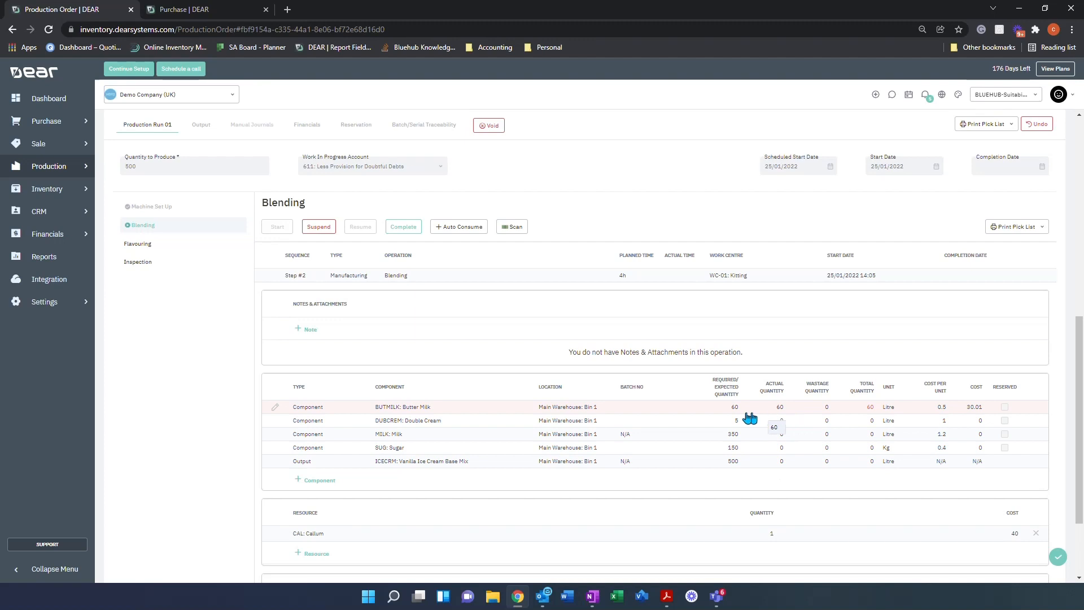
# Assign batch PO-00181-1 to Butter Milk and PO-00181-2 to Double Cream, then auto-consume the rest.
pyautogui.click(654, 406)
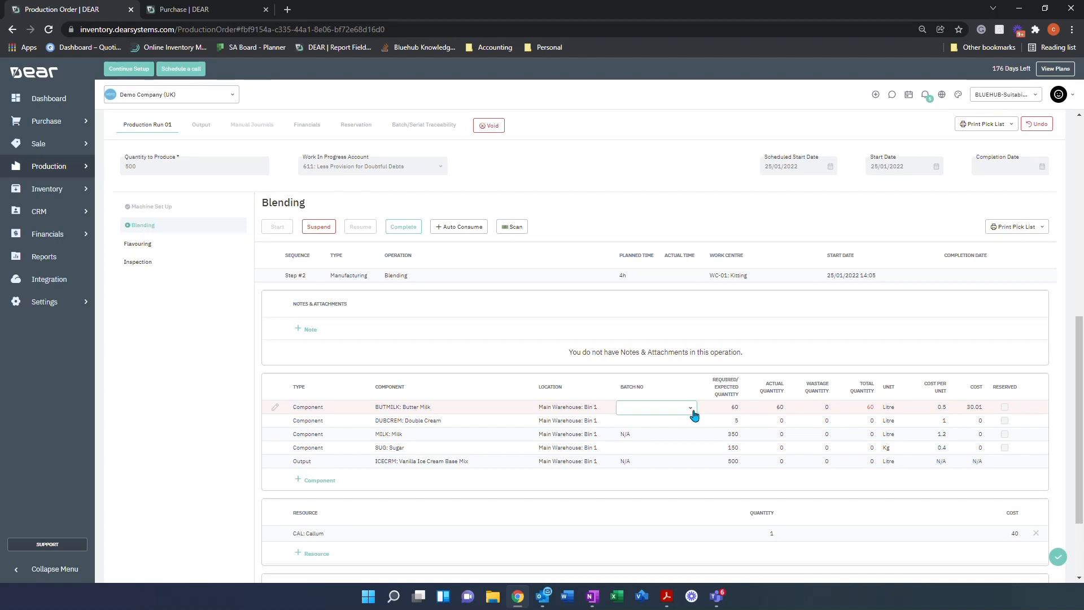
pyautogui.click(689, 407)
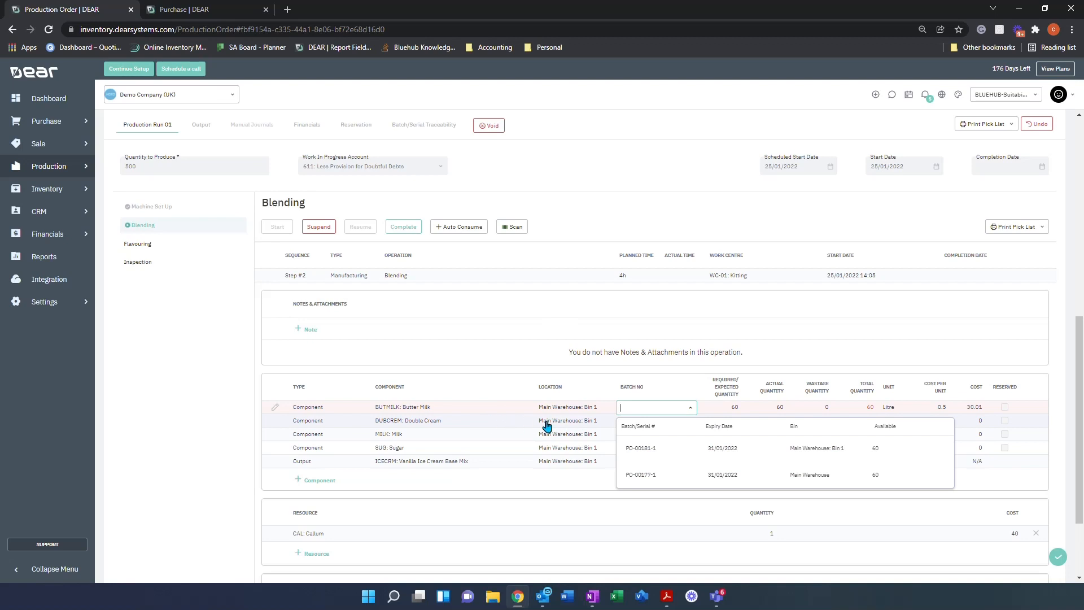
pyautogui.click(640, 447)
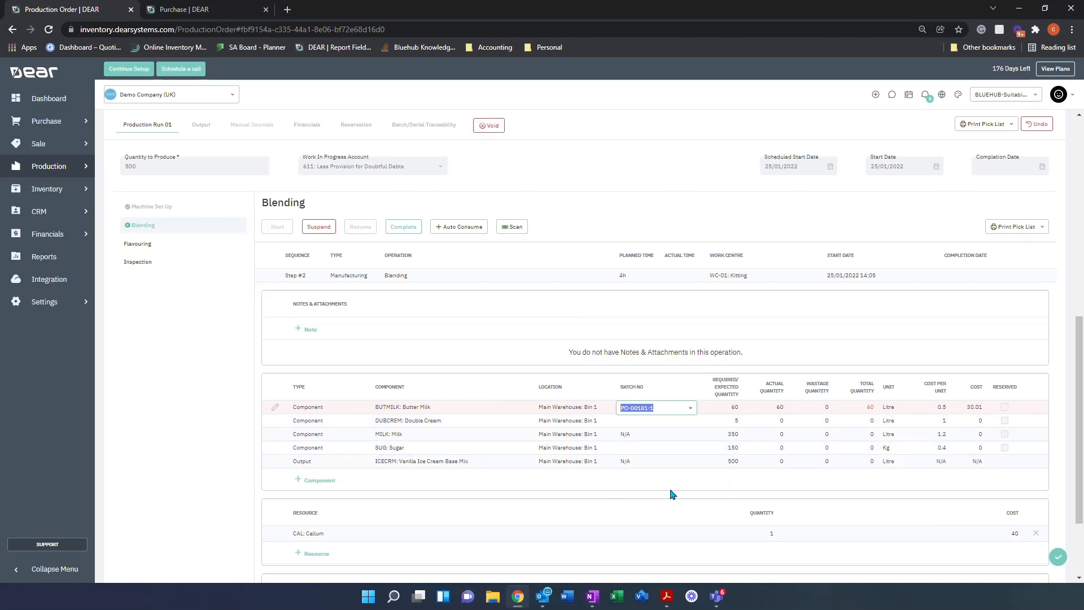
pyautogui.click(764, 420)
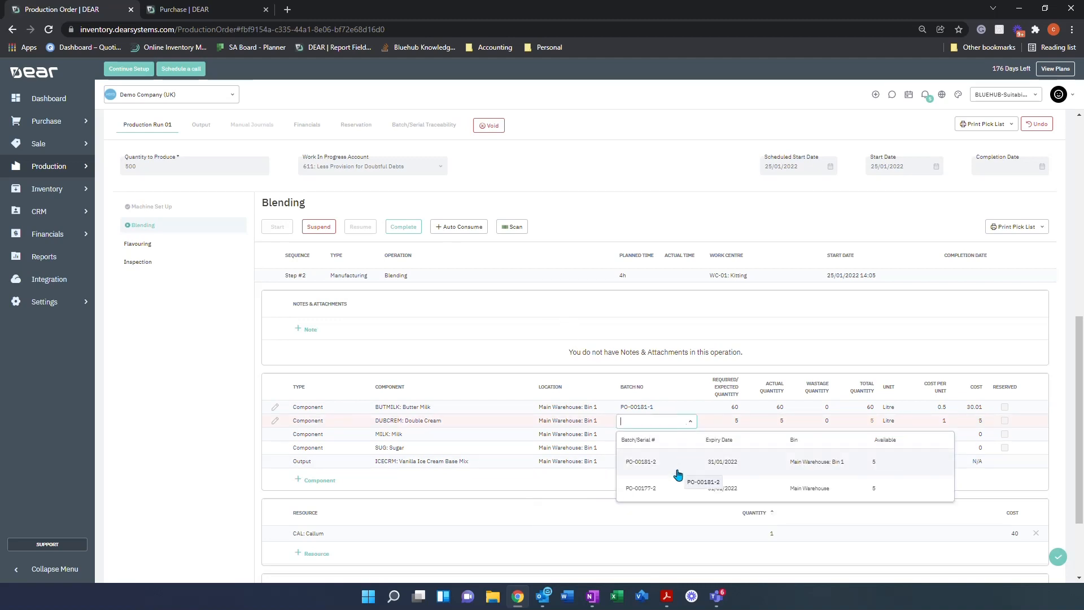
pyautogui.click(640, 461)
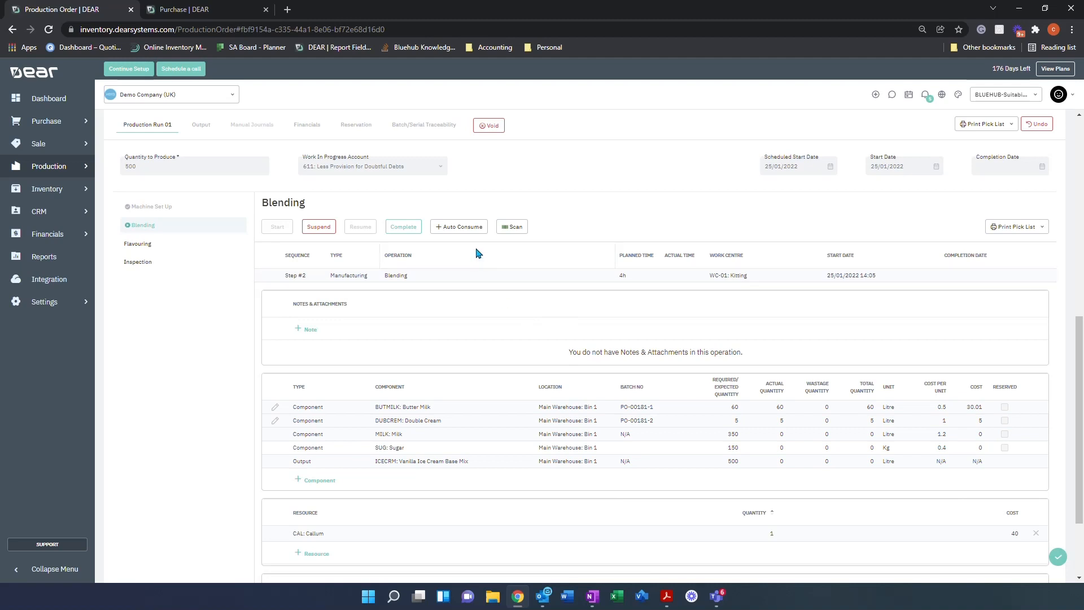
pyautogui.click(458, 226)
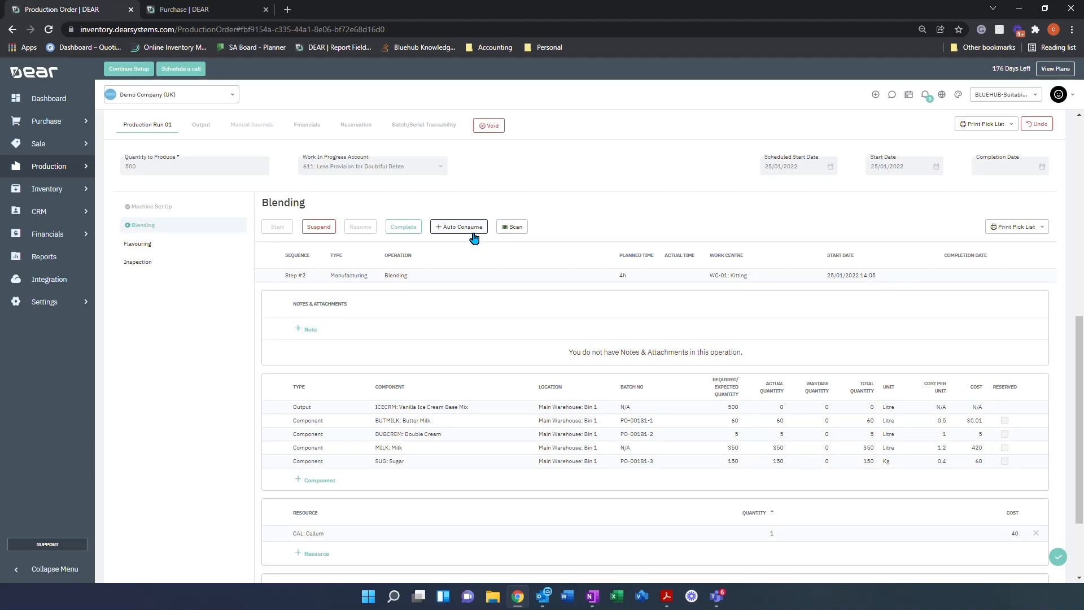
# Complete Blending, confirming 500 litres of Vanilla Ice Cream Base Mix output.
pyautogui.click(403, 226)
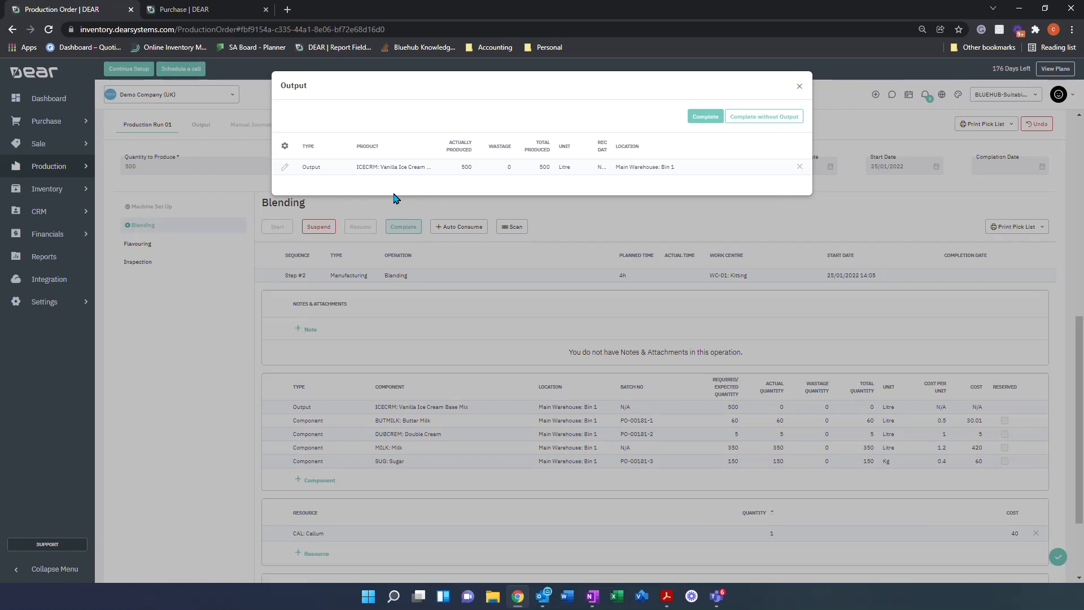
pyautogui.moveTo(427, 179)
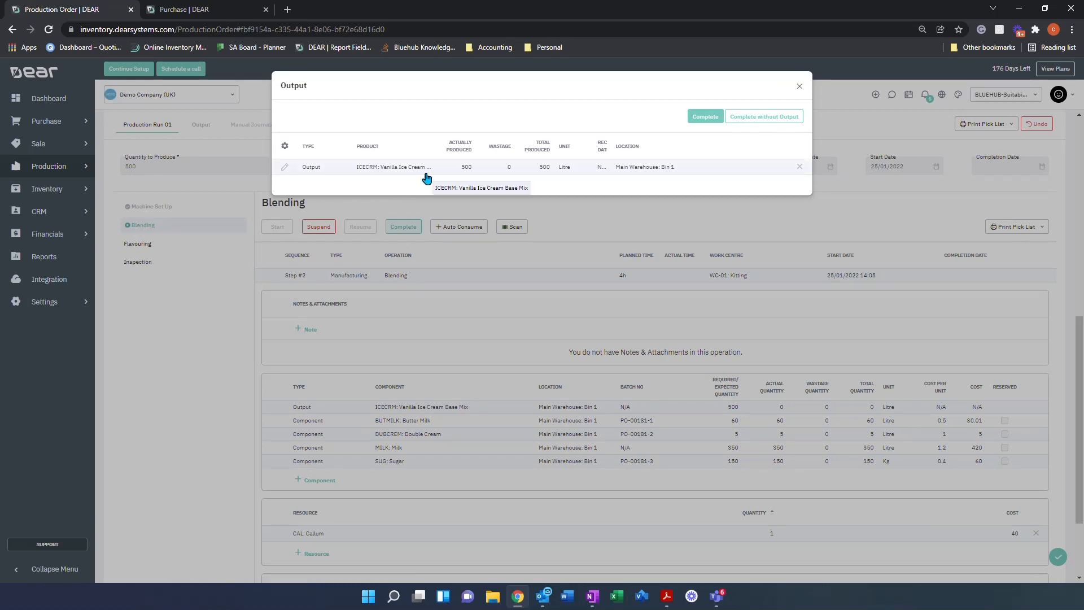
pyautogui.moveTo(456, 166)
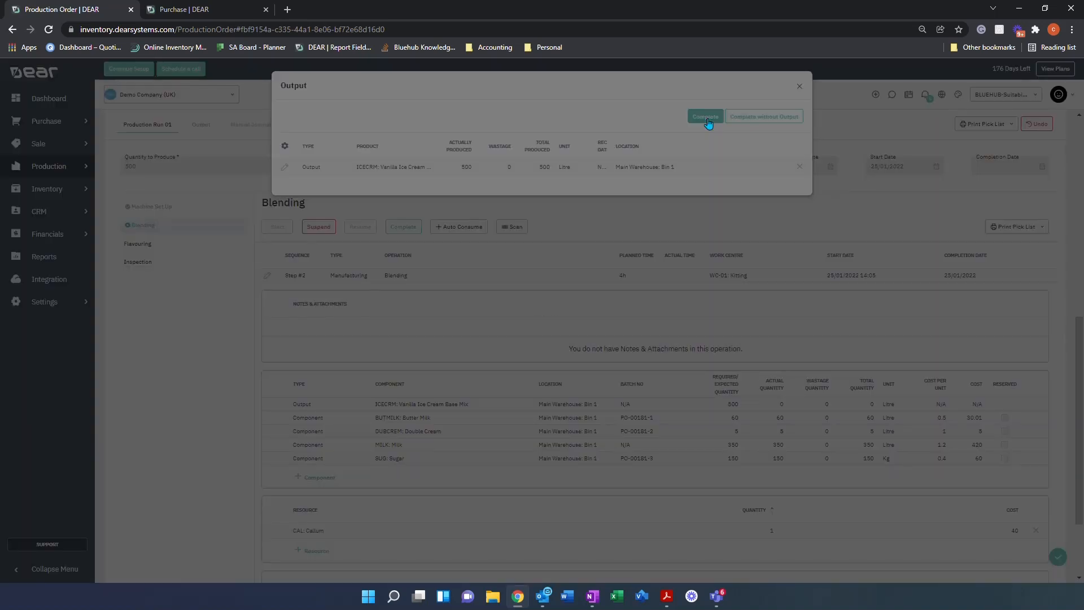
pyautogui.click(705, 116)
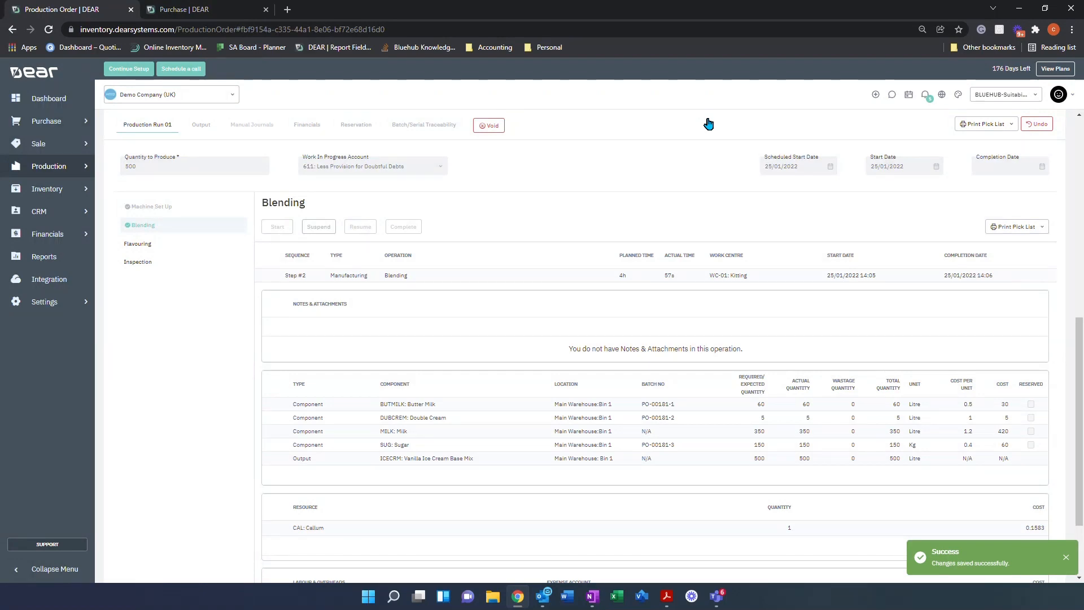
# Start Flavouring, auto-consume 3 L vanilla flavouring and 500 L base mix, and complete it.
pyautogui.click(136, 243)
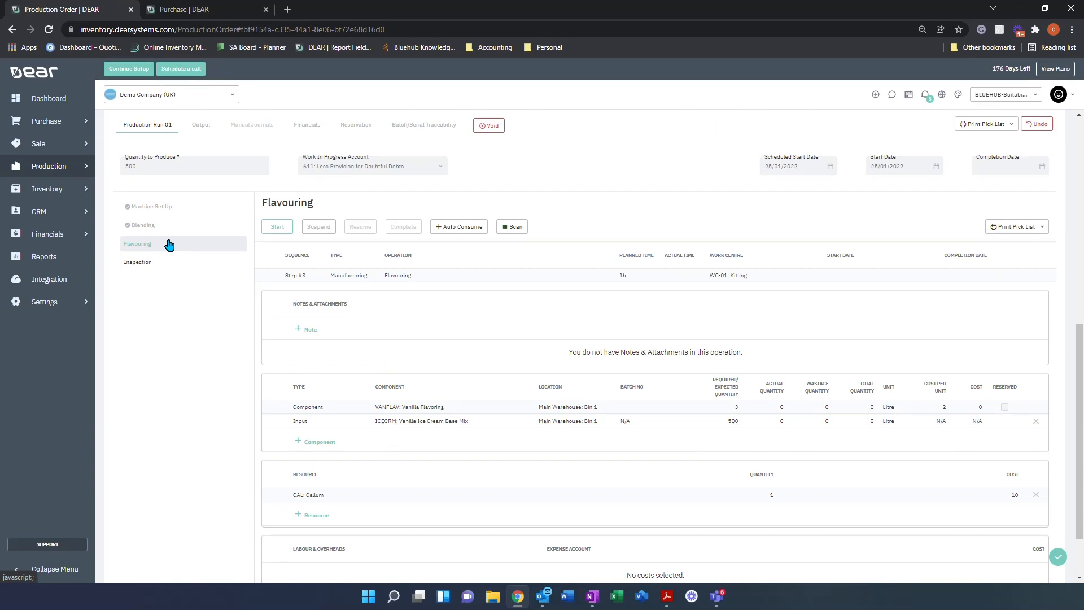
pyautogui.moveTo(355, 422)
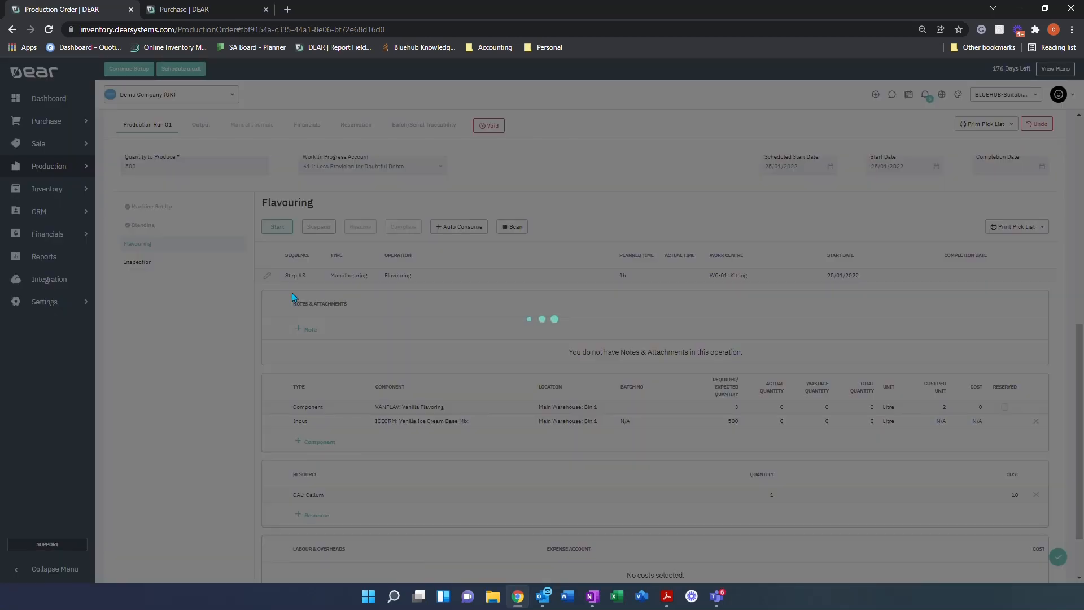
pyautogui.click(277, 226)
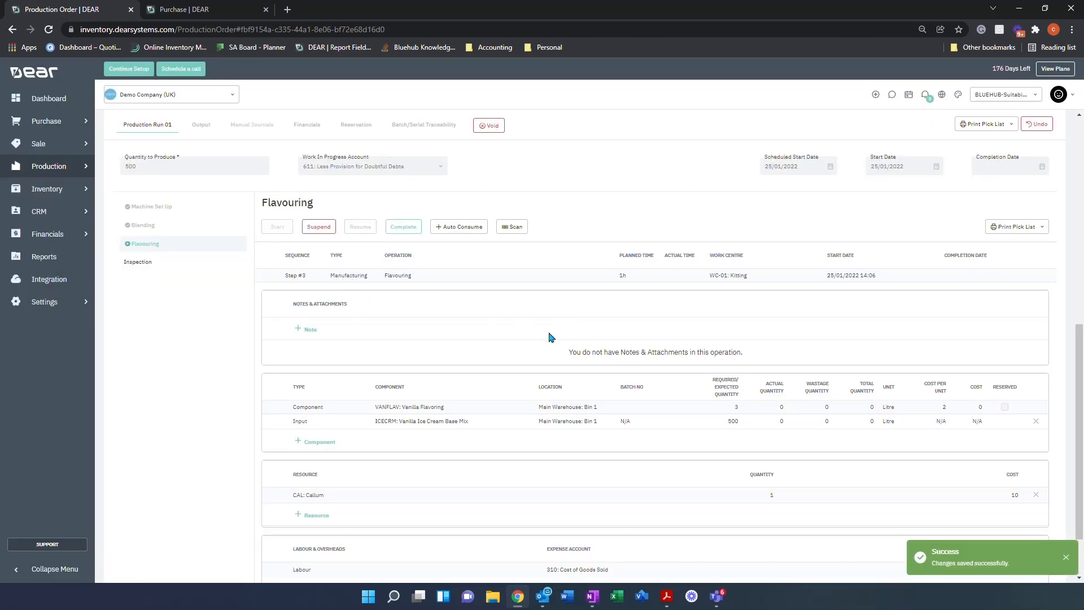
pyautogui.moveTo(447, 248)
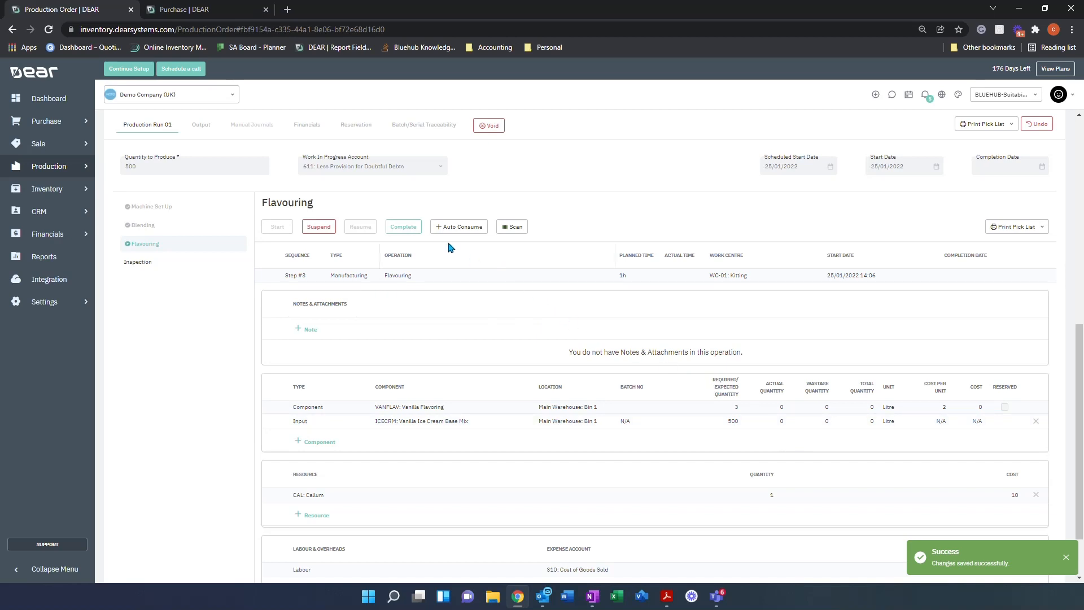
pyautogui.click(458, 225)
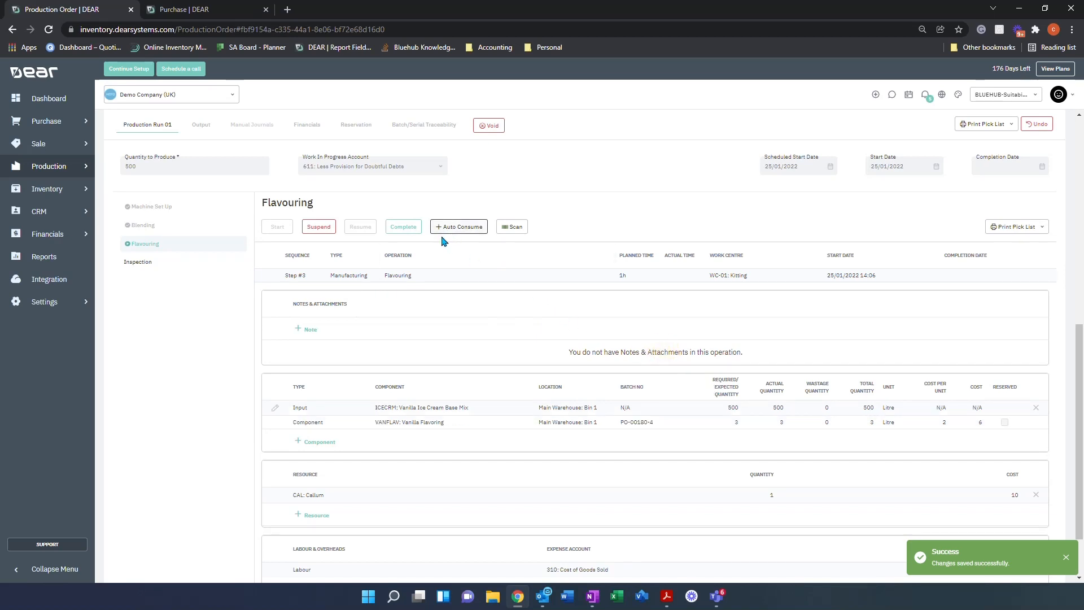
pyautogui.click(403, 226)
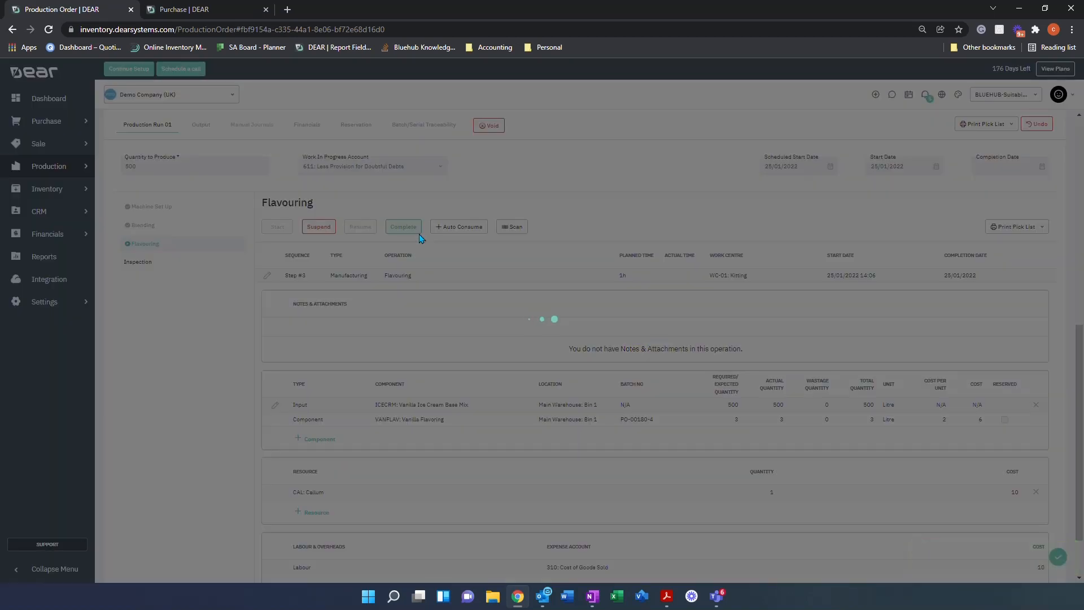
pyautogui.click(403, 225)
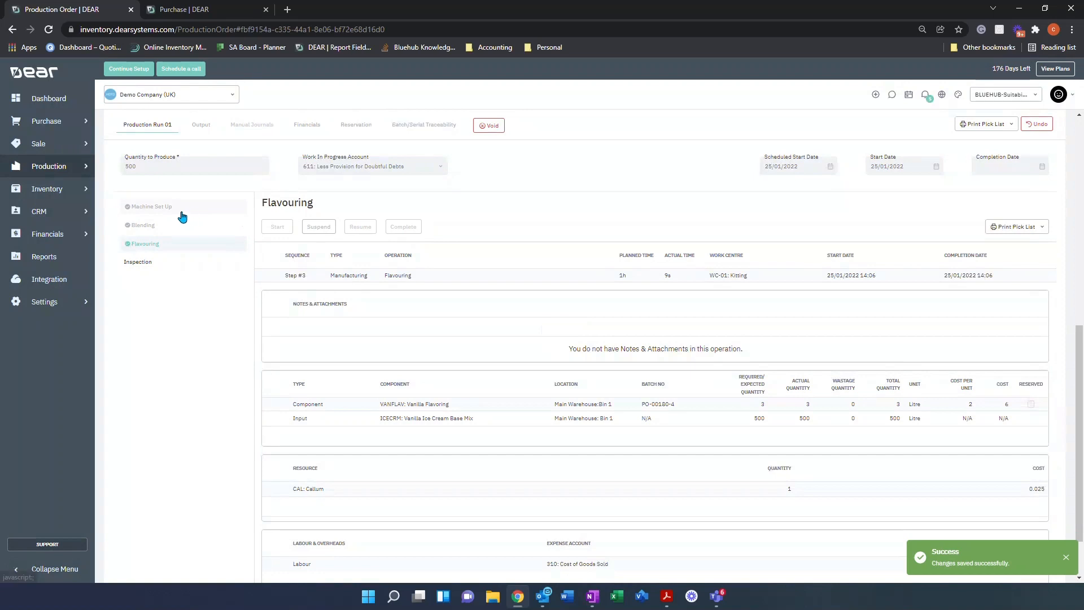
# Set actual times to 1h for Machine Set Up, 4h for Blending and 1h for Flavouring.
pyautogui.click(151, 206)
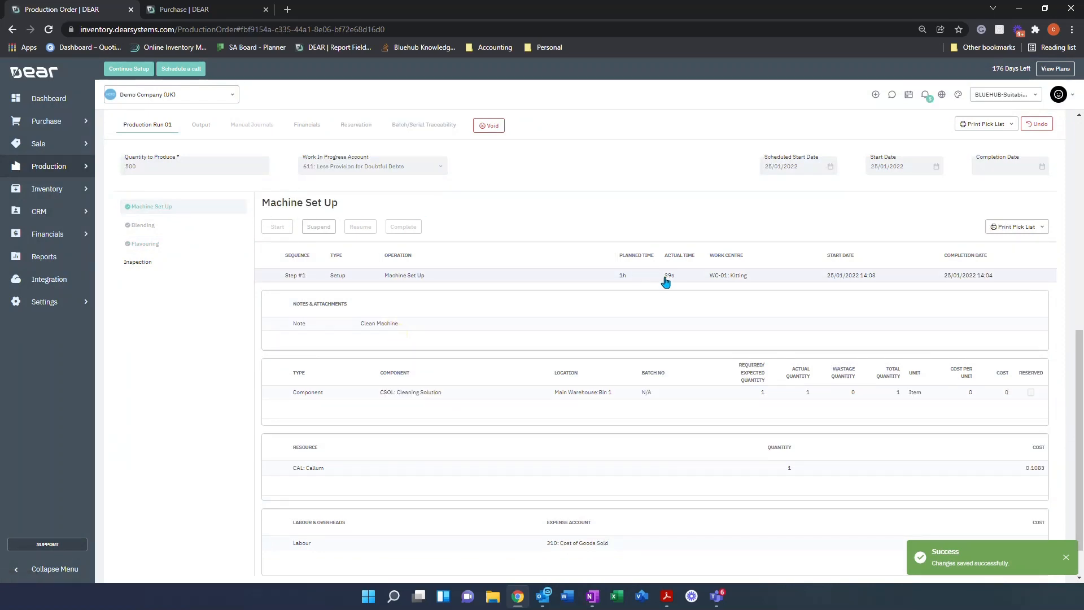
pyautogui.click(682, 275)
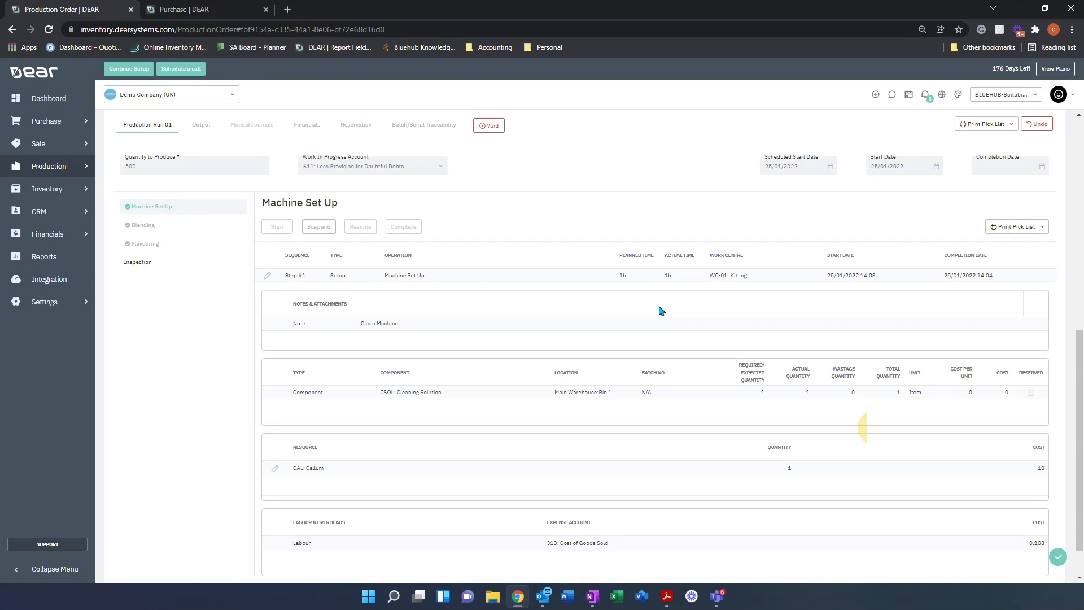
pyautogui.click(142, 224)
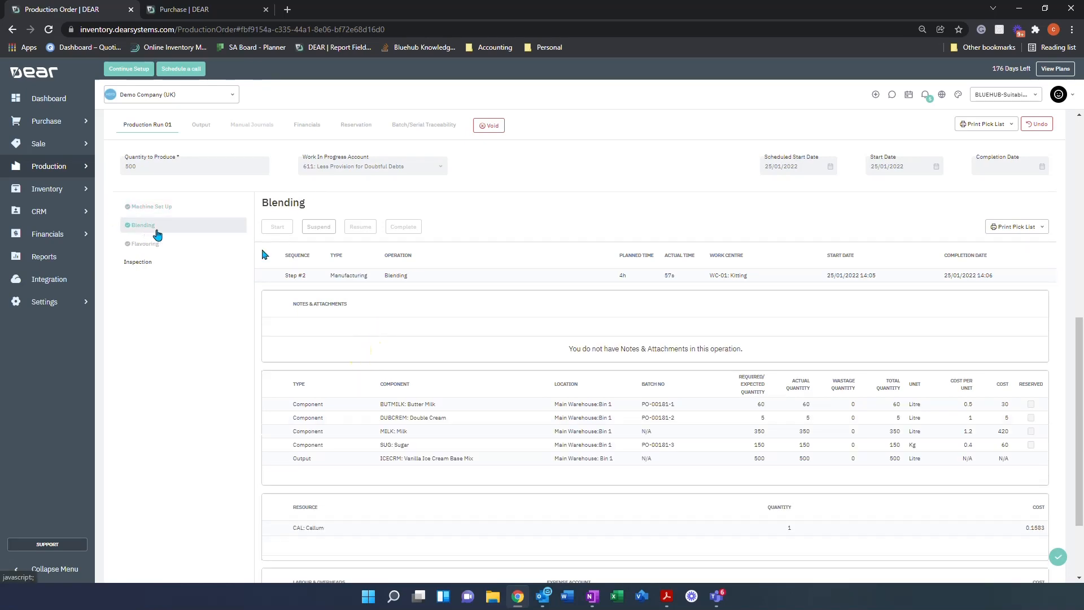
pyautogui.click(681, 275)
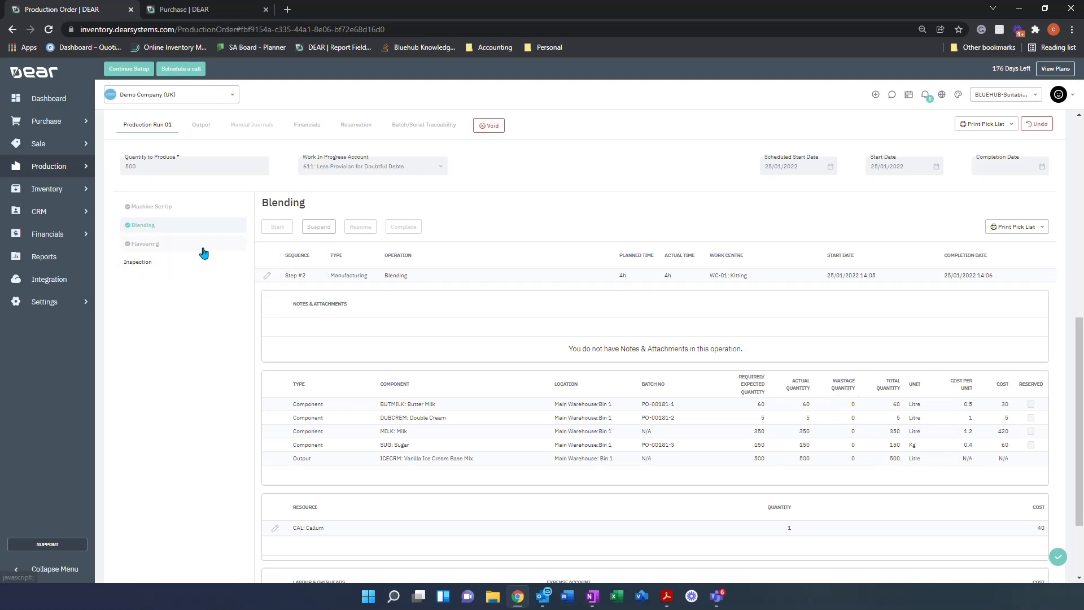
pyautogui.click(145, 243)
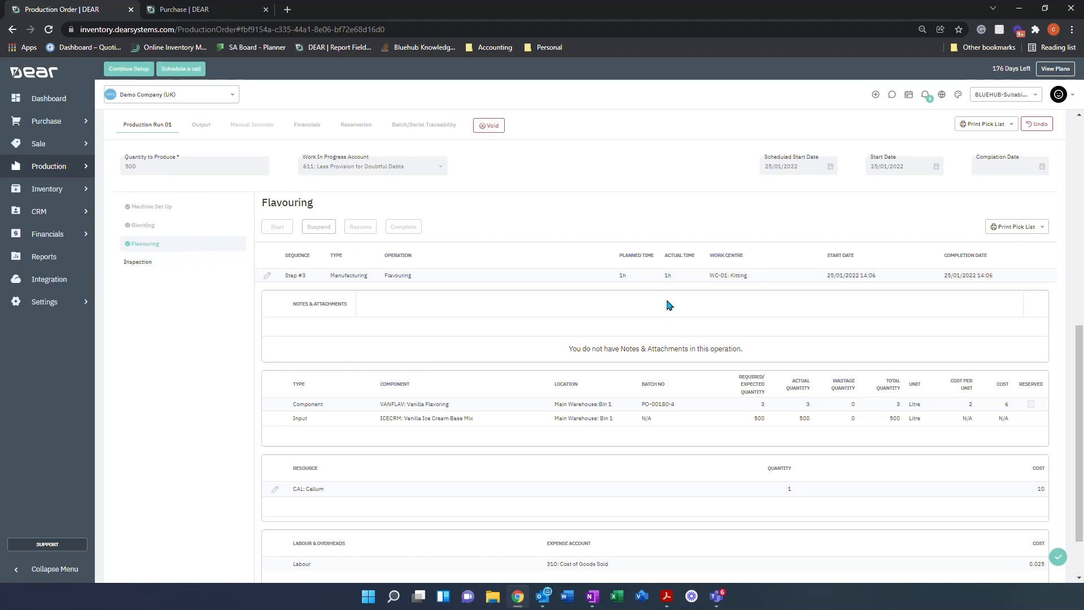
pyautogui.click(138, 262)
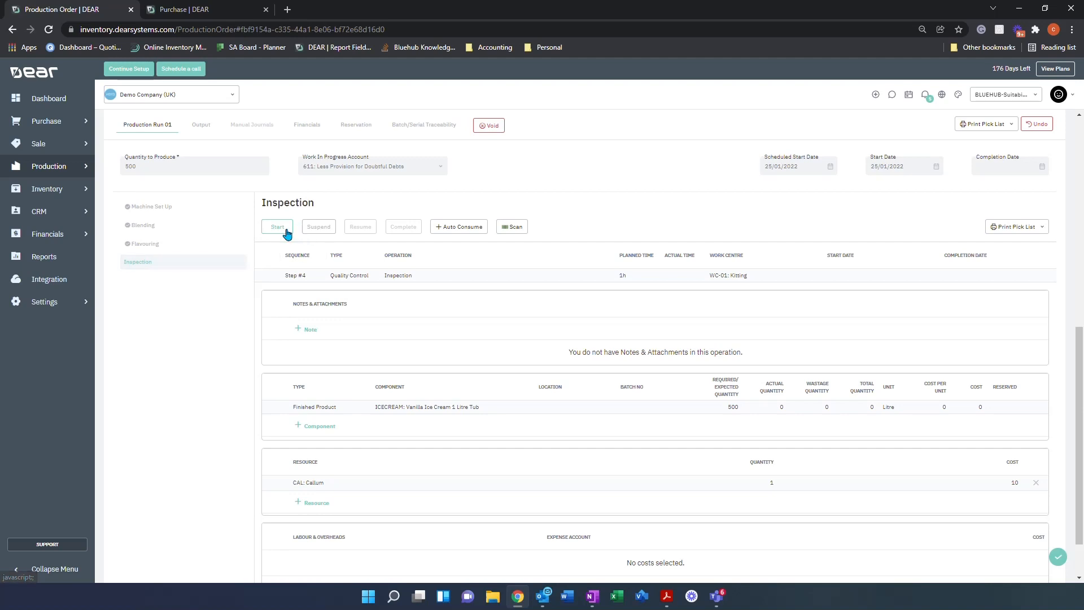
# Start Inspection, bringing up the 500-tub vanilla output for Main Warehouse.
pyautogui.click(278, 226)
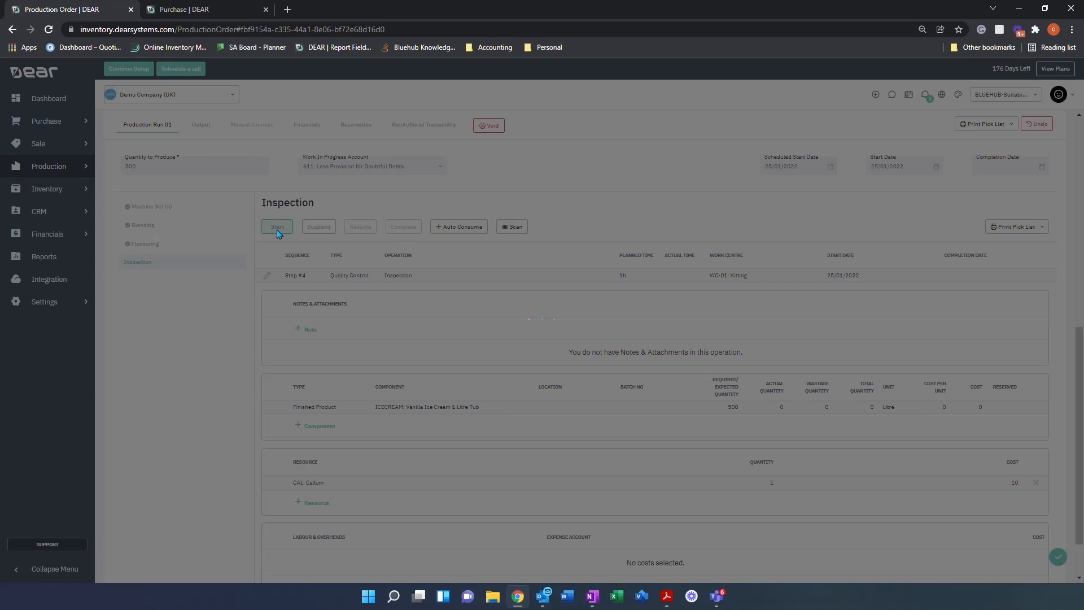
pyautogui.click(277, 225)
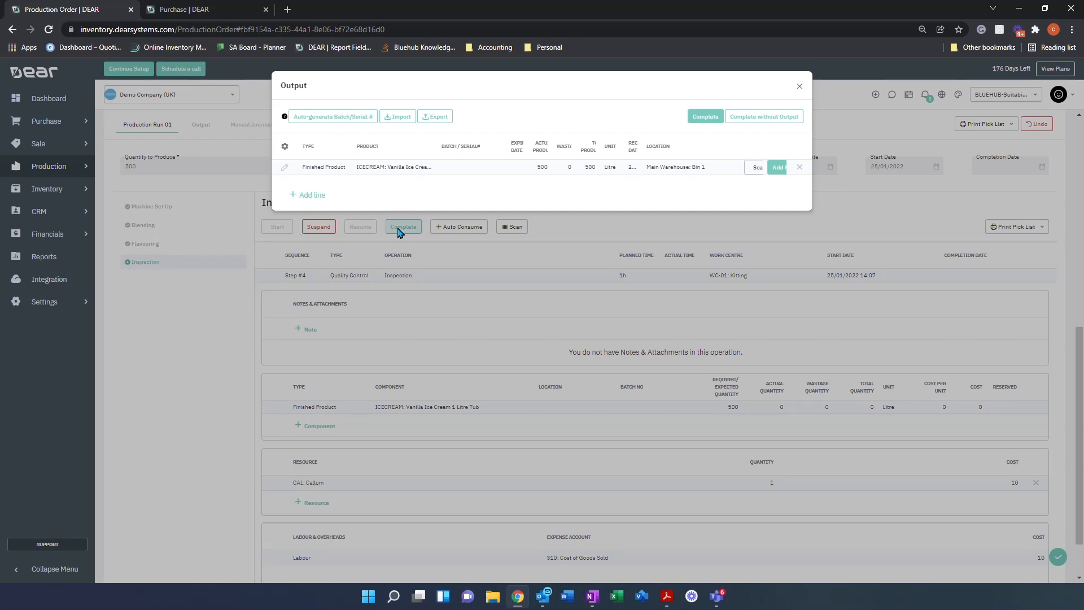
pyautogui.moveTo(327, 176)
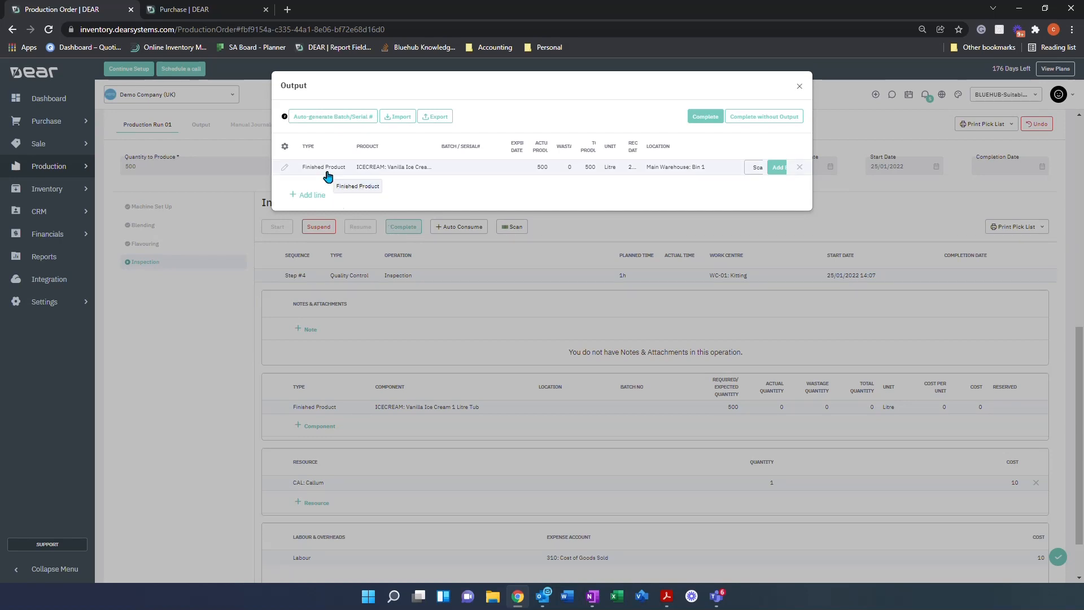
pyautogui.moveTo(369, 172)
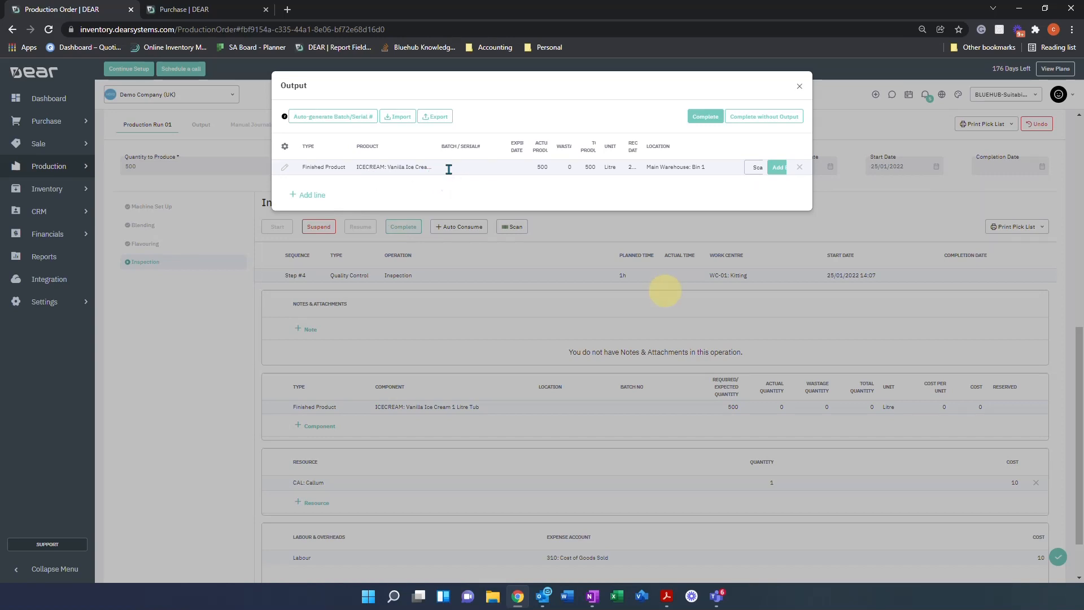
# Give the output batch MO-00159/1-1, a 31 January expiry and Main Warehouse: Bin 1, then complete.
pyautogui.click(470, 167)
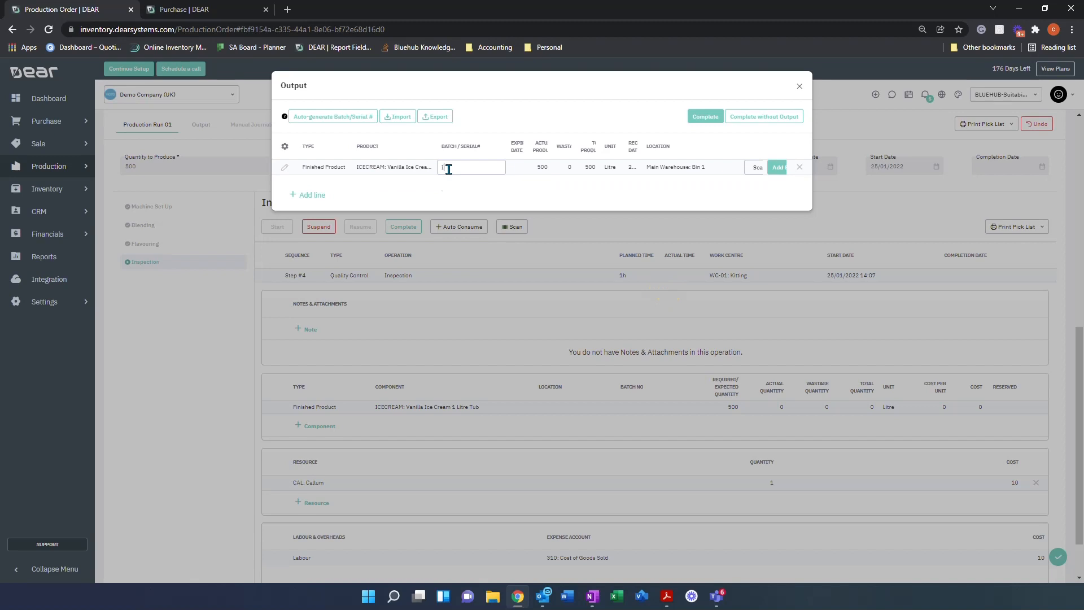
pyautogui.write('ICECREAM)')
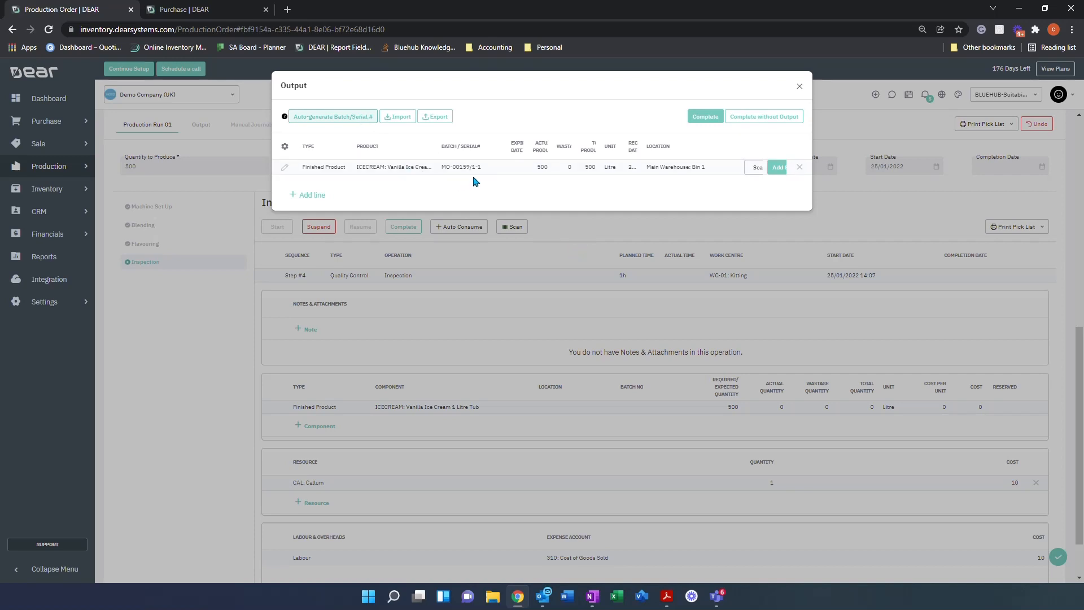
pyautogui.click(517, 167)
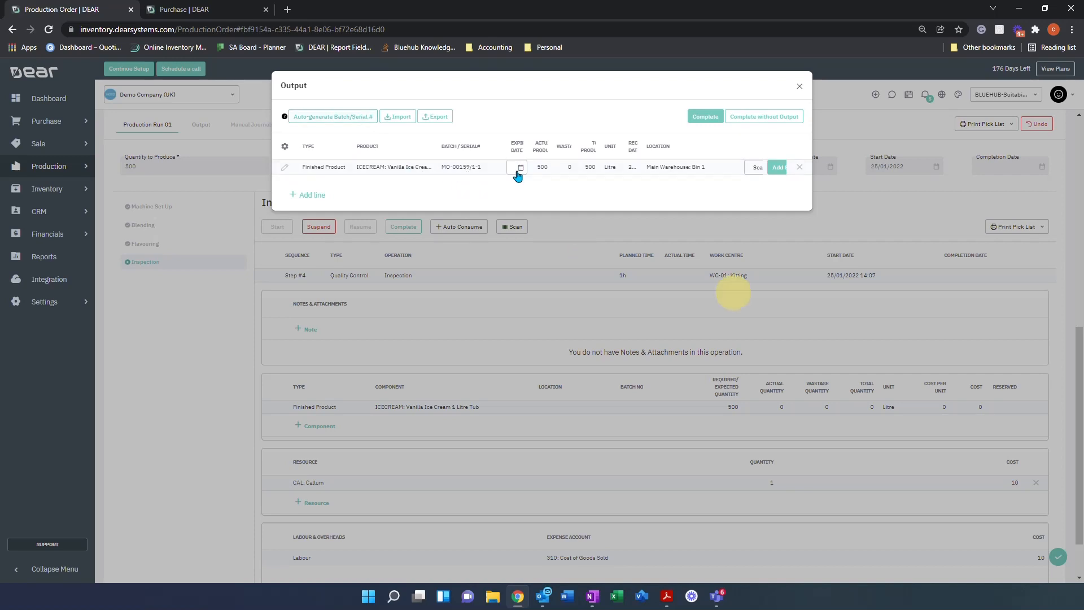
pyautogui.click(518, 166)
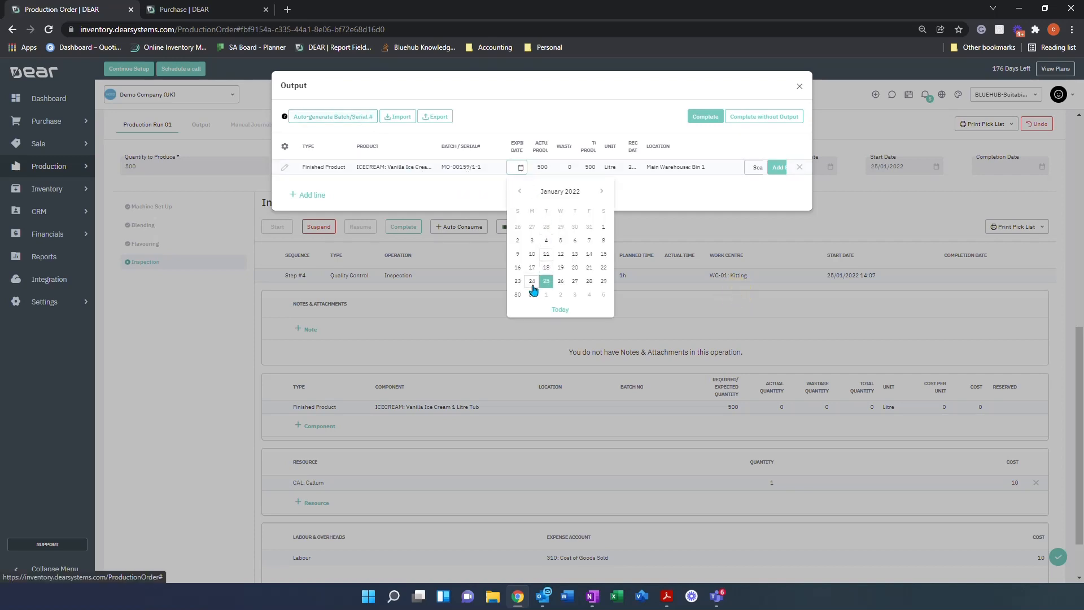
pyautogui.click(546, 280)
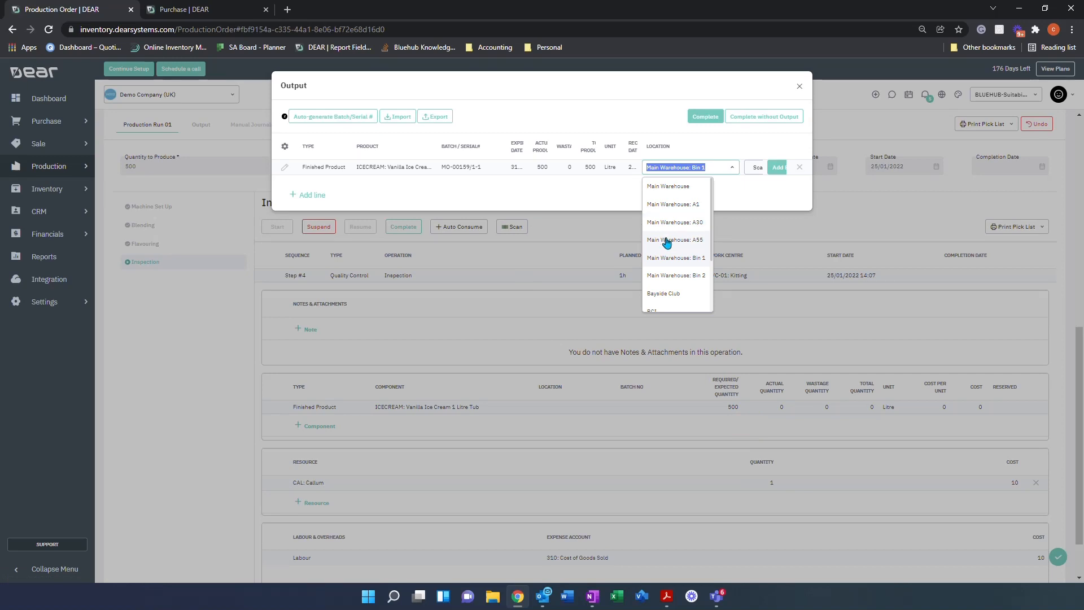
pyautogui.click(674, 258)
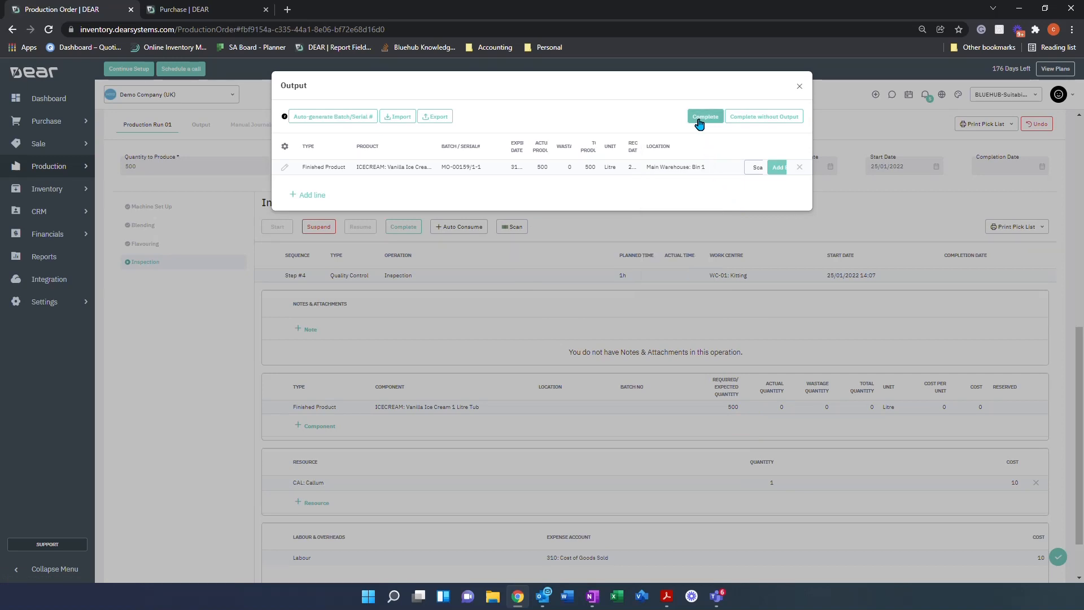
pyautogui.click(704, 117)
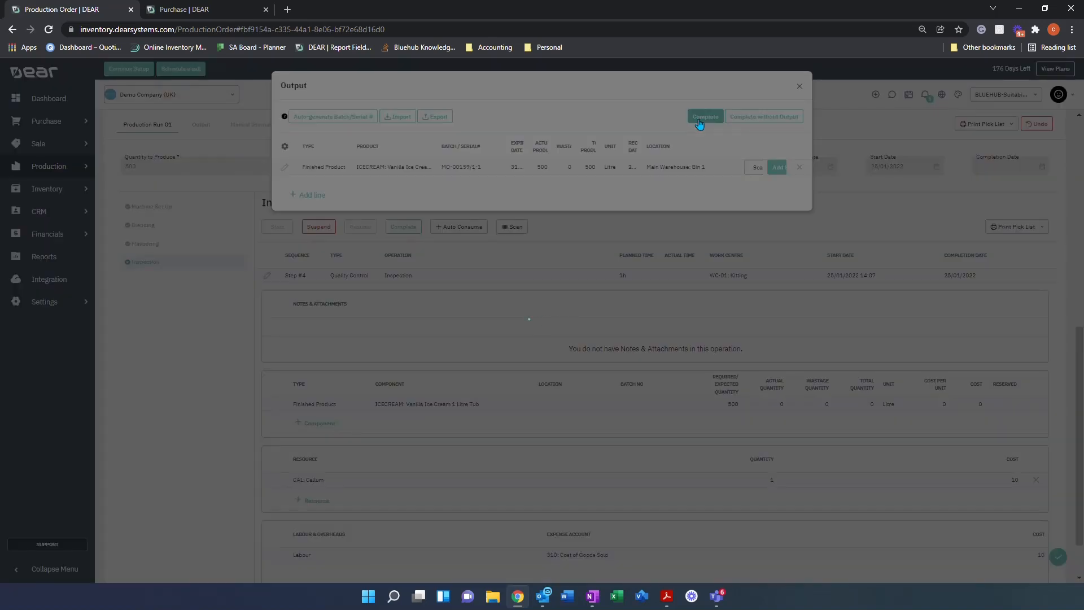
pyautogui.click(704, 116)
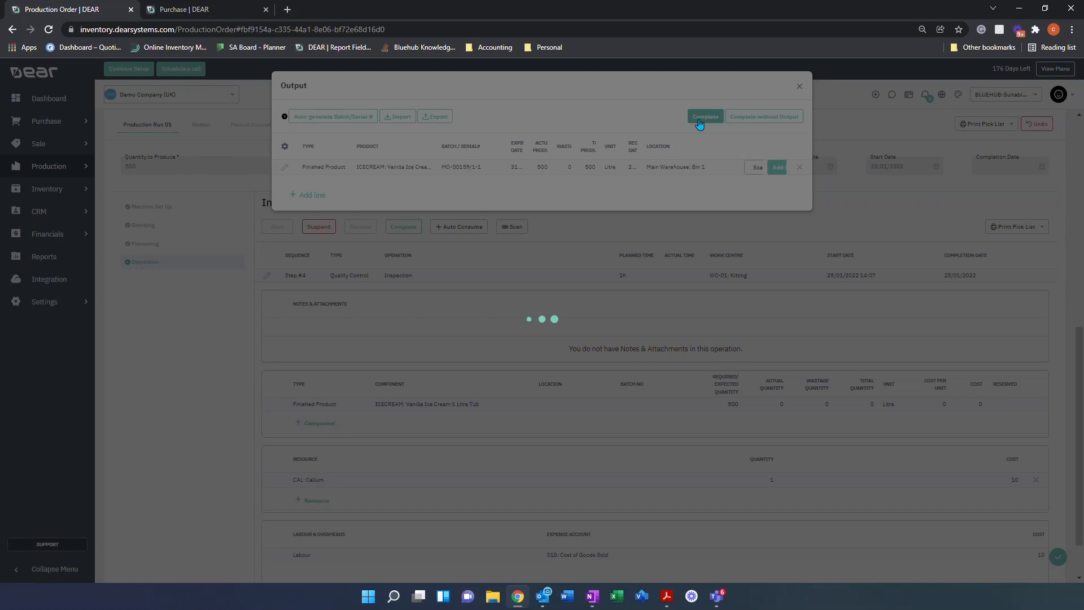
# Review batch MO-00159/1-1's component batches on Production Run 01's Batch/Serial Traceability tab.
pyautogui.click(704, 116)
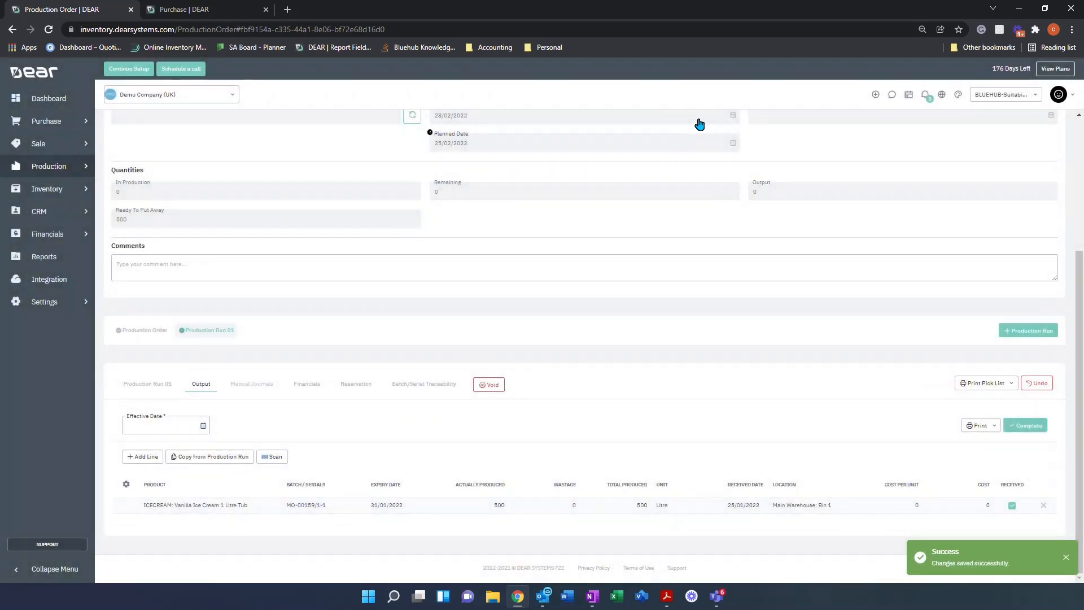
pyautogui.moveTo(227, 403)
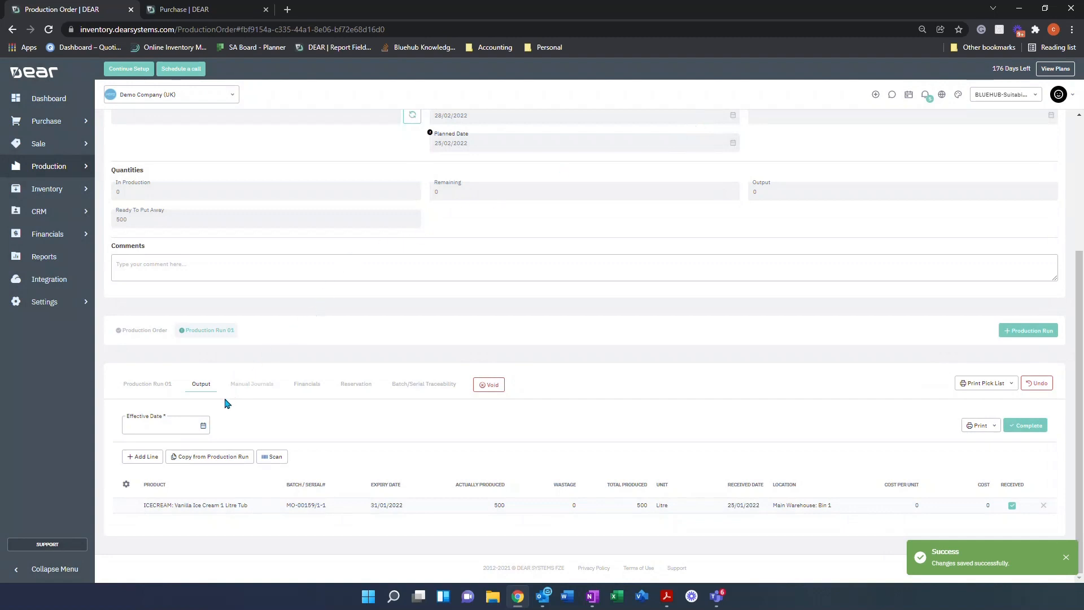
pyautogui.moveTo(216, 428)
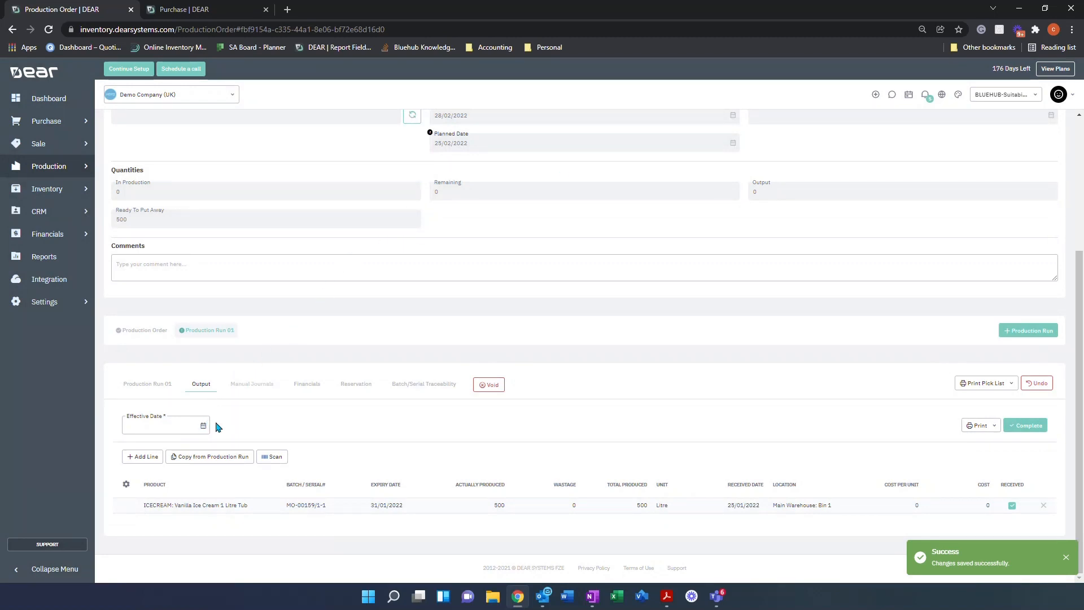
pyautogui.moveTo(422, 387)
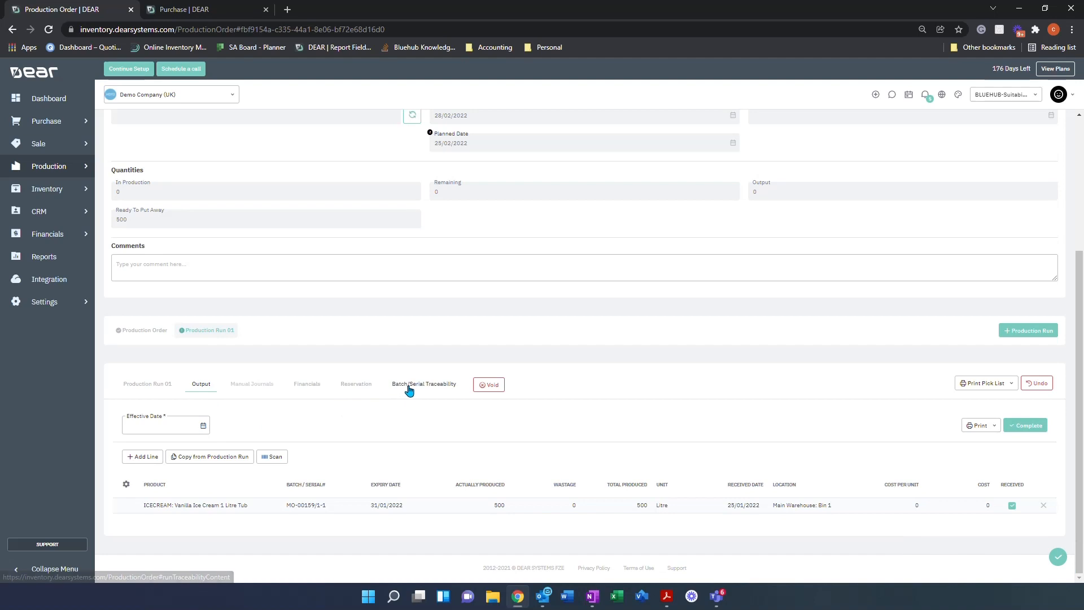
pyautogui.click(423, 384)
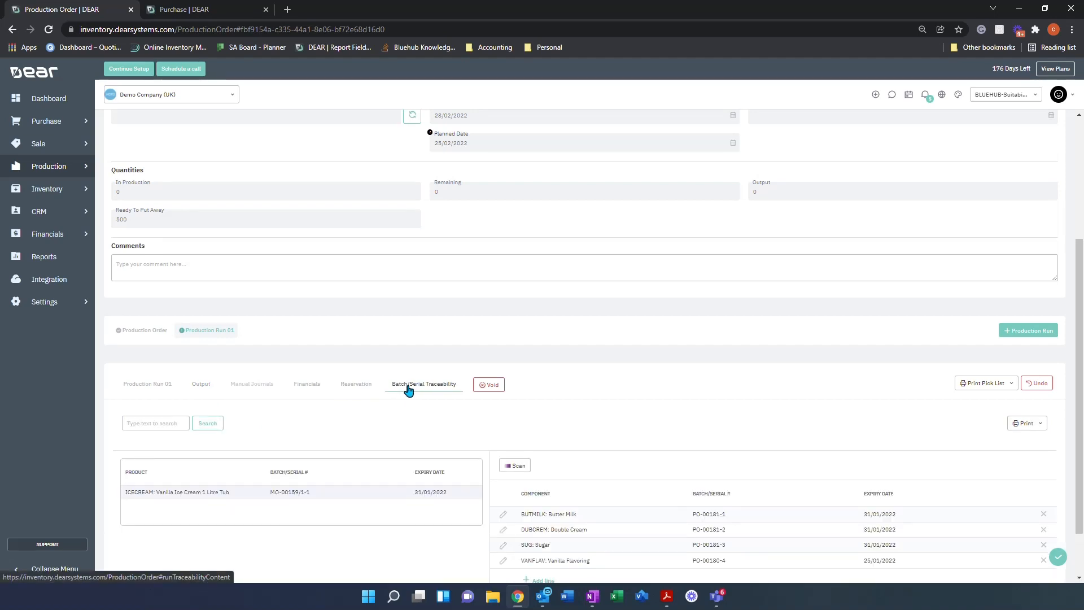
pyautogui.scroll(-3)
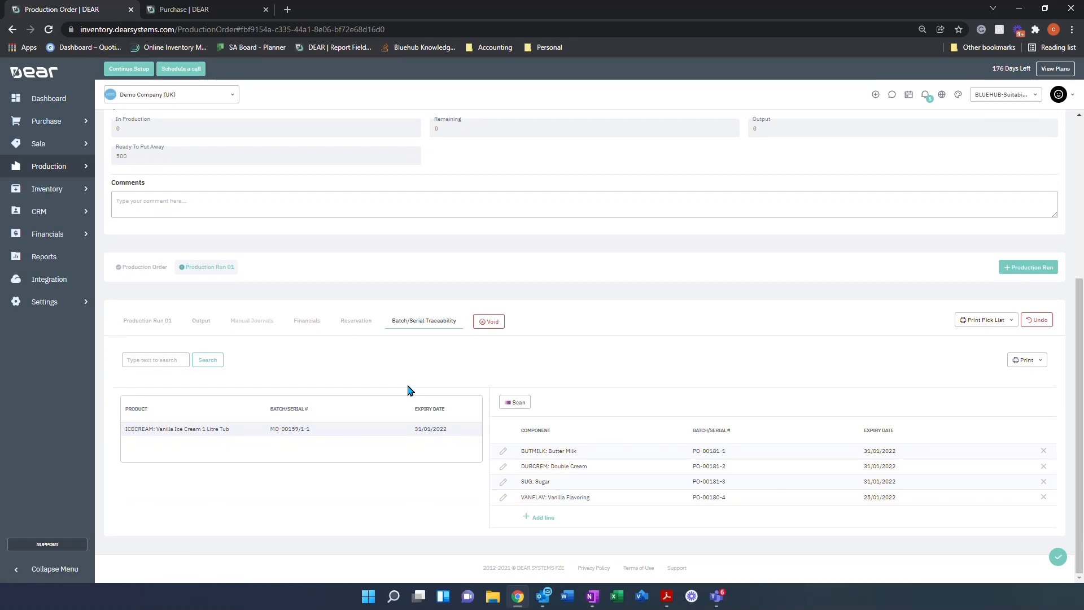
pyautogui.moveTo(353, 366)
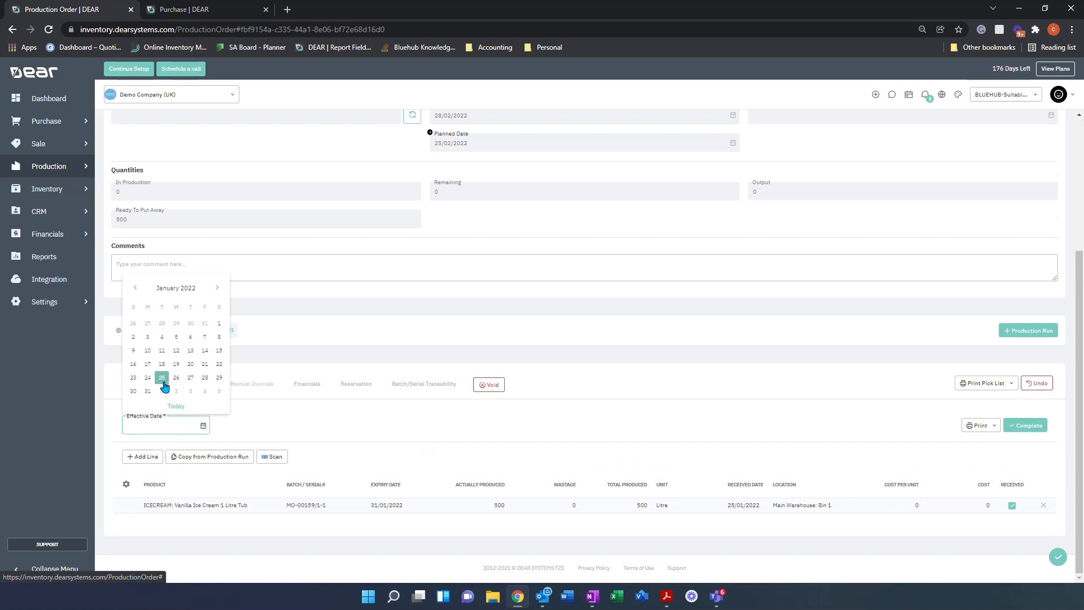
# Set the effective date to 25 January 2022 and complete MO-00159, confirming Completed status.
pyautogui.click(160, 378)
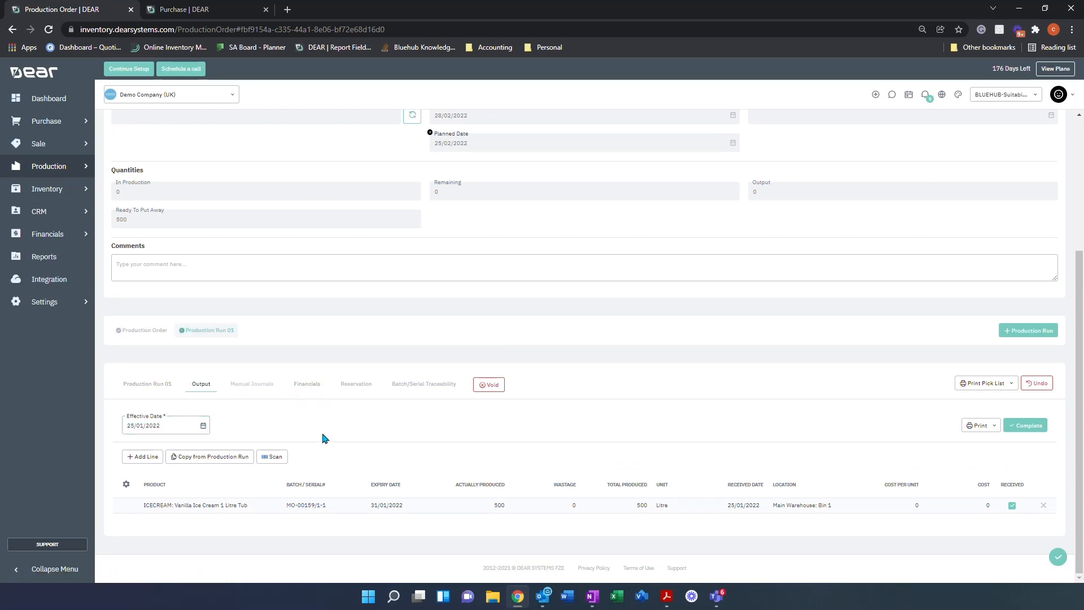
pyautogui.moveTo(421, 505)
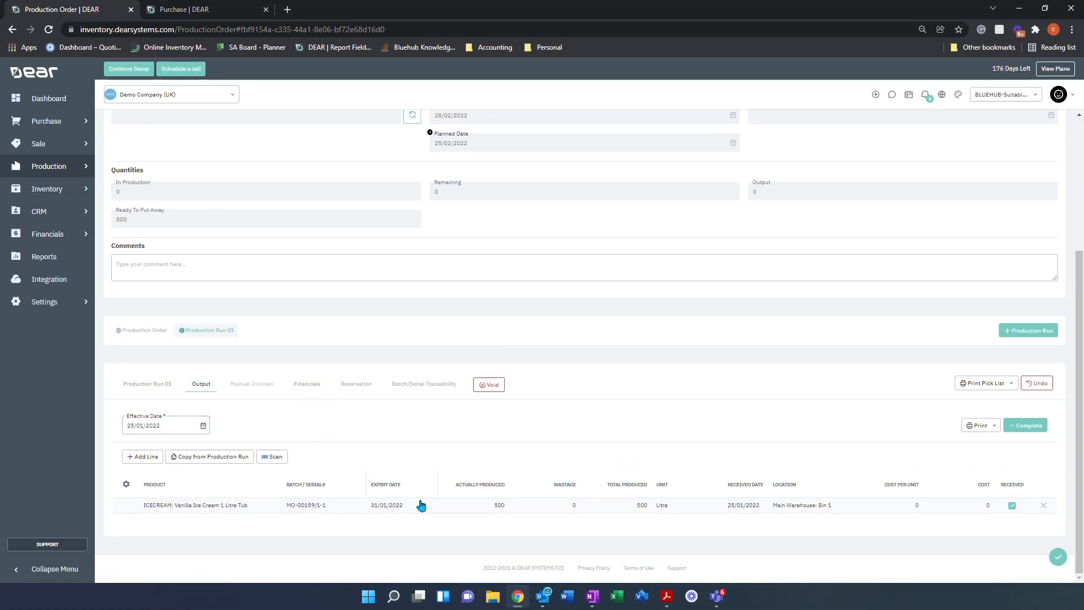
pyautogui.click(573, 505)
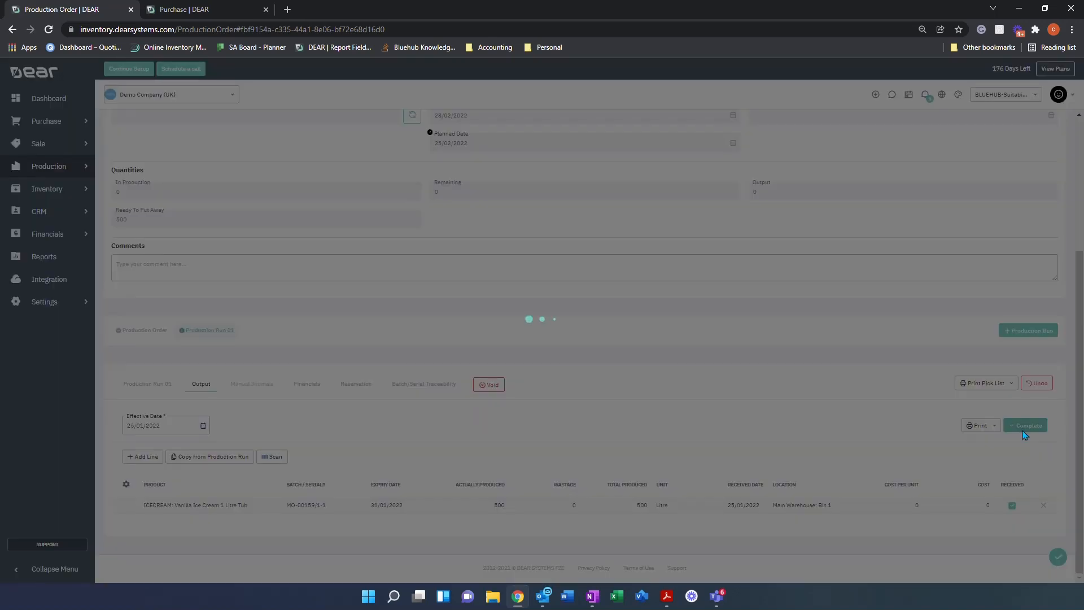
pyautogui.click(1025, 425)
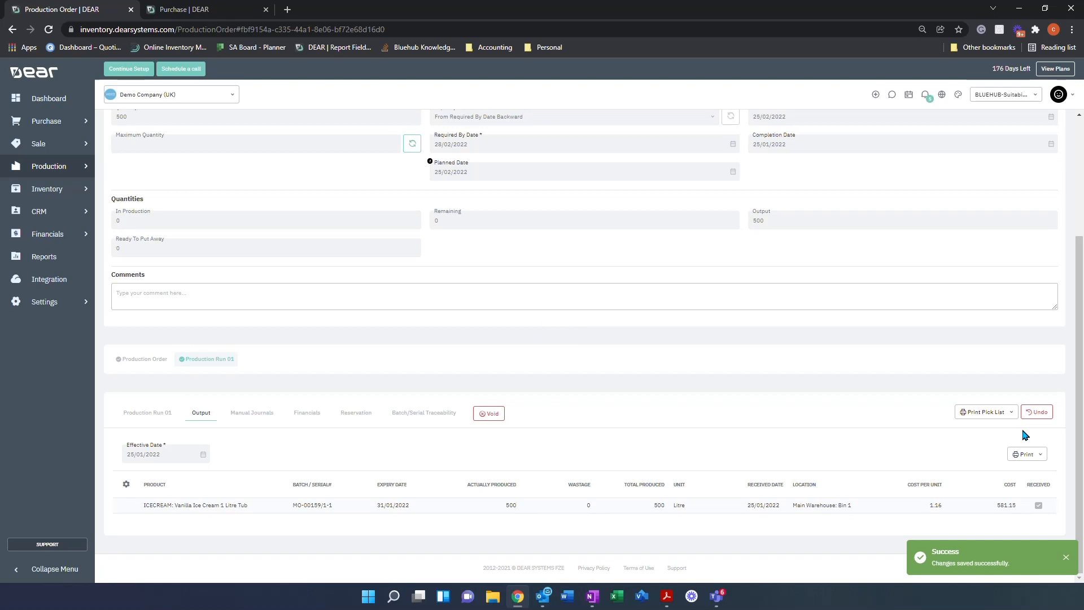
pyautogui.moveTo(499, 400)
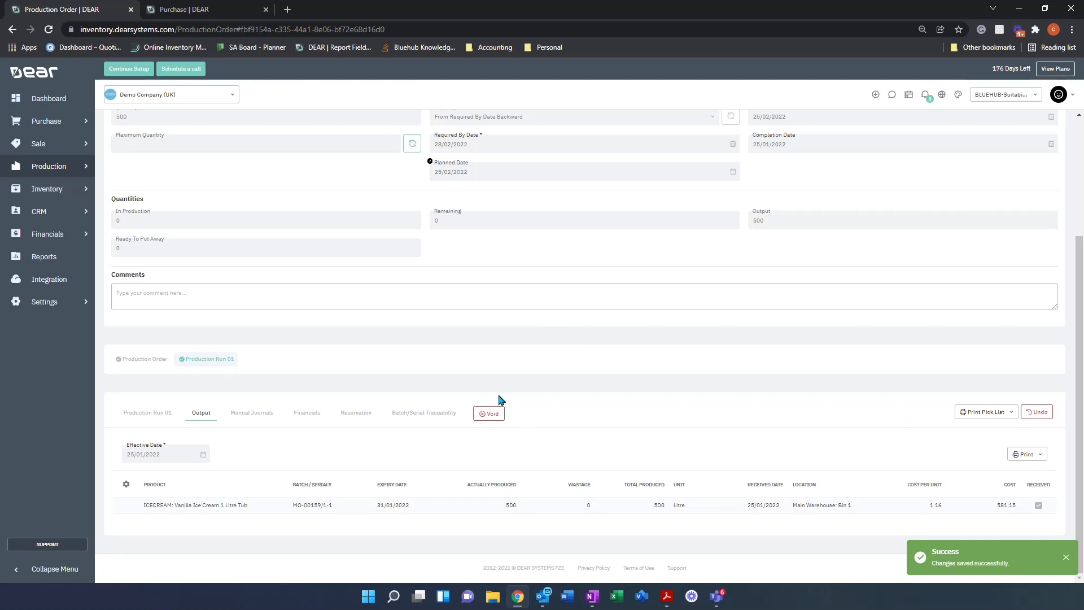
pyautogui.scroll(3)
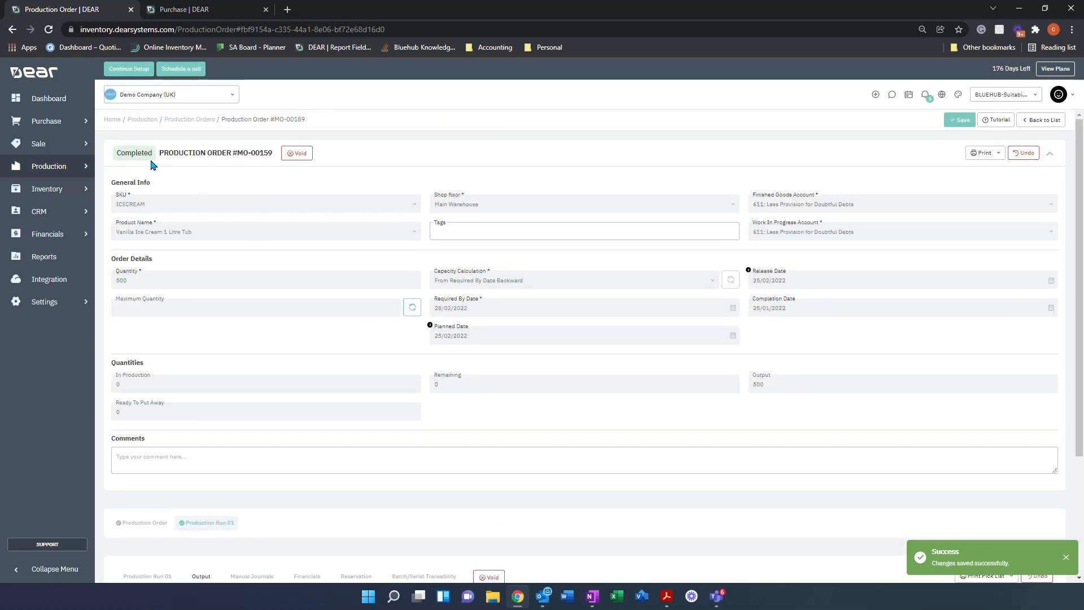